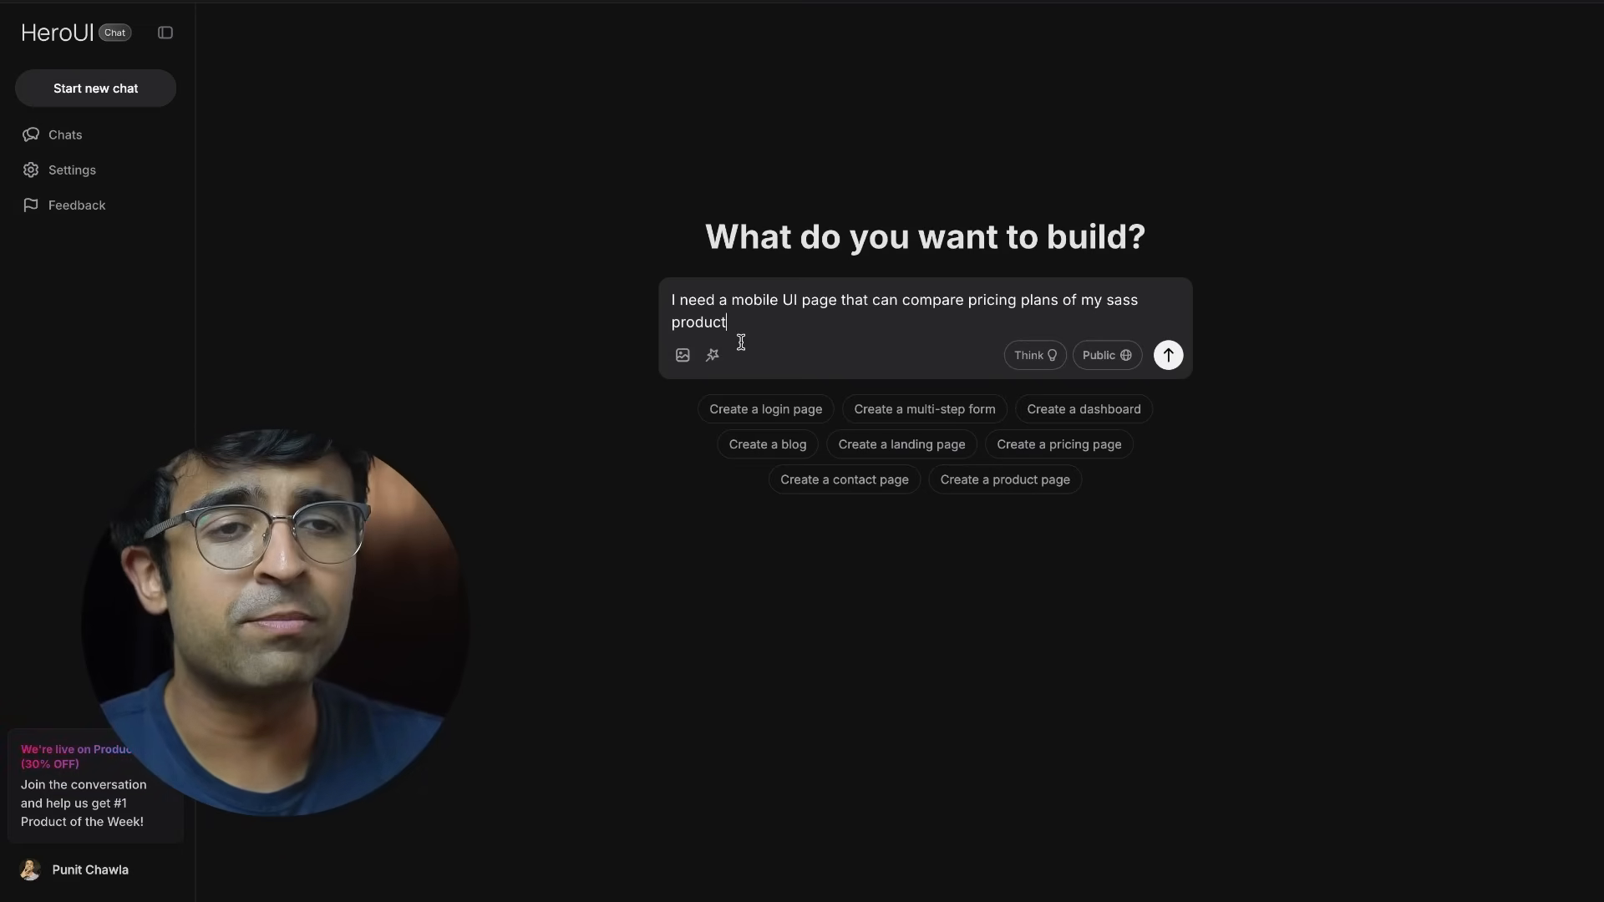
{"action": "mouse_move", "coordinate": [711, 355]}
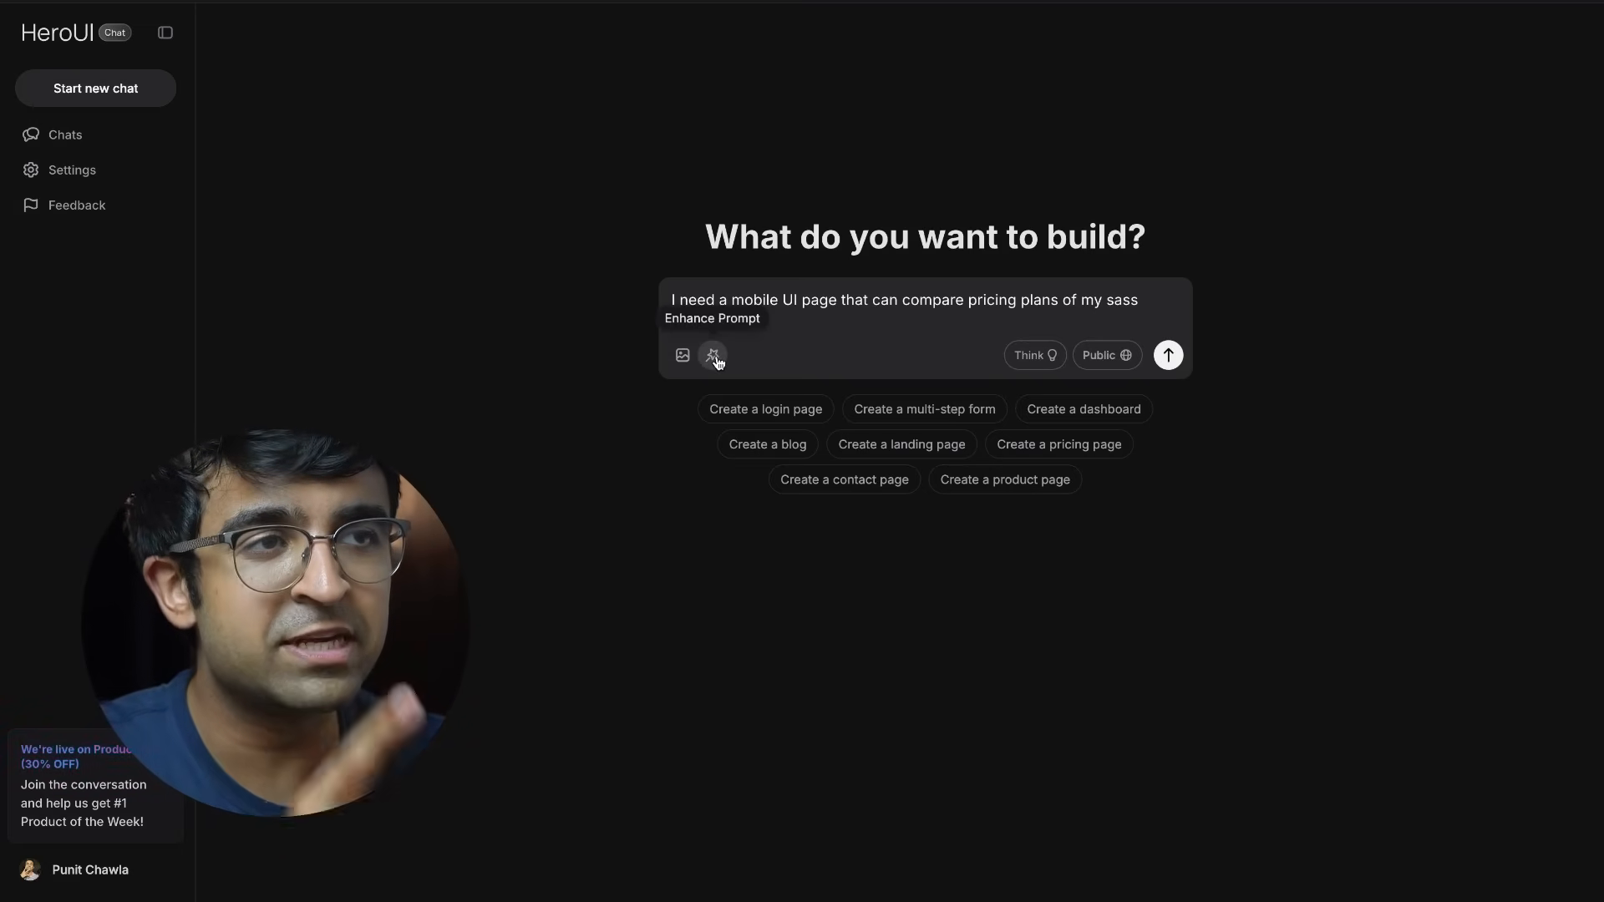
Enhance the short pricing-page request into a detailed mobile SaaS pricing comparison prompt
{"action": "left_click", "coordinate": [712, 355]}
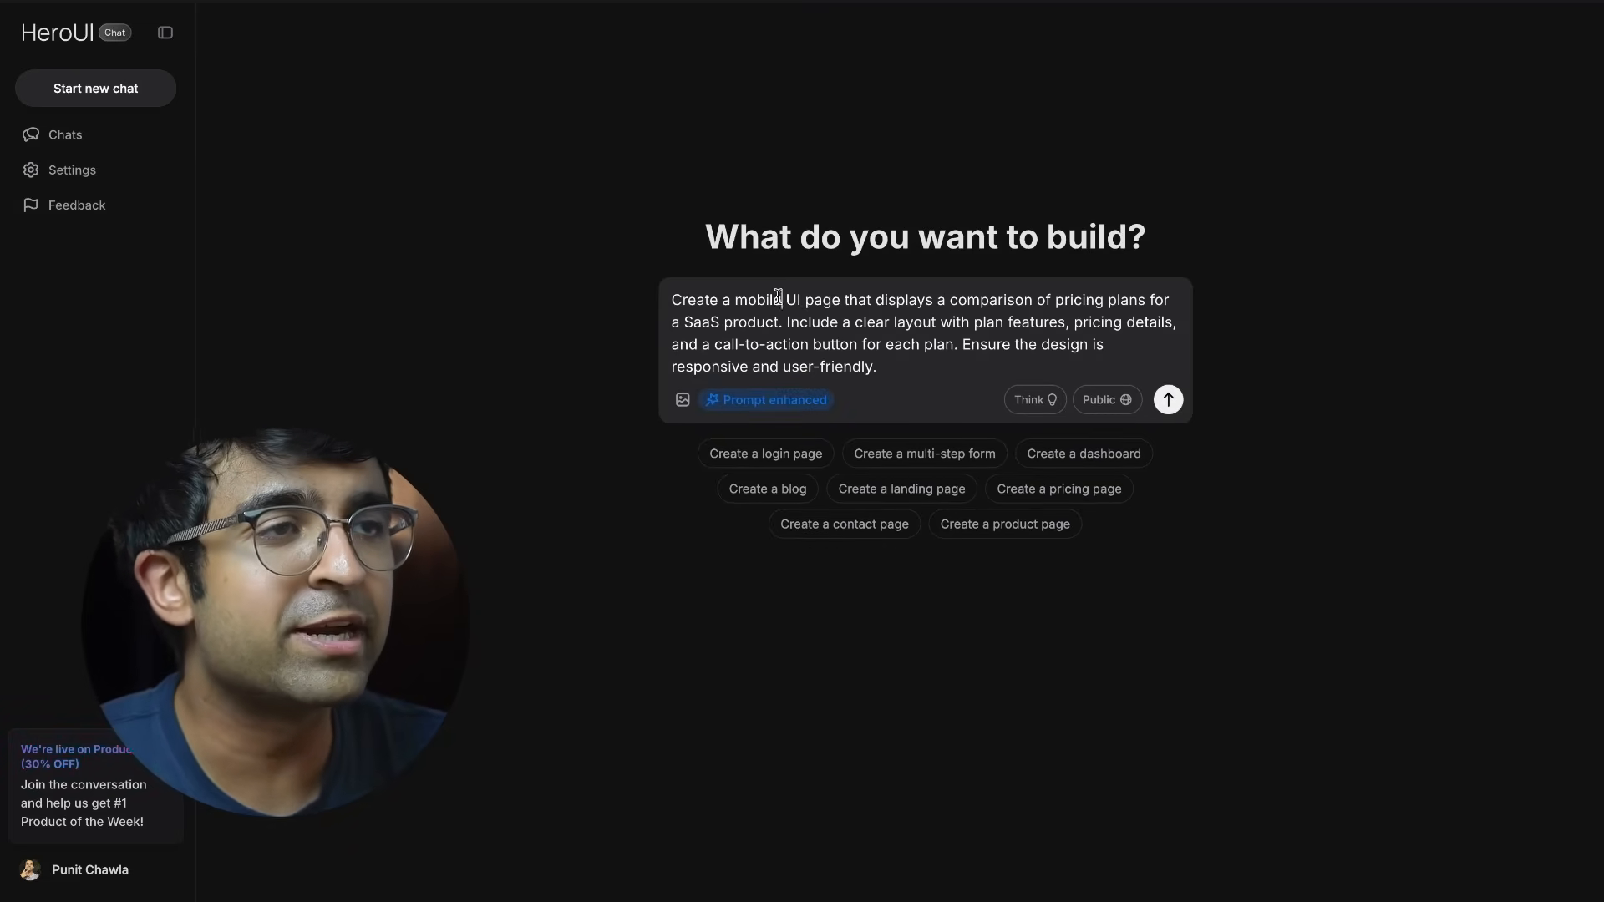
{"action": "left_click_drag", "start_coordinate": [948, 300], "coordinate": [1088, 322]}
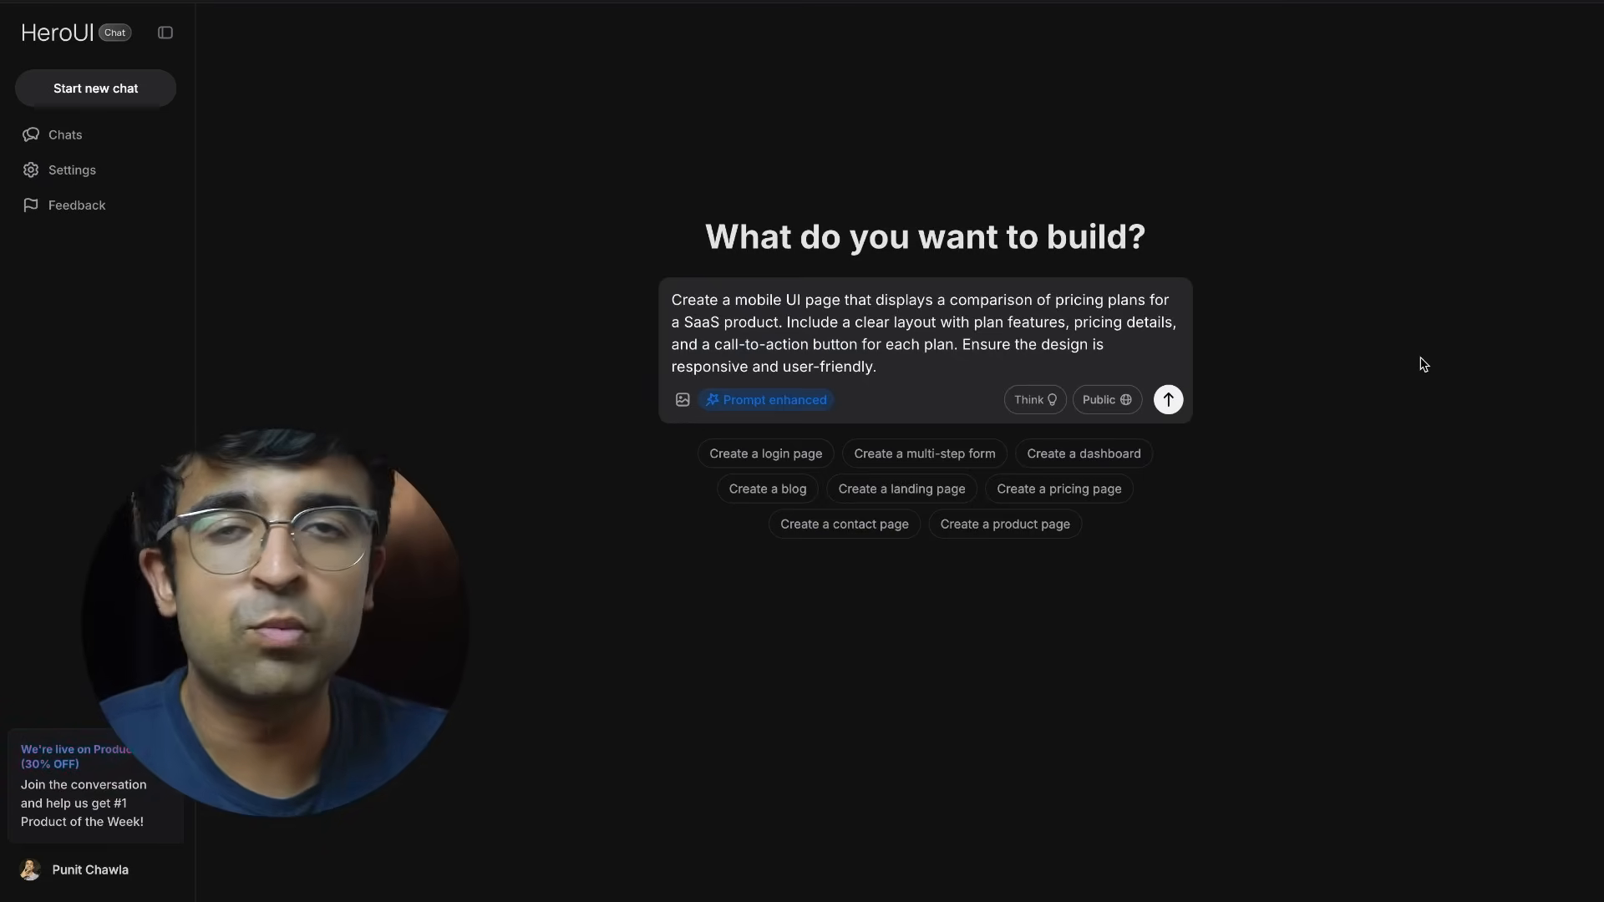
{"action": "mouse_move", "coordinate": [682, 400]}
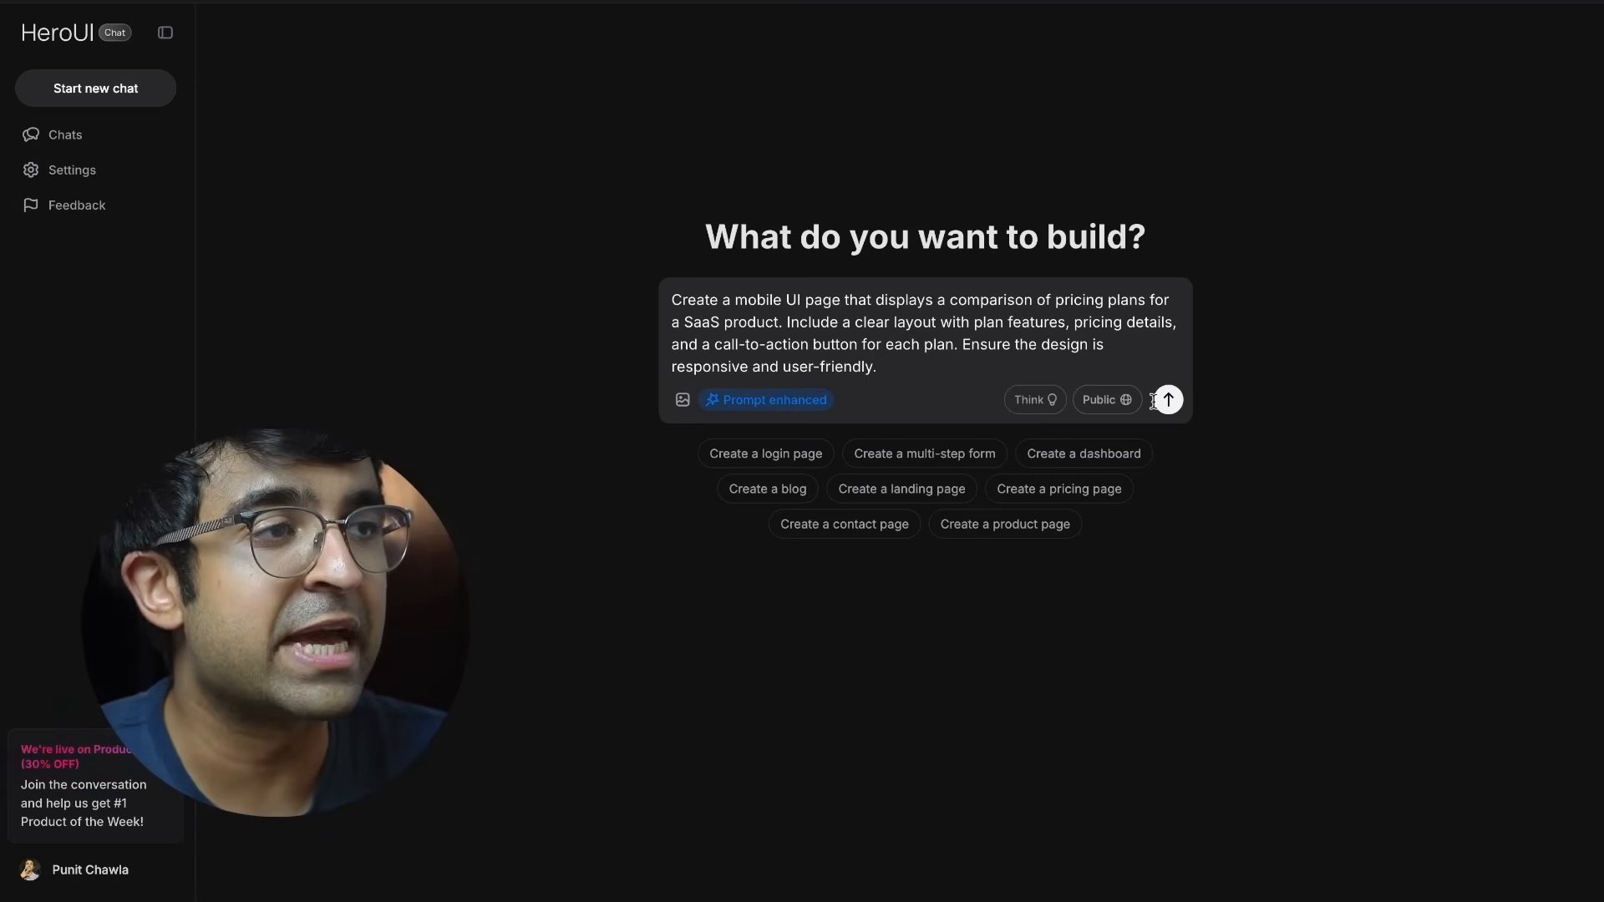
Send the prompt and preview the generated Starter, Pro and Enterprise pricing cards
{"action": "left_click", "coordinate": [1166, 399]}
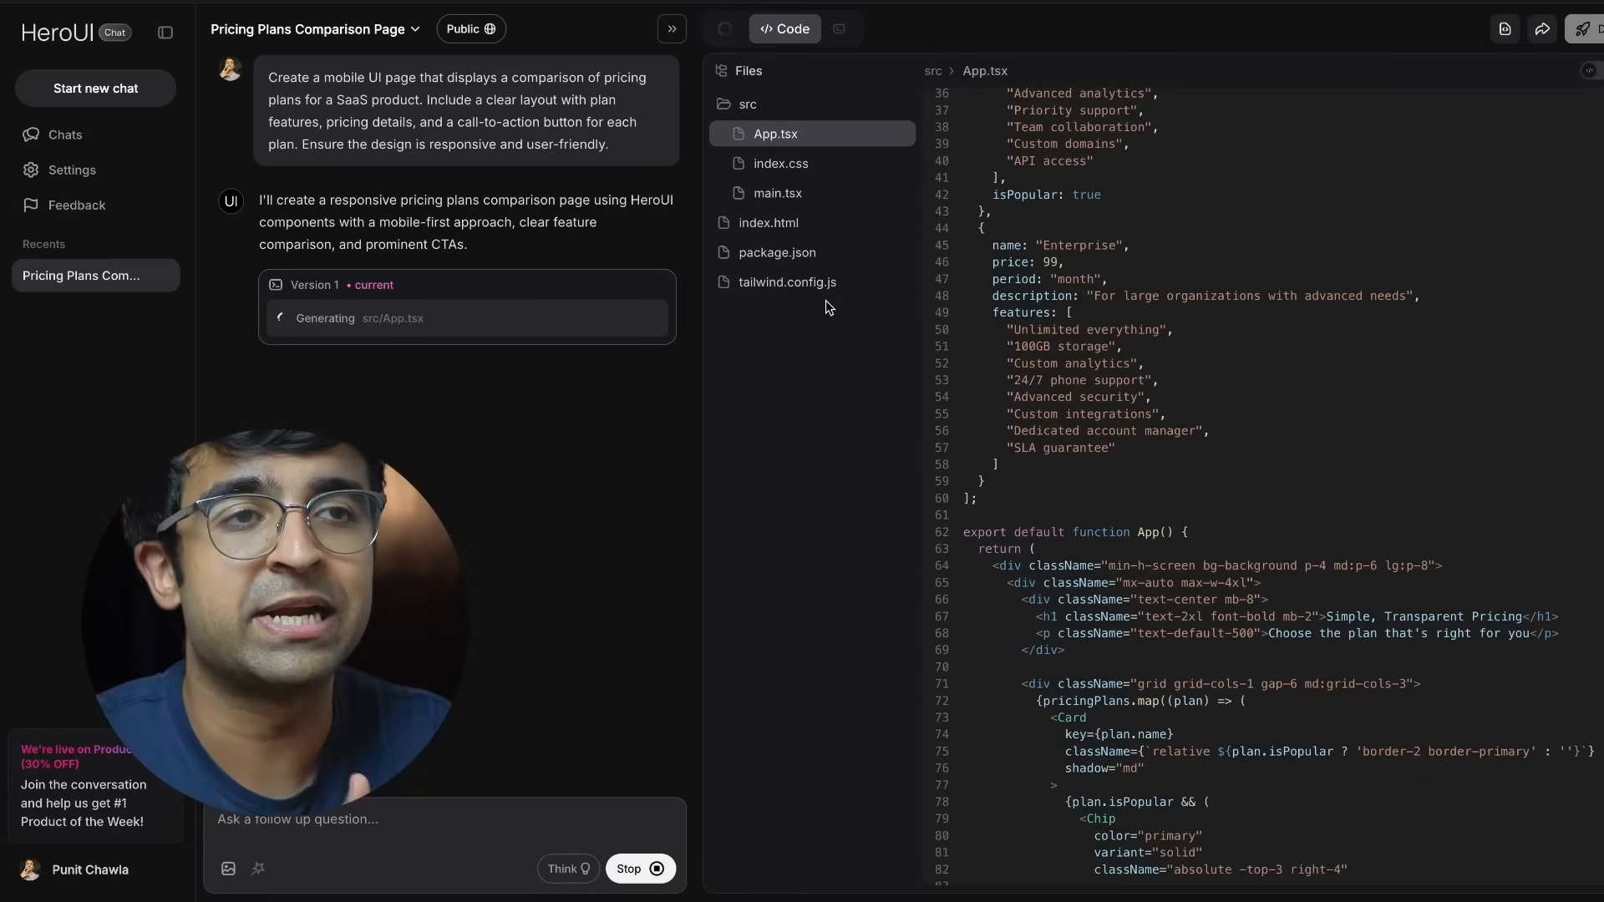
{"action": "left_click", "coordinate": [755, 28]}
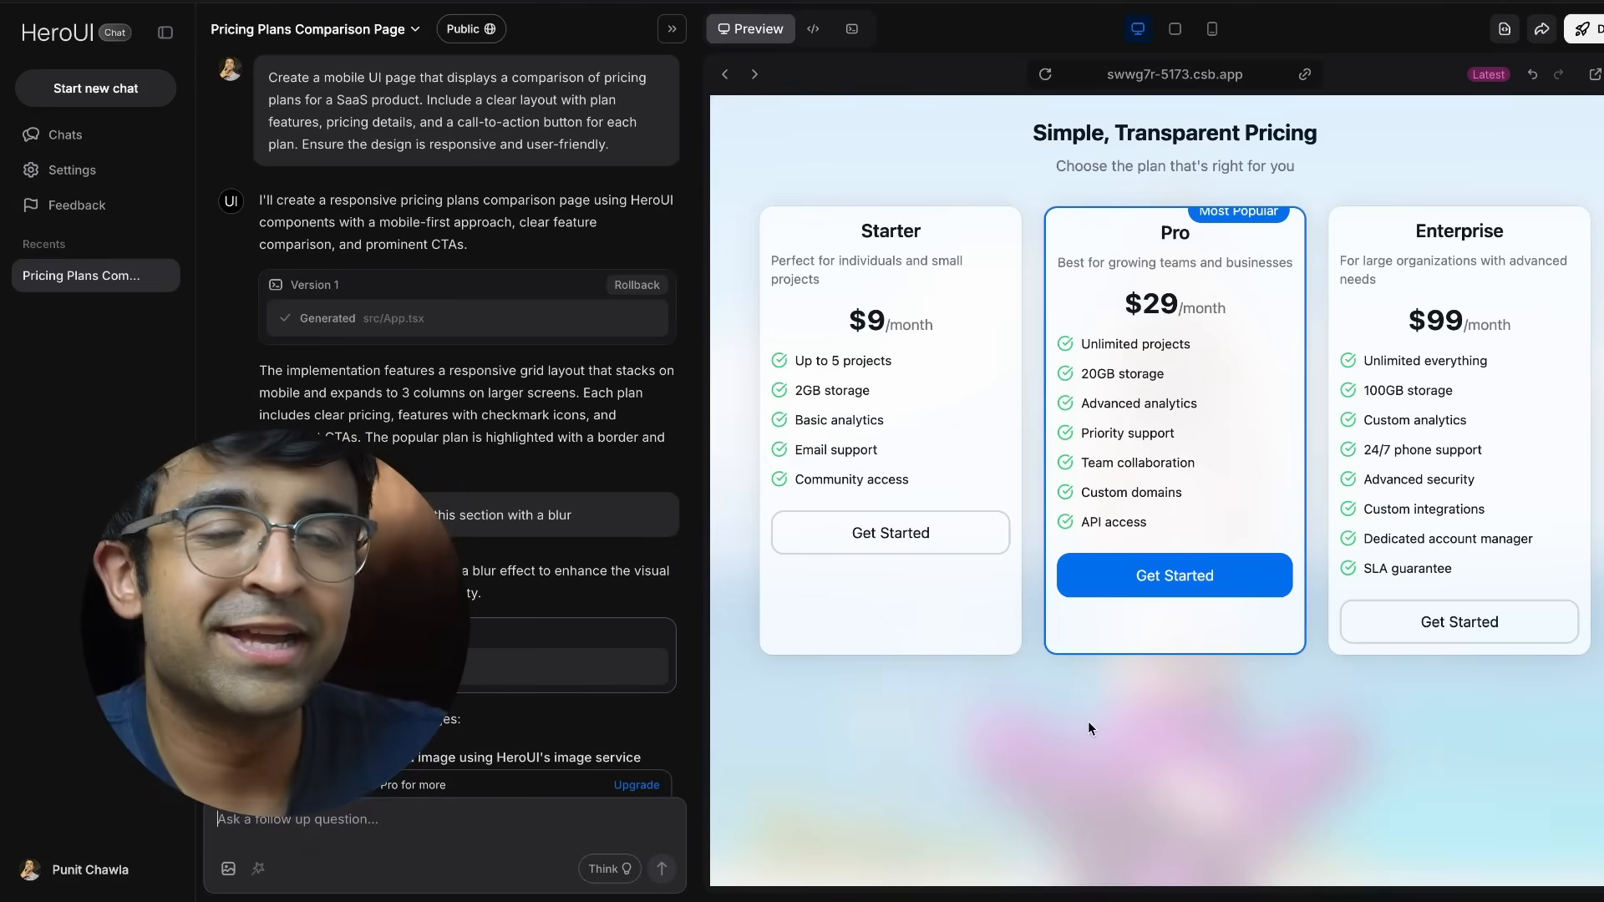
{"action": "mouse_move", "coordinate": [1212, 728]}
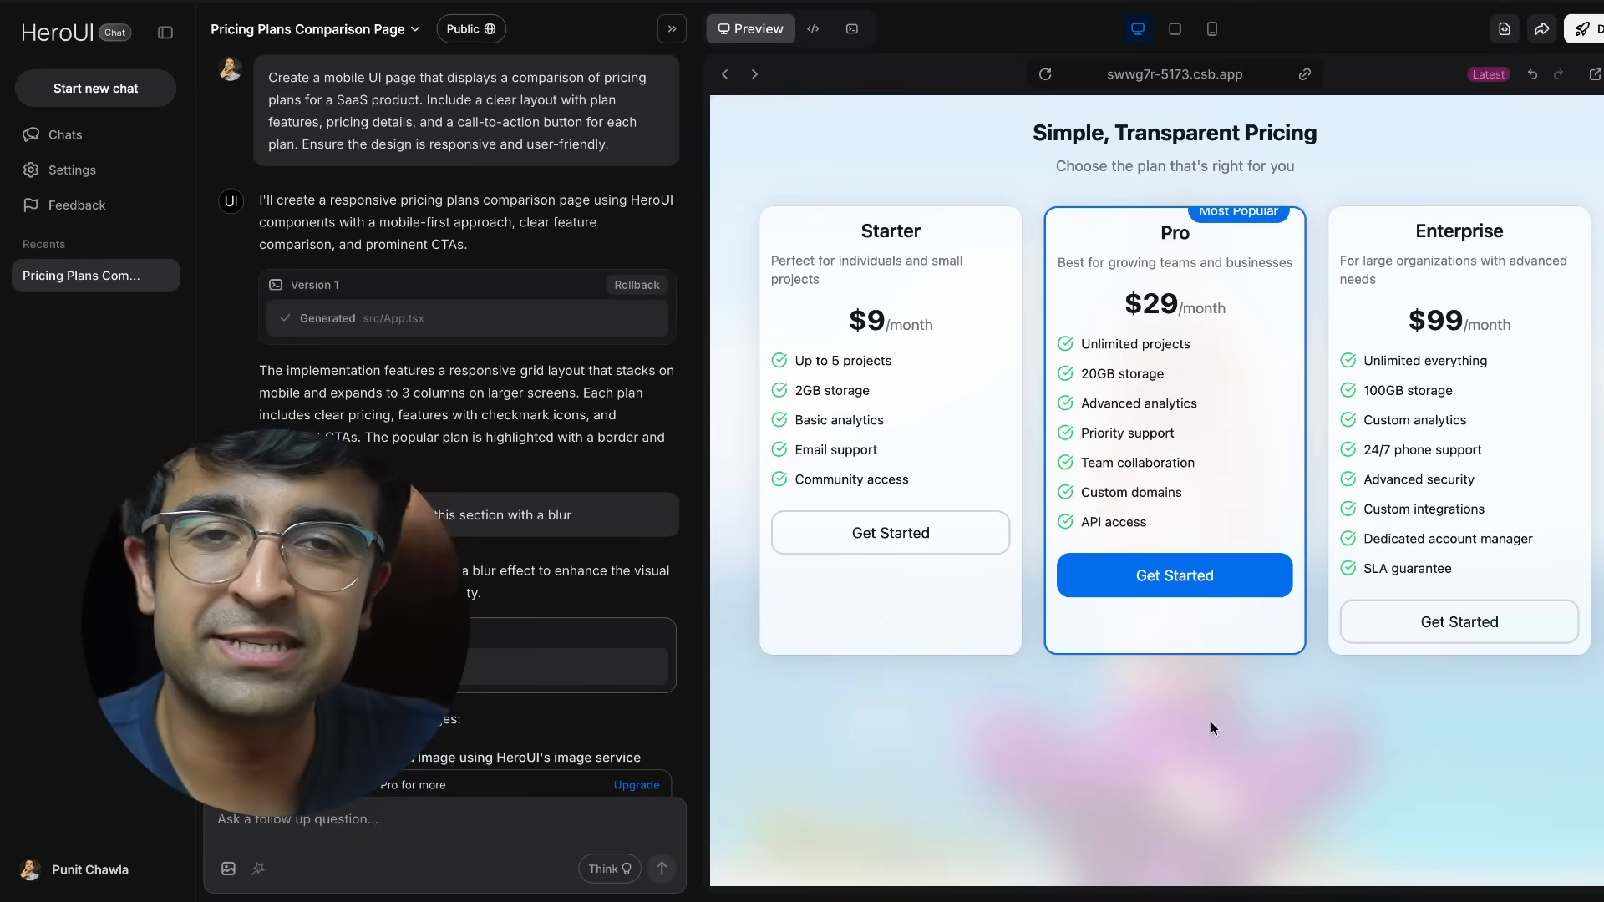
{"action": "left_click", "coordinate": [95, 88]}
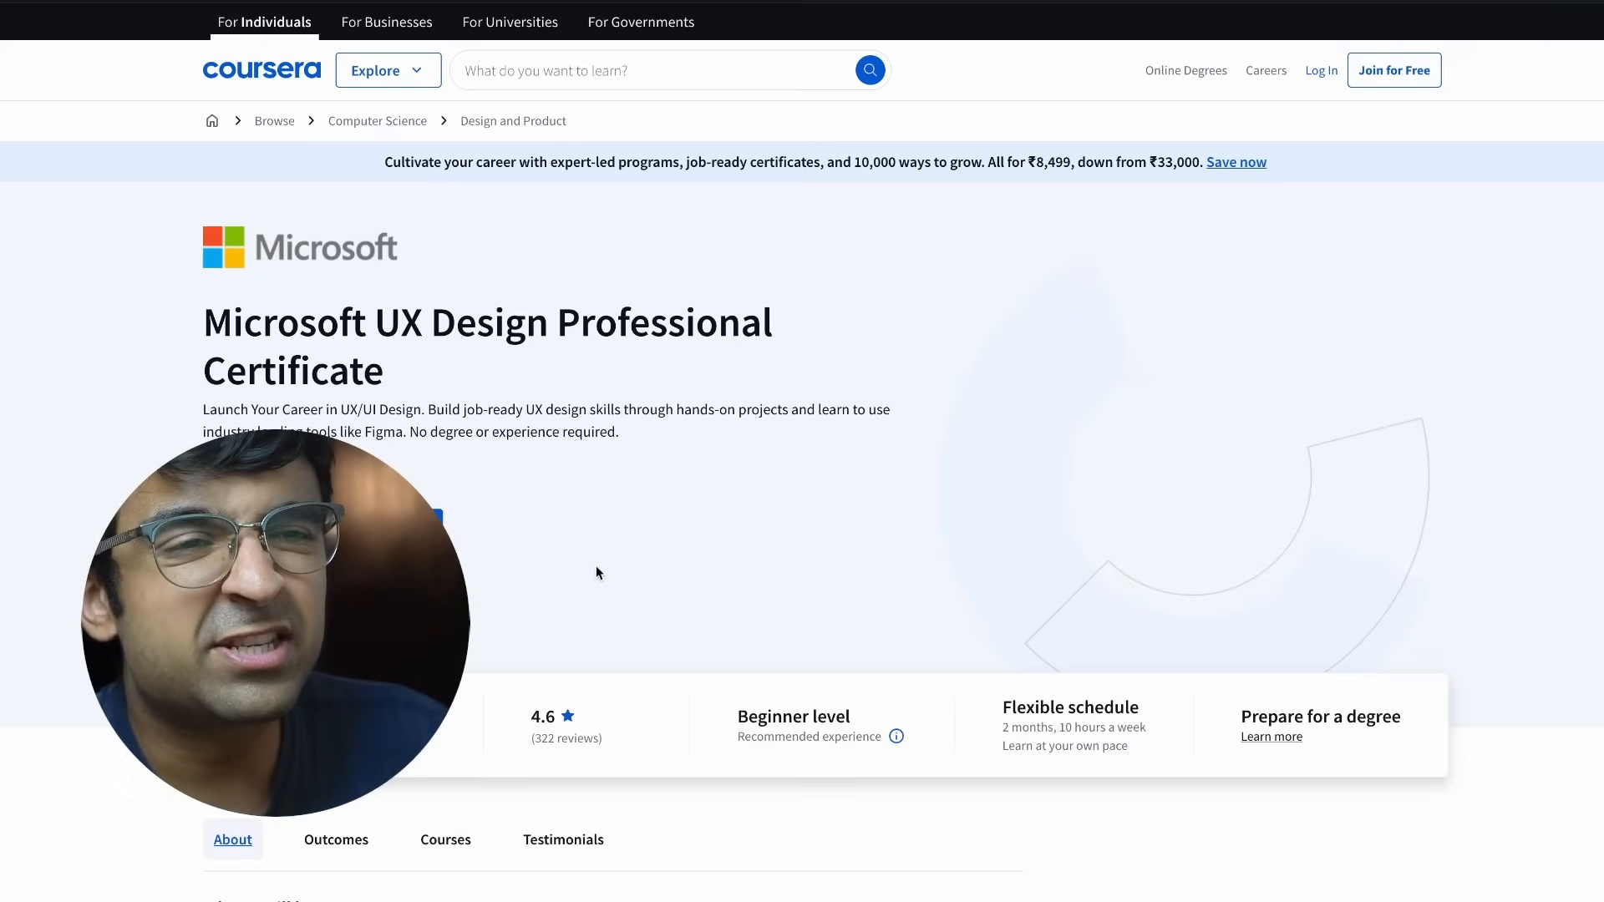
Scroll the Microsoft UX Design certificate page down to its Outcomes and four-course series
{"action": "scroll", "scroll_direction": "down", "scroll_amount": 3}
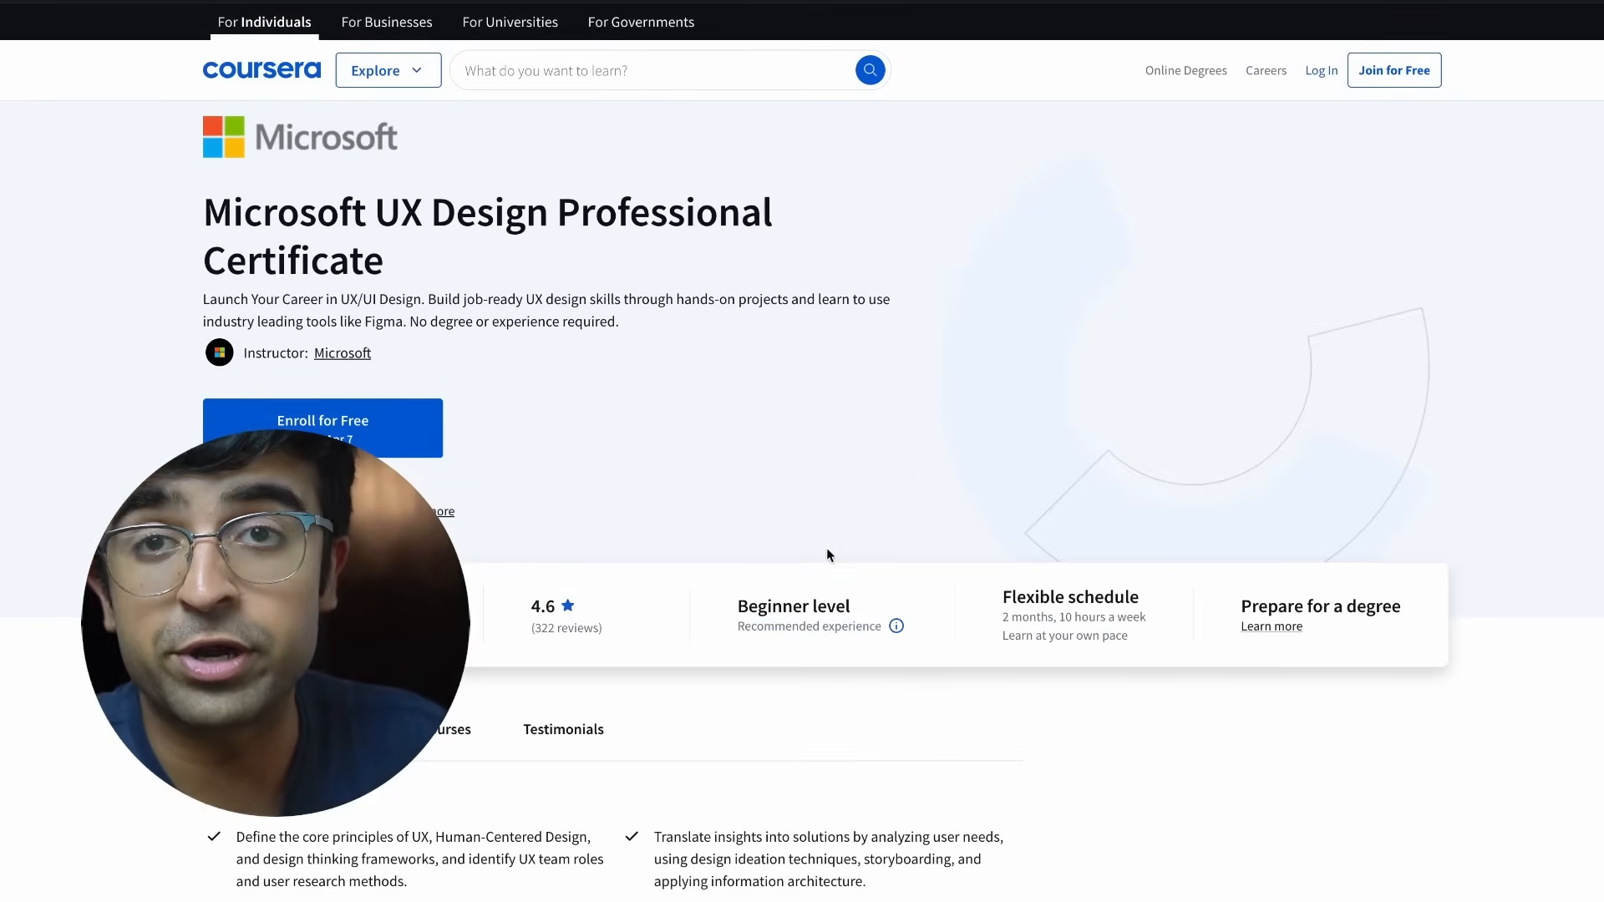
{"action": "scroll", "scroll_direction": "down", "scroll_amount": 3}
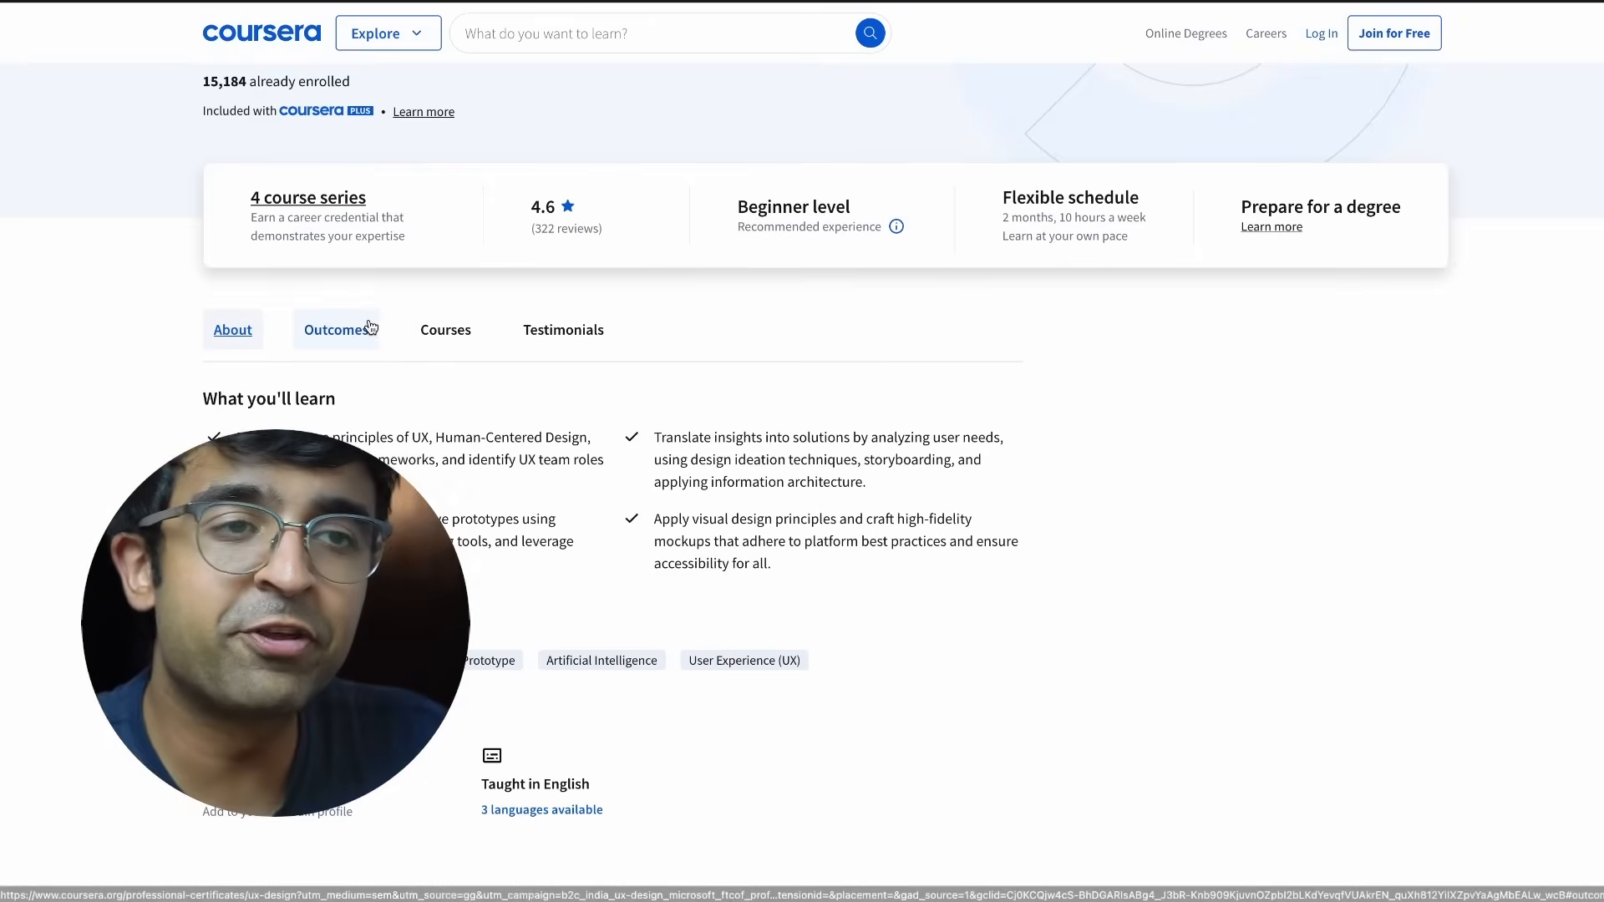
{"action": "scroll", "scroll_direction": "down", "scroll_amount": 3}
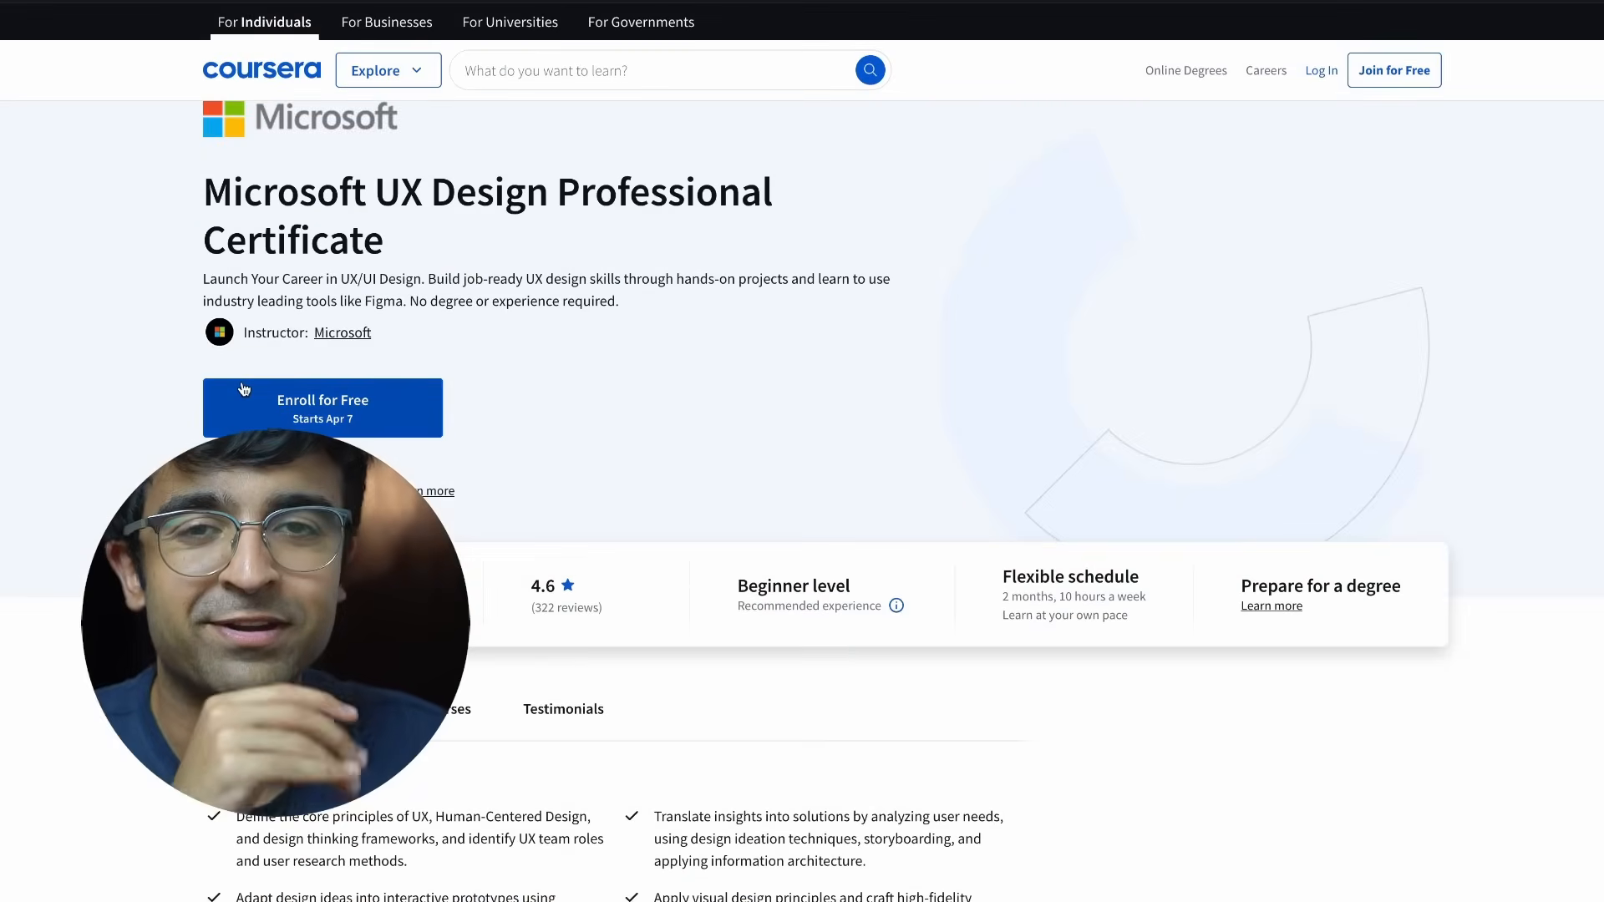
{"action": "scroll", "scroll_direction": "down", "scroll_amount": 3}
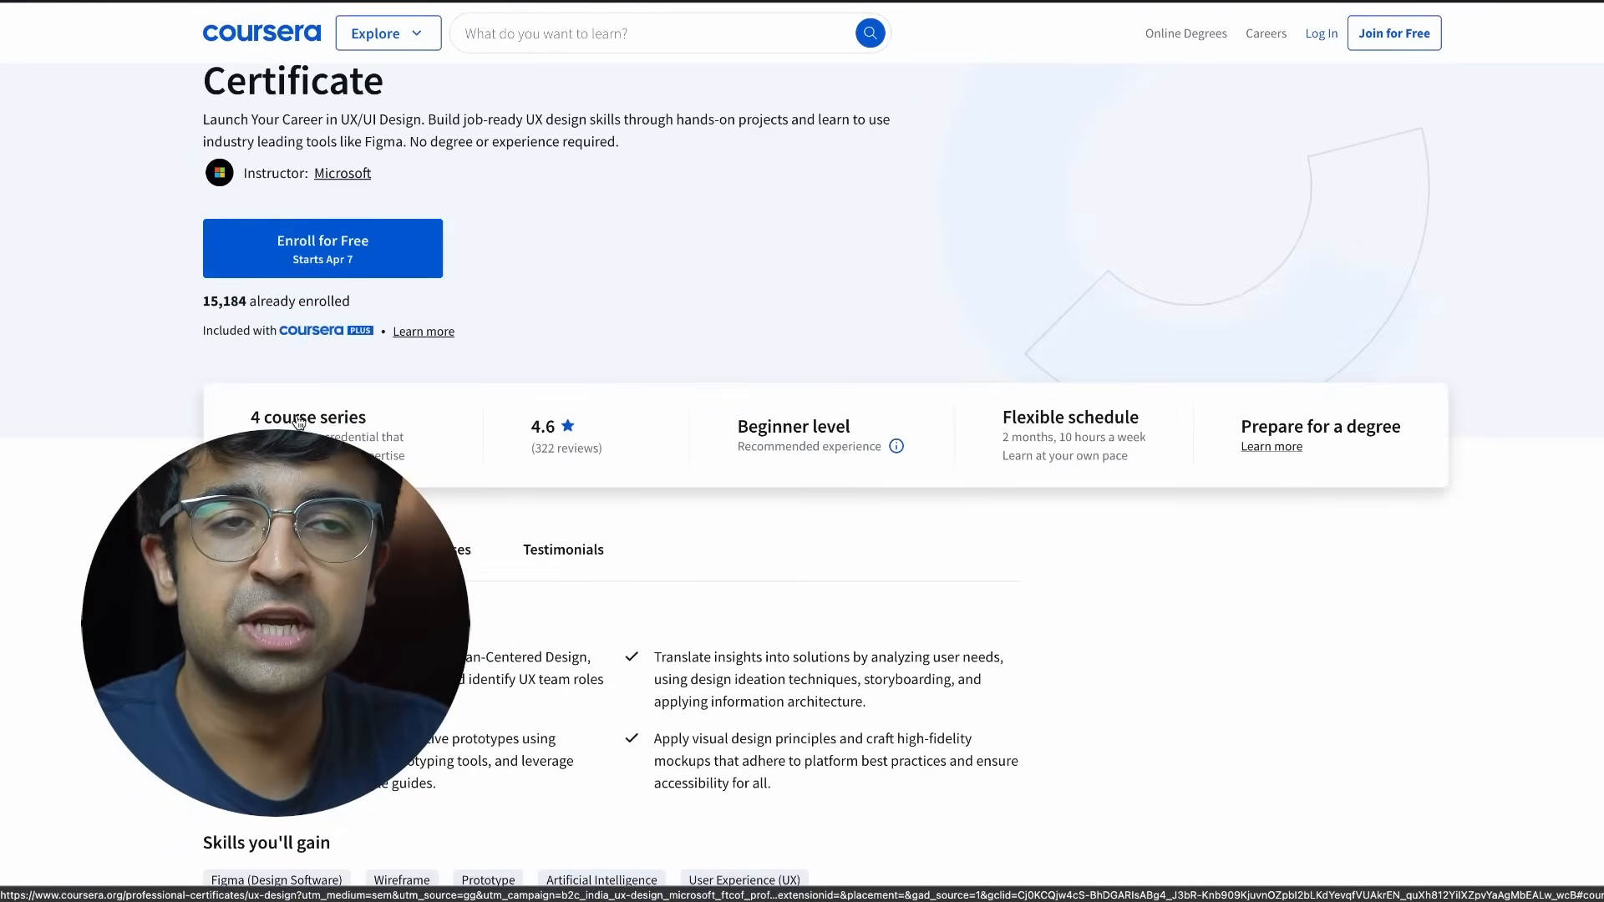
{"action": "scroll", "scroll_direction": "down", "scroll_amount": 3}
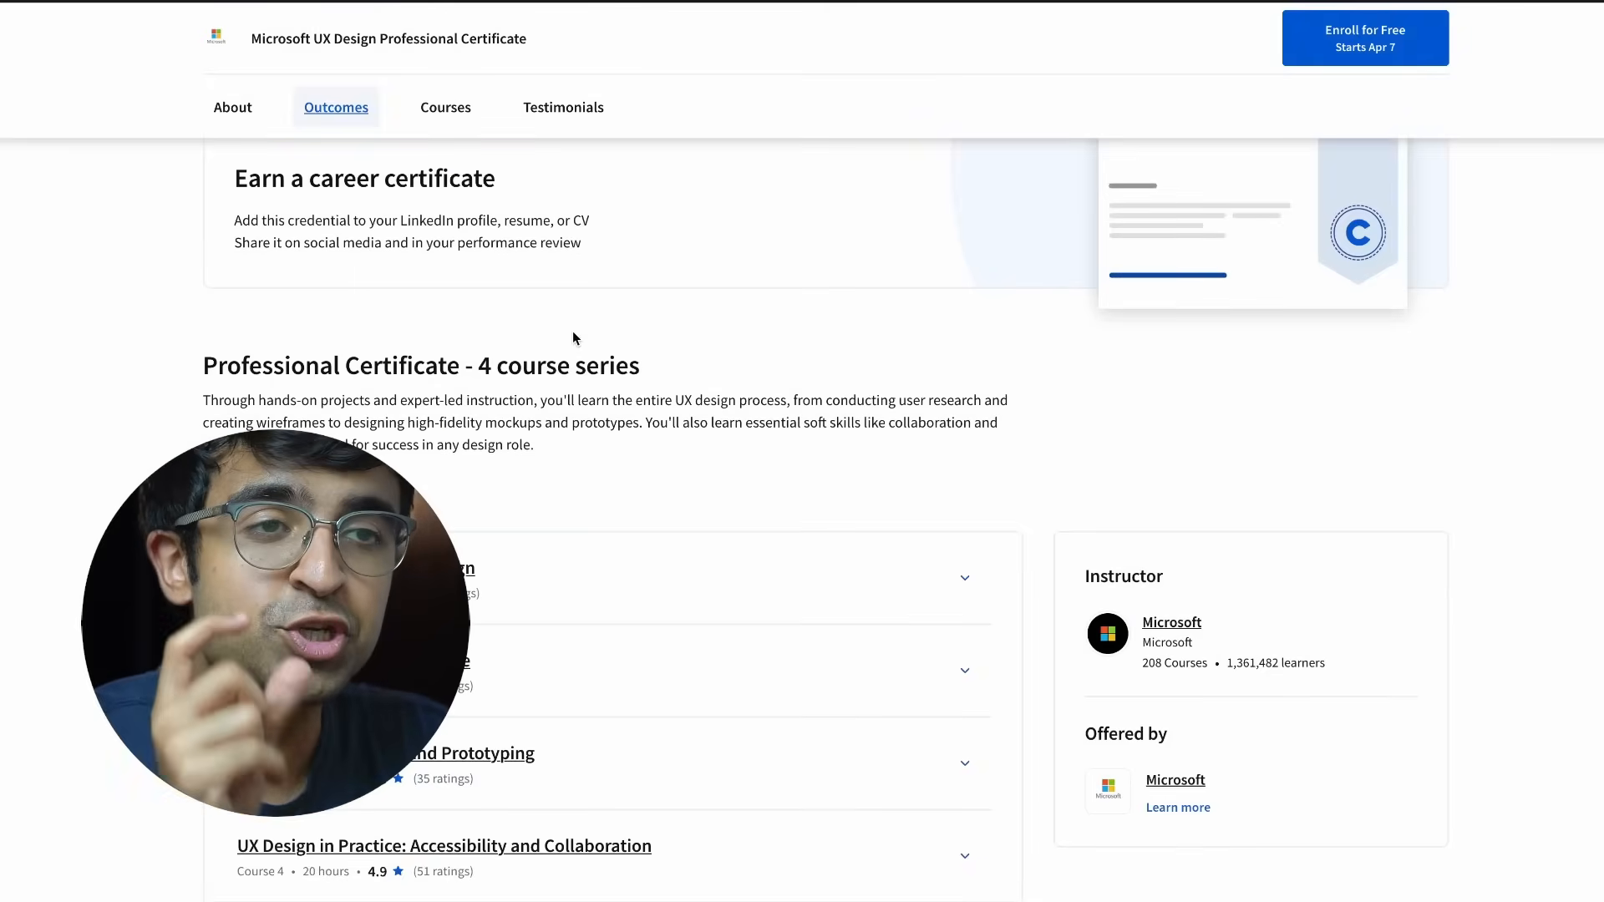
Review the Courses list of the certificate series, then return toward the overview
{"action": "left_click", "coordinate": [445, 106]}
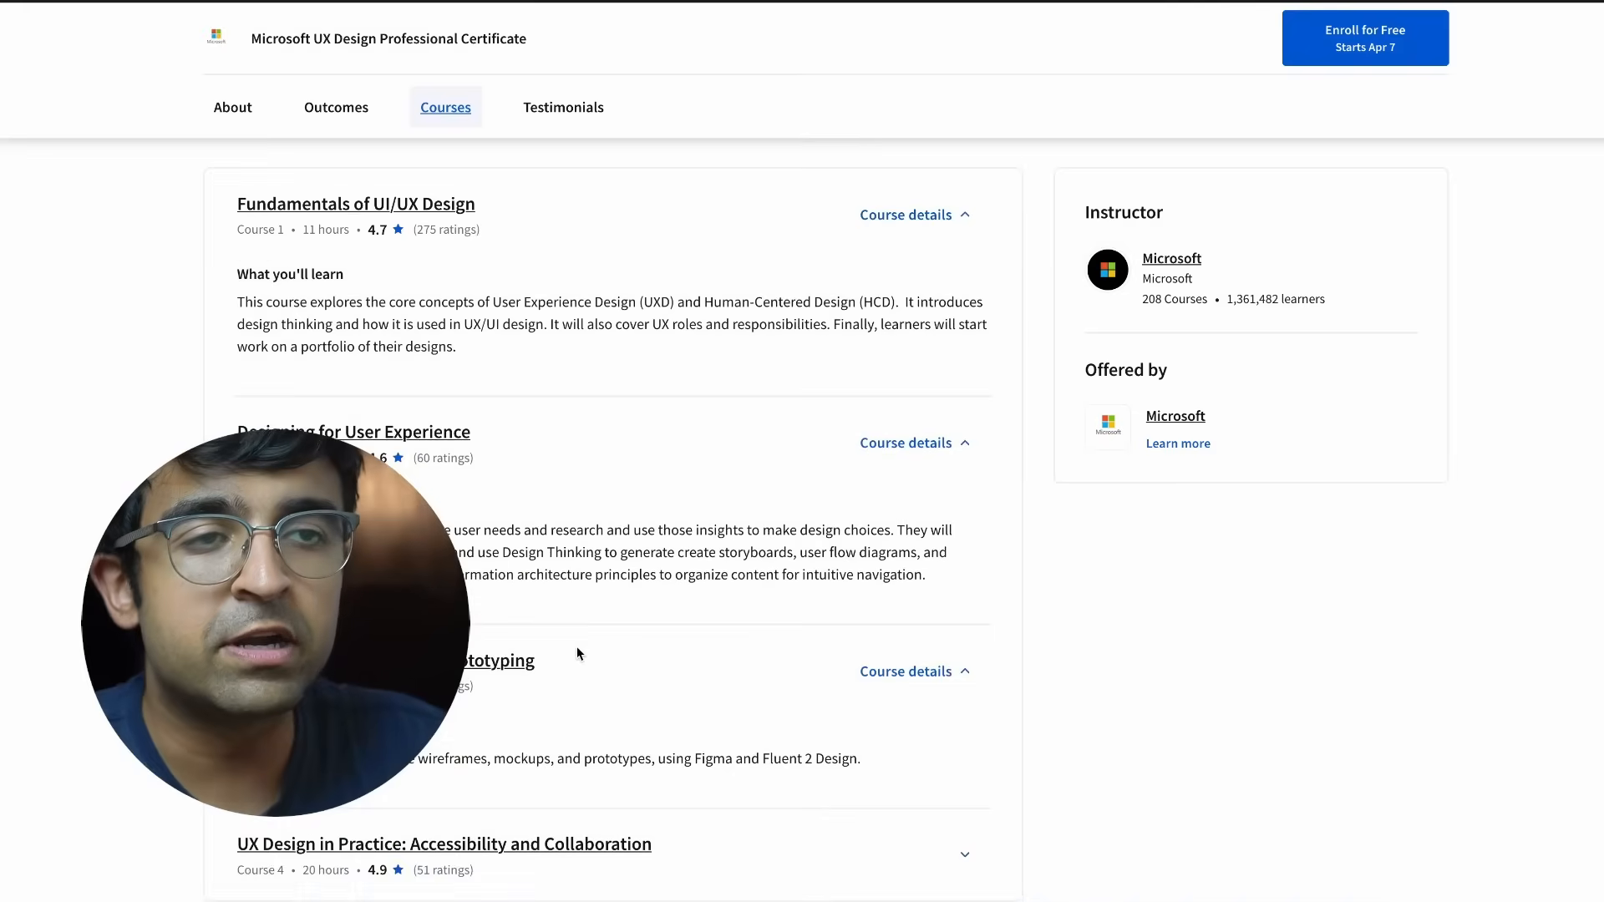
{"action": "scroll", "scroll_direction": "down", "scroll_amount": 3}
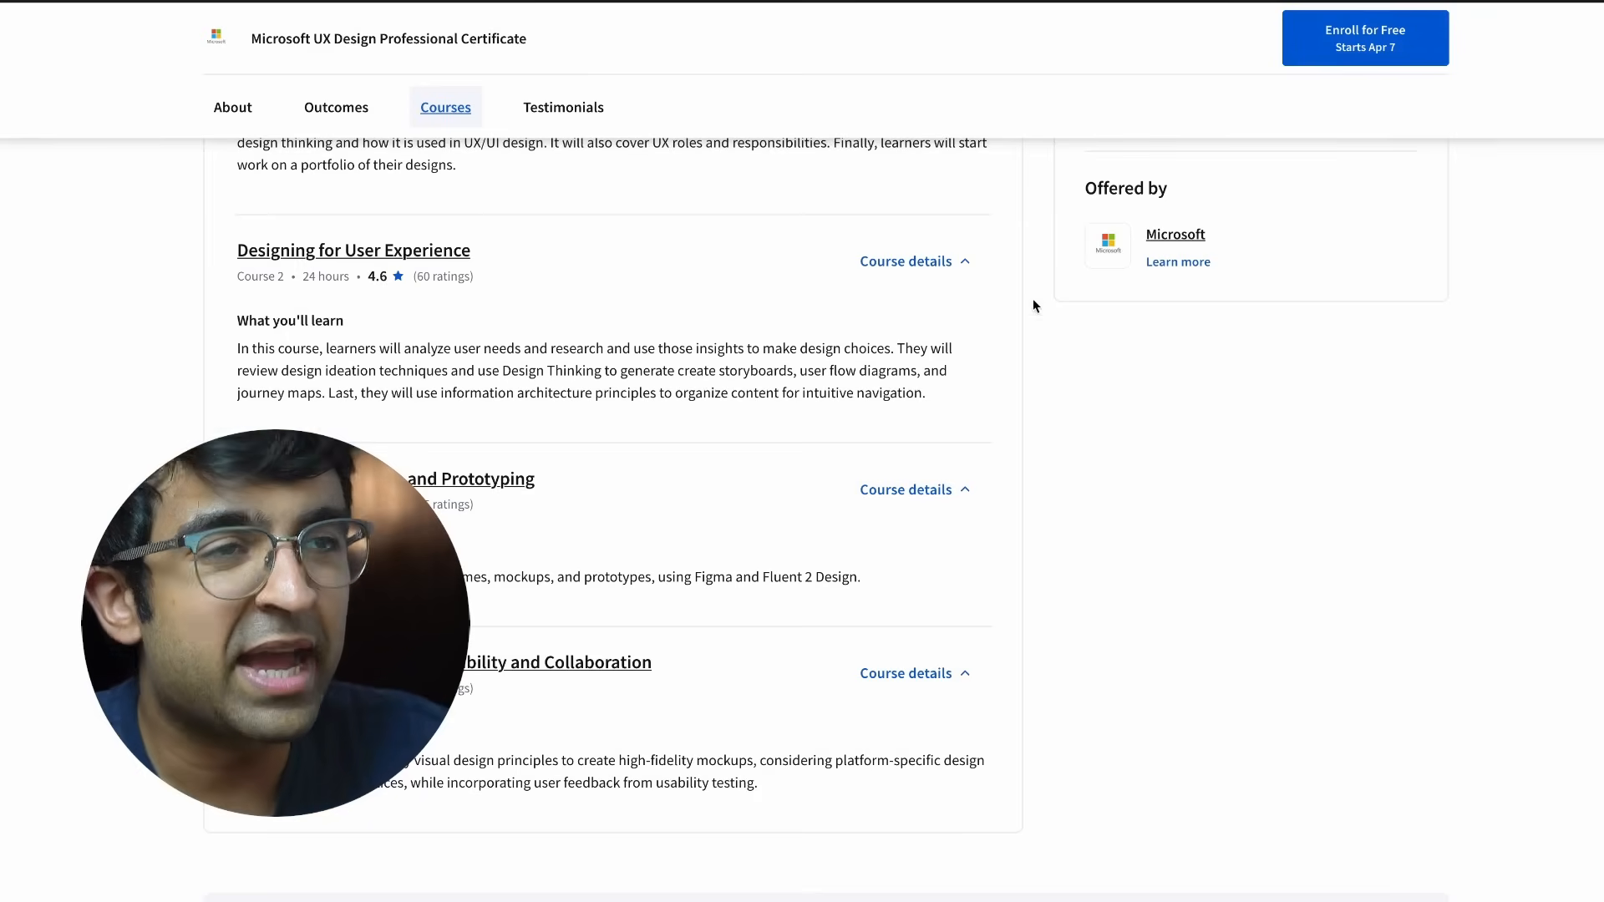
{"action": "scroll", "scroll_direction": "down", "scroll_amount": 3}
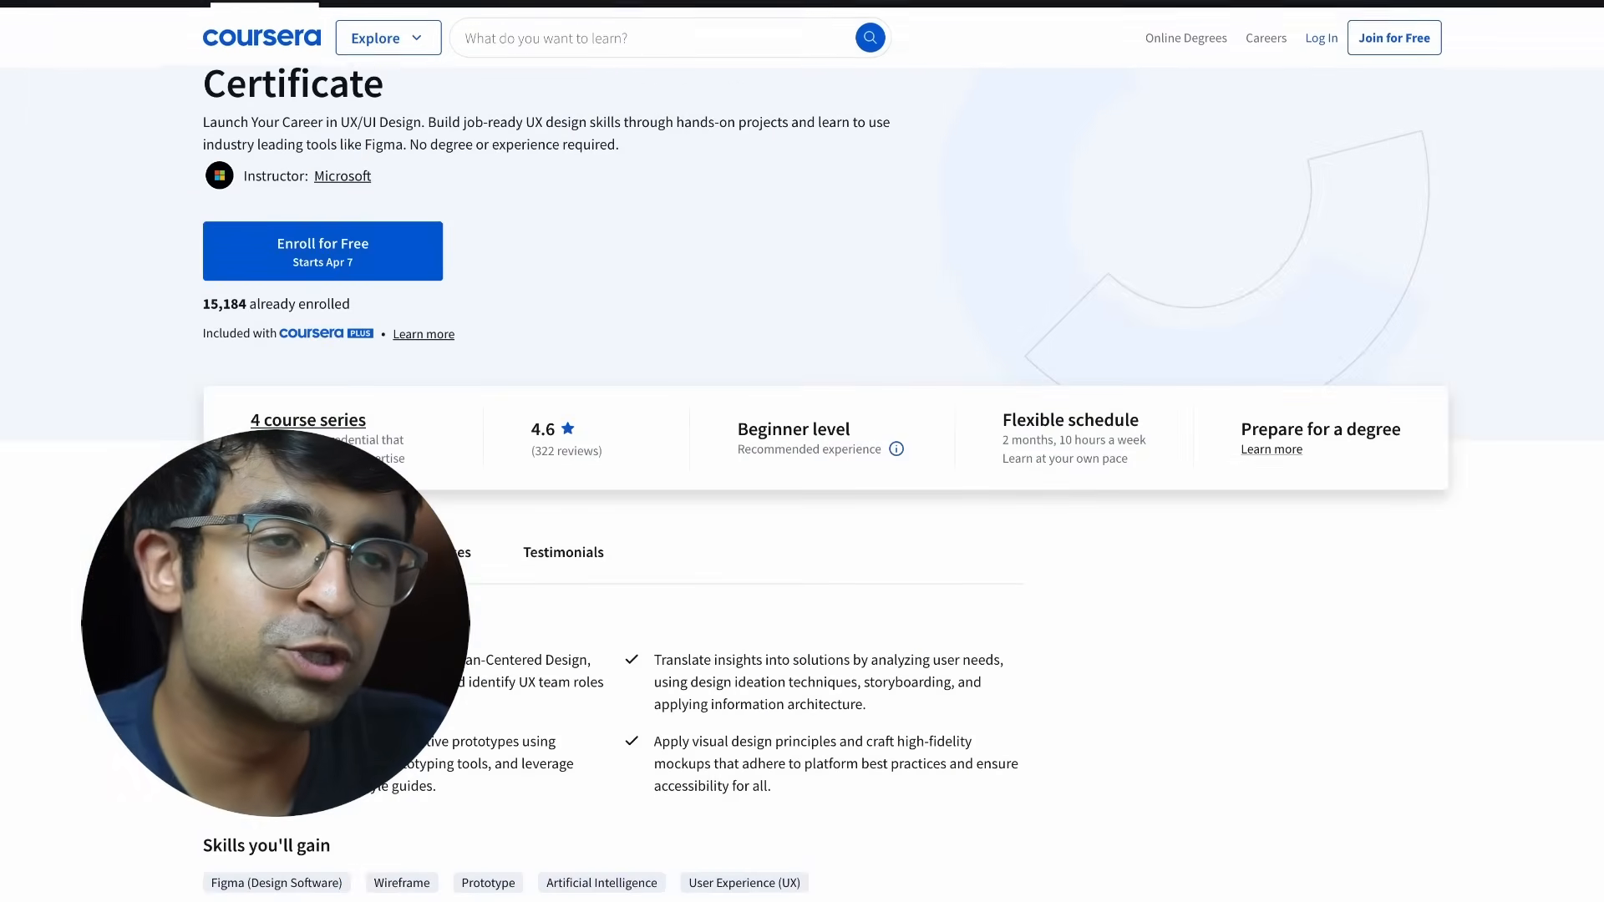
{"action": "scroll", "scroll_direction": "up", "scroll_amount": 3}
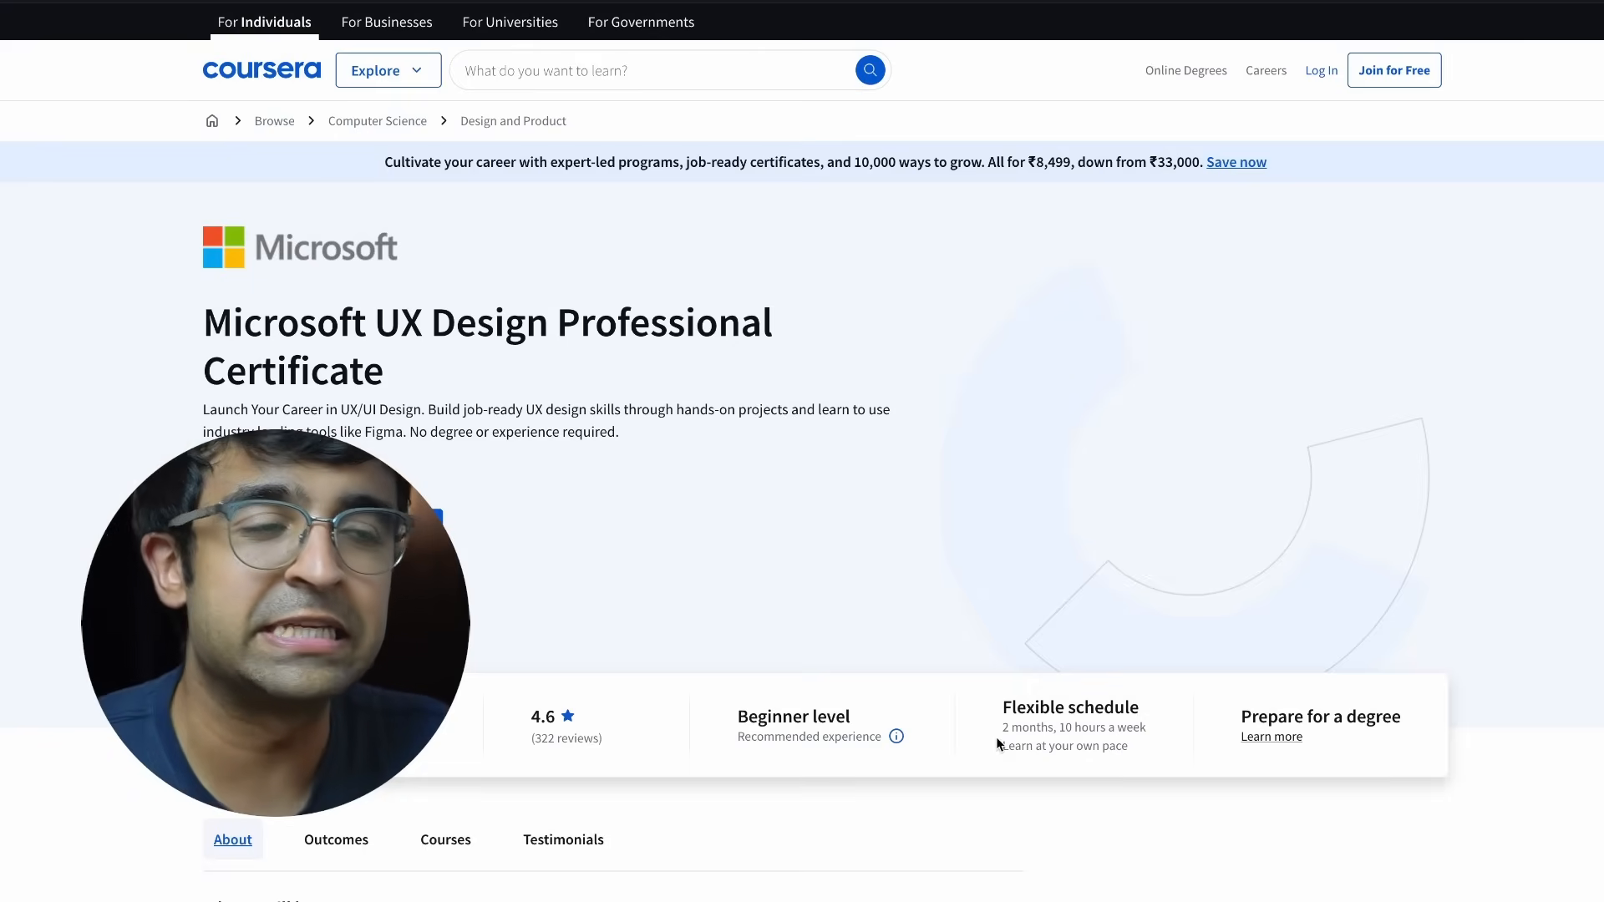
{"action": "mouse_move", "coordinate": [1186, 739]}
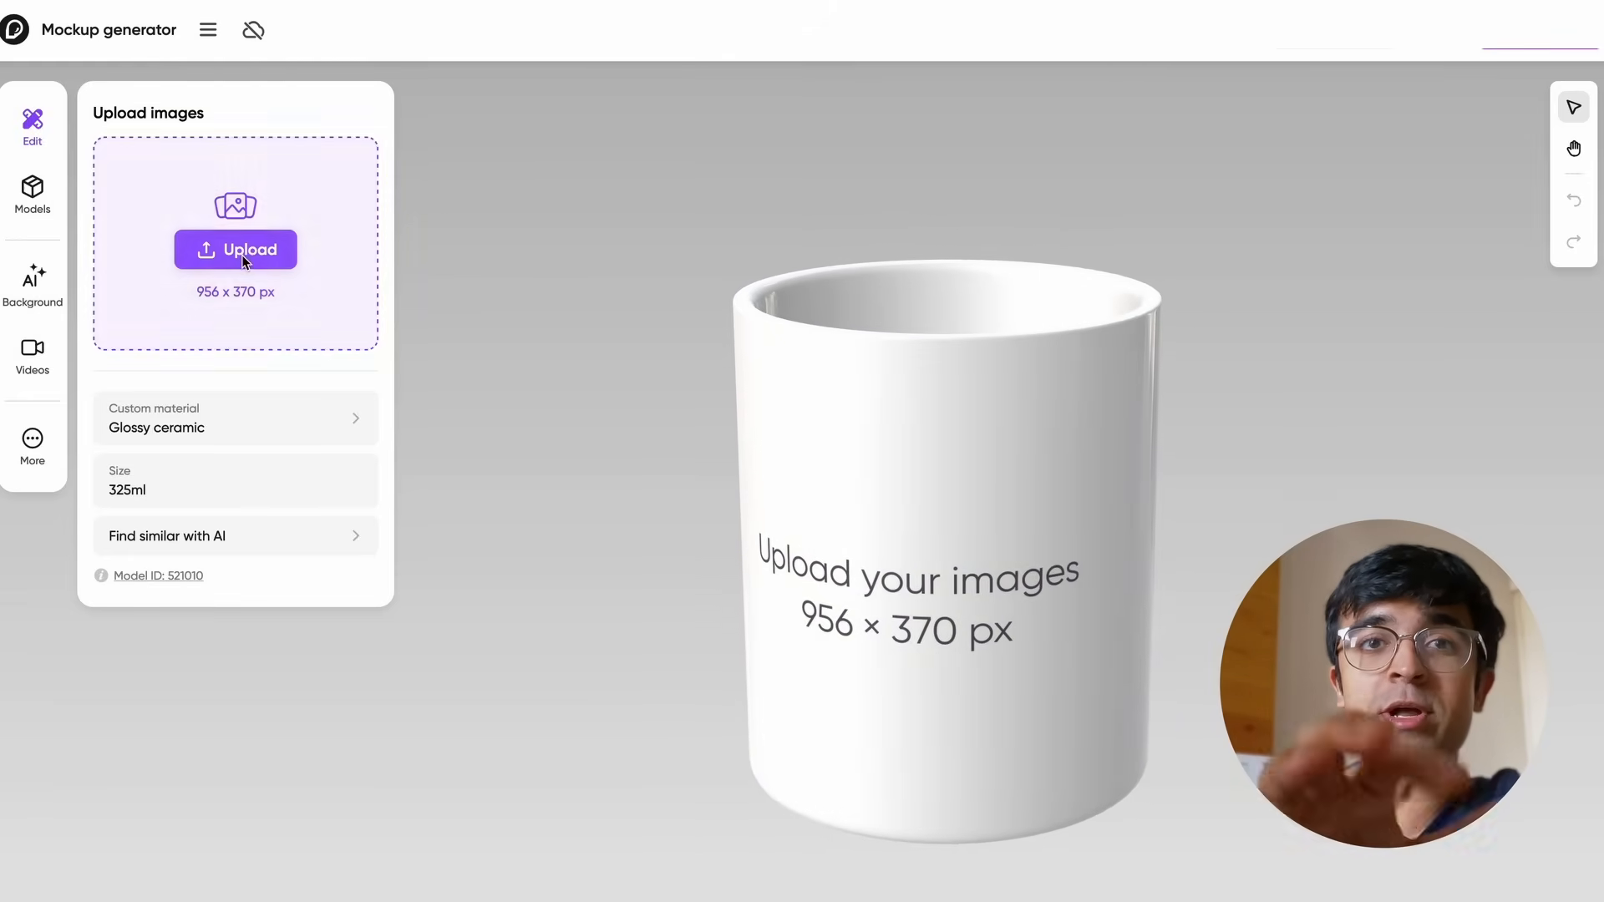
Apply a ready-made orange and maroon blob design from Inspirations to the mug
{"action": "left_click", "coordinate": [236, 250]}
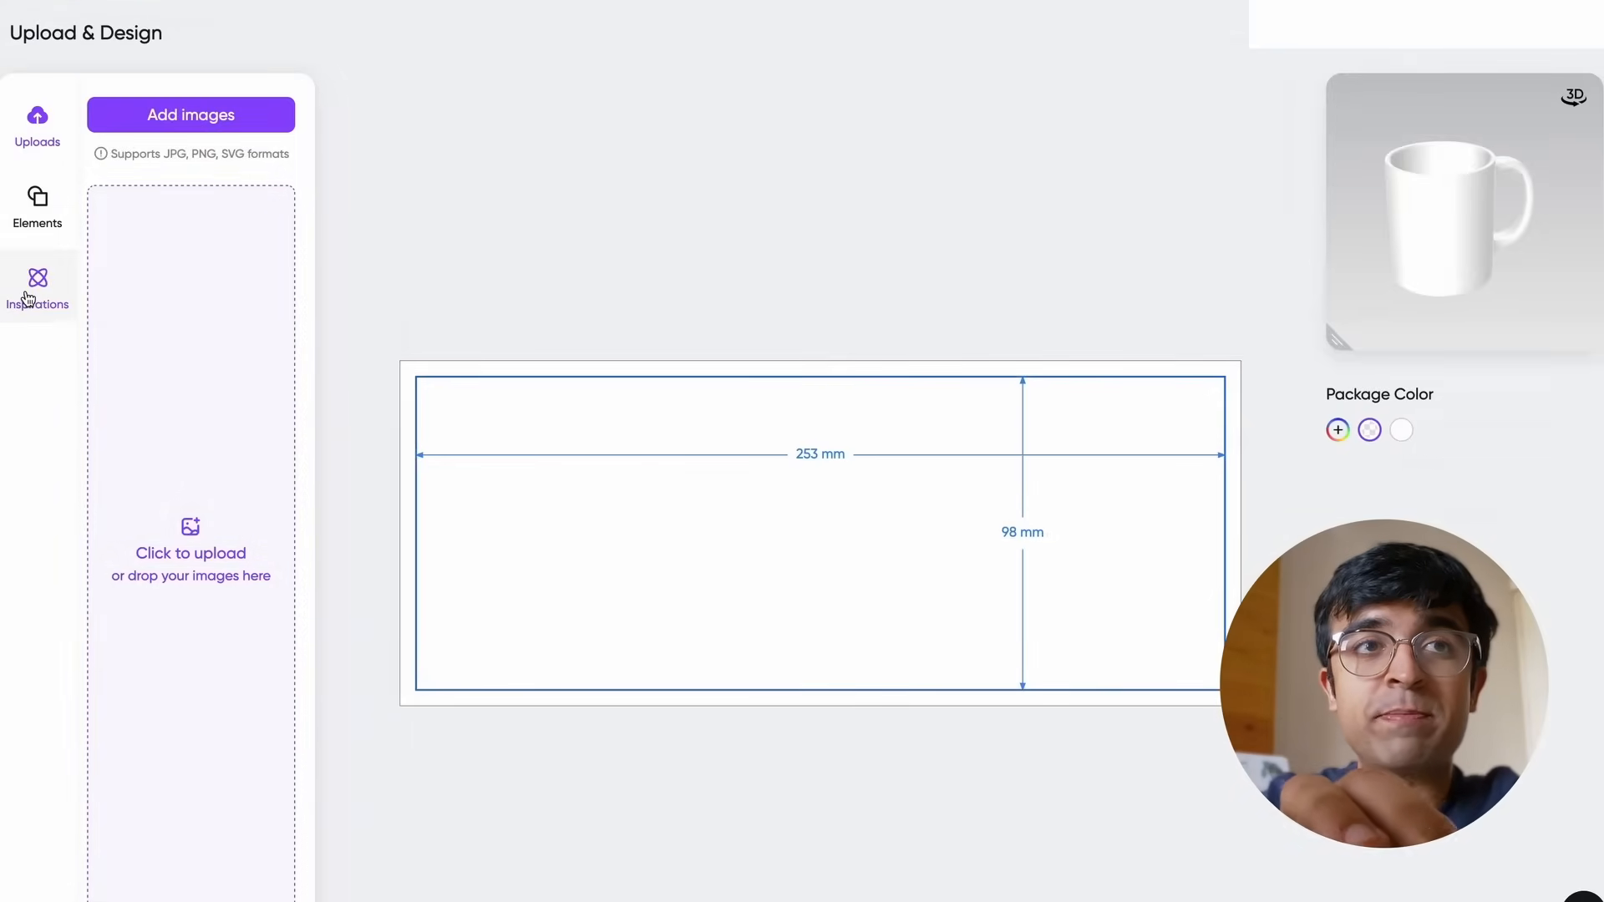
{"action": "left_click", "coordinate": [37, 287]}
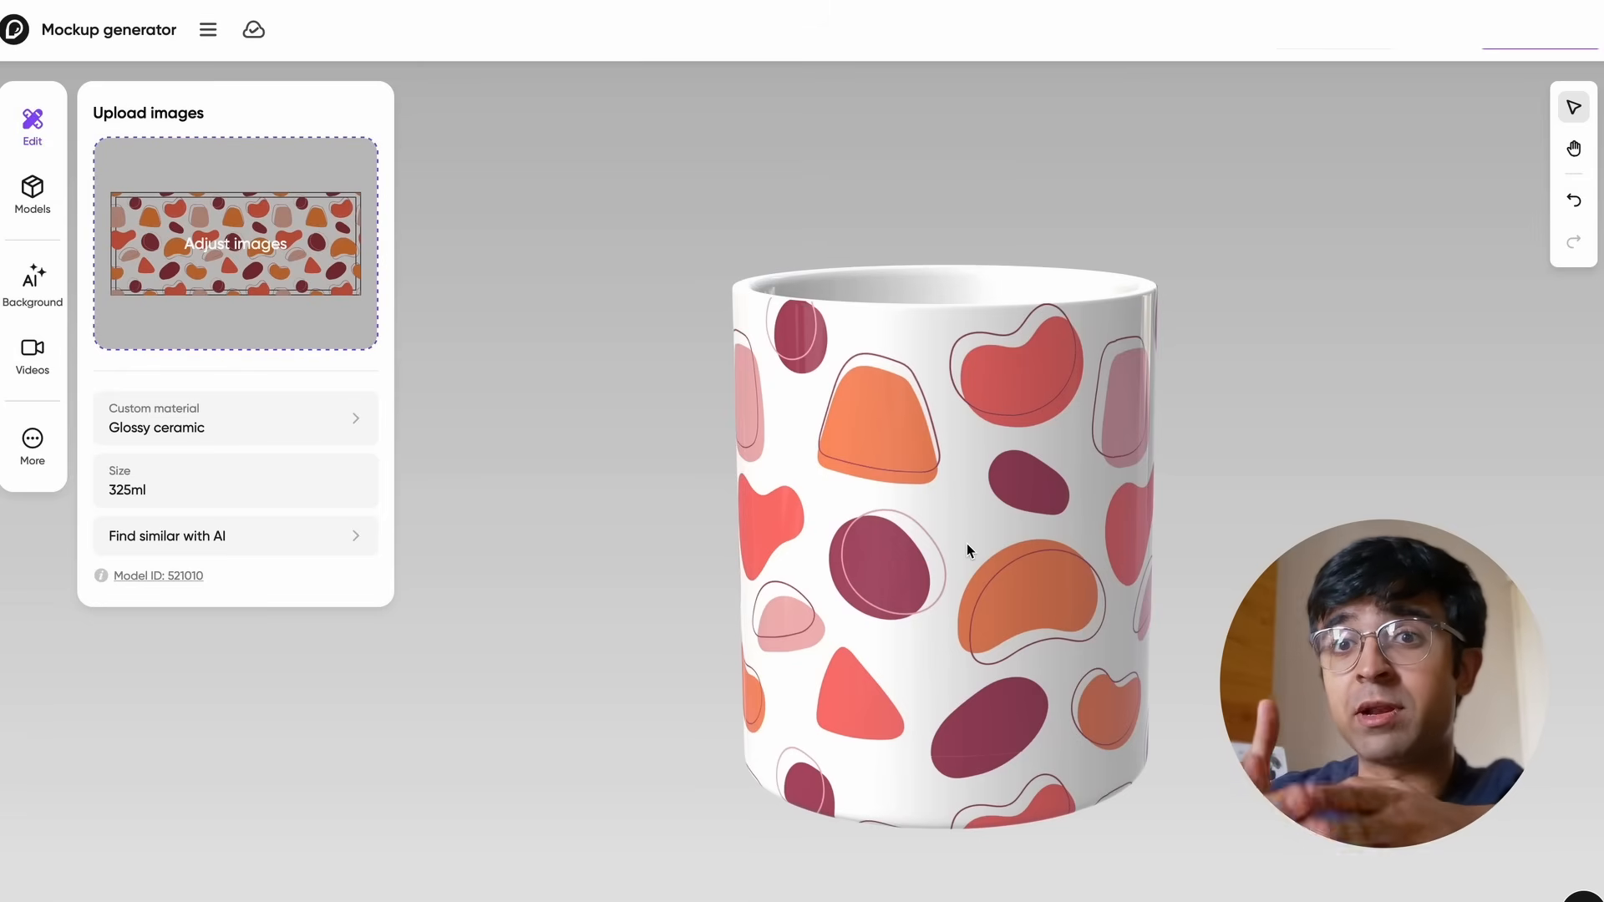
Give the mug body the smooth, non-metallic material preset in Custom material
{"action": "left_click", "coordinate": [233, 418]}
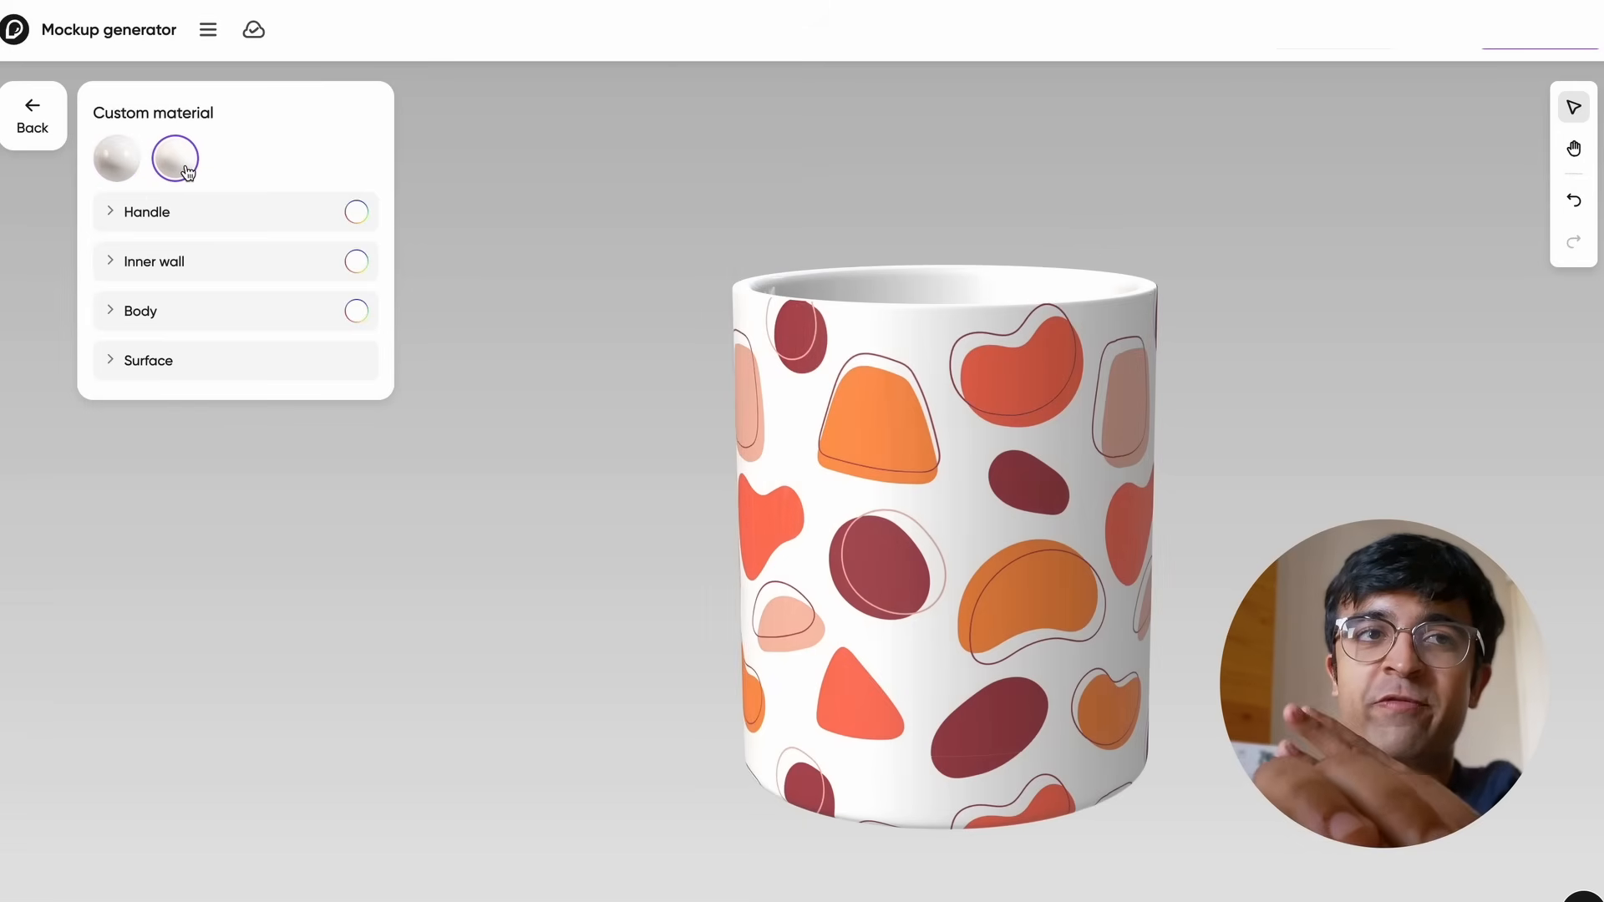
{"action": "left_click", "coordinate": [140, 311]}
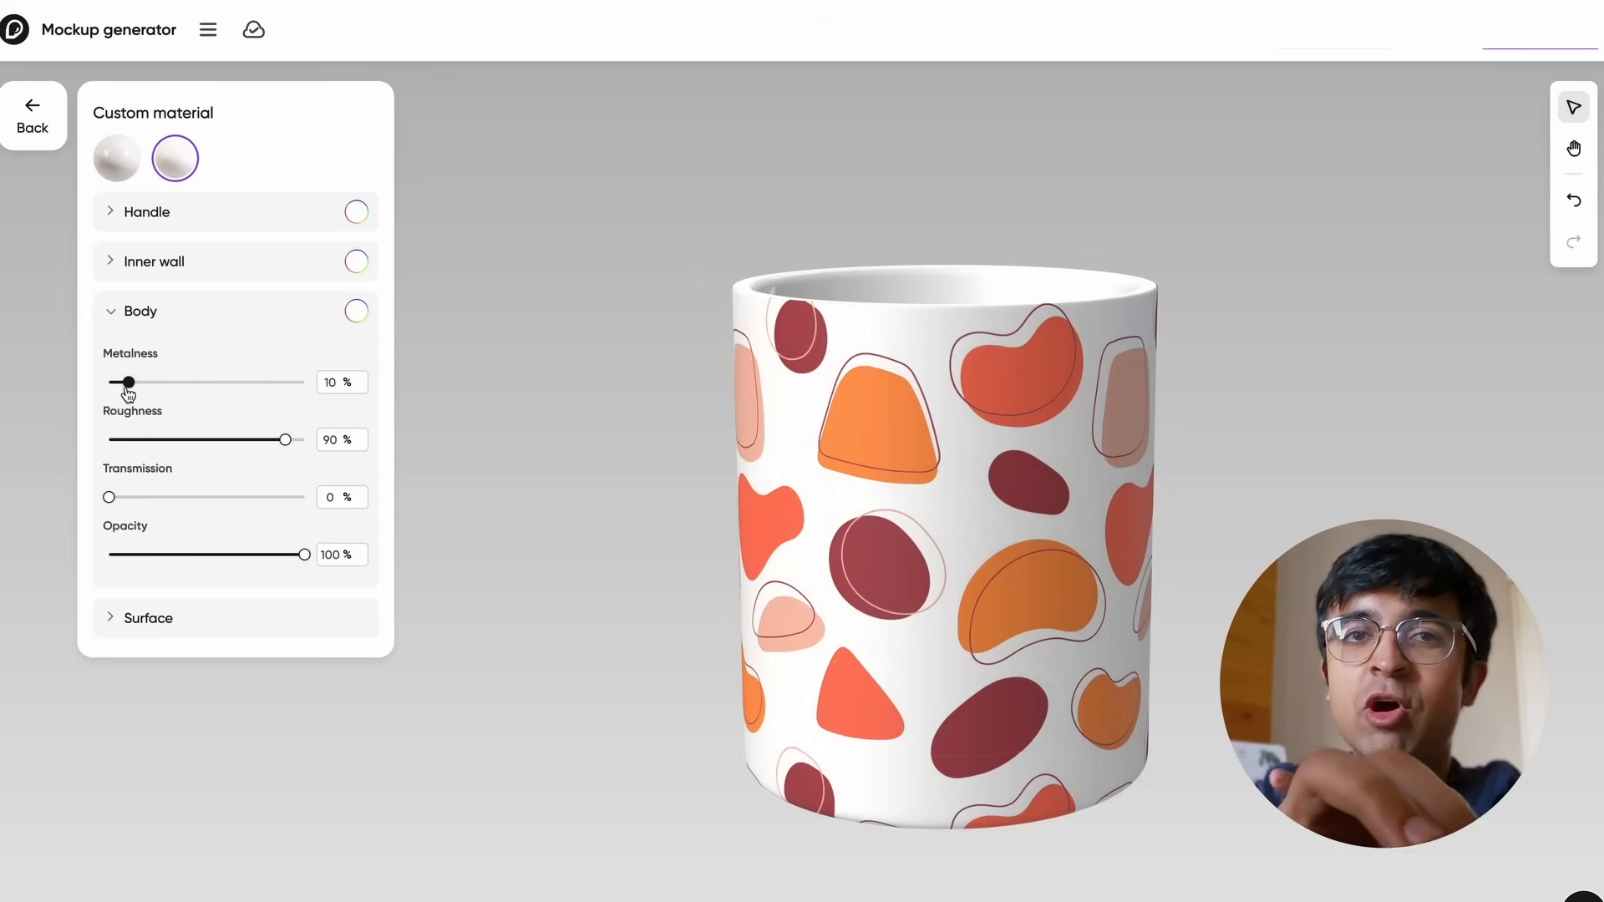
{"action": "left_click", "coordinate": [116, 158]}
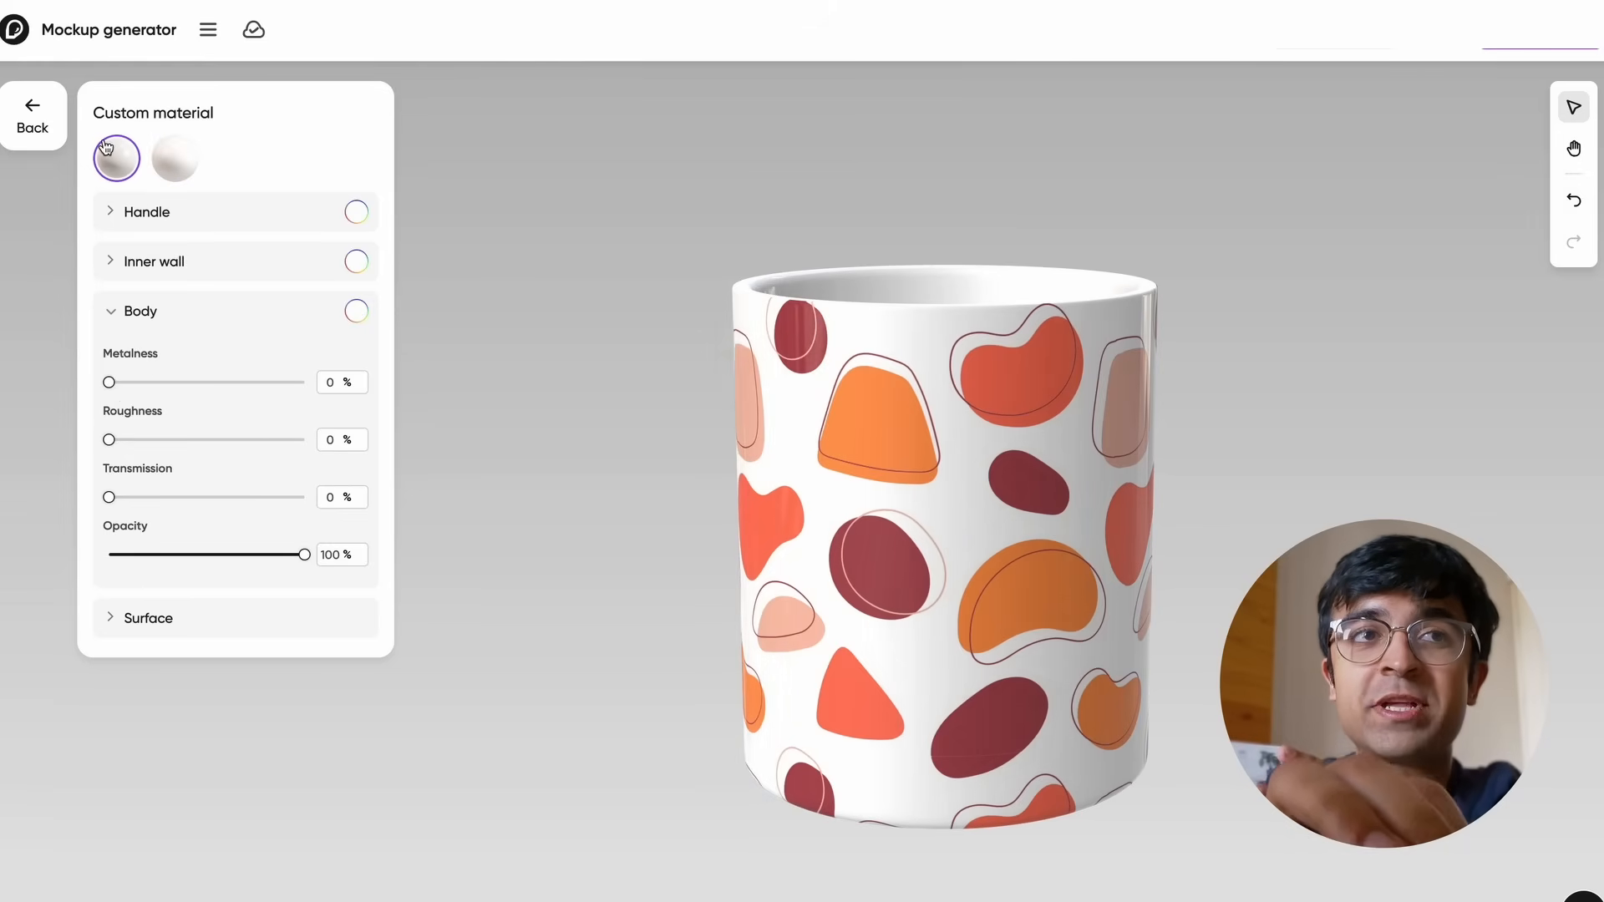
{"action": "left_click", "coordinate": [32, 113]}
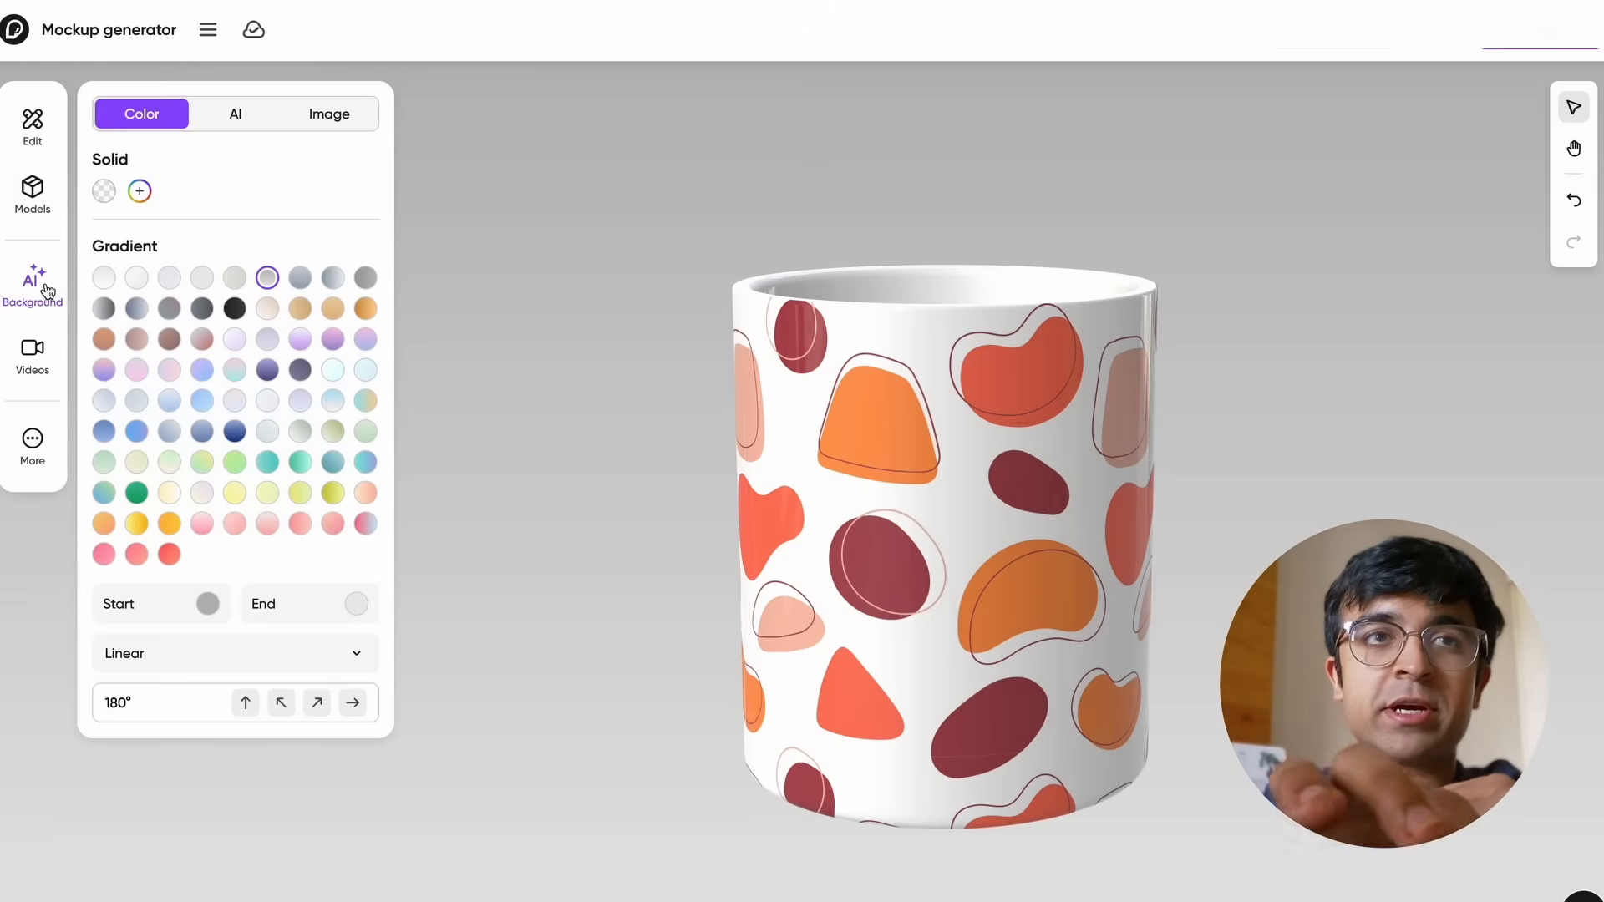
Set an AI-generated minimalist sunlit scene as the mug mockup's background
{"action": "left_click", "coordinate": [32, 287]}
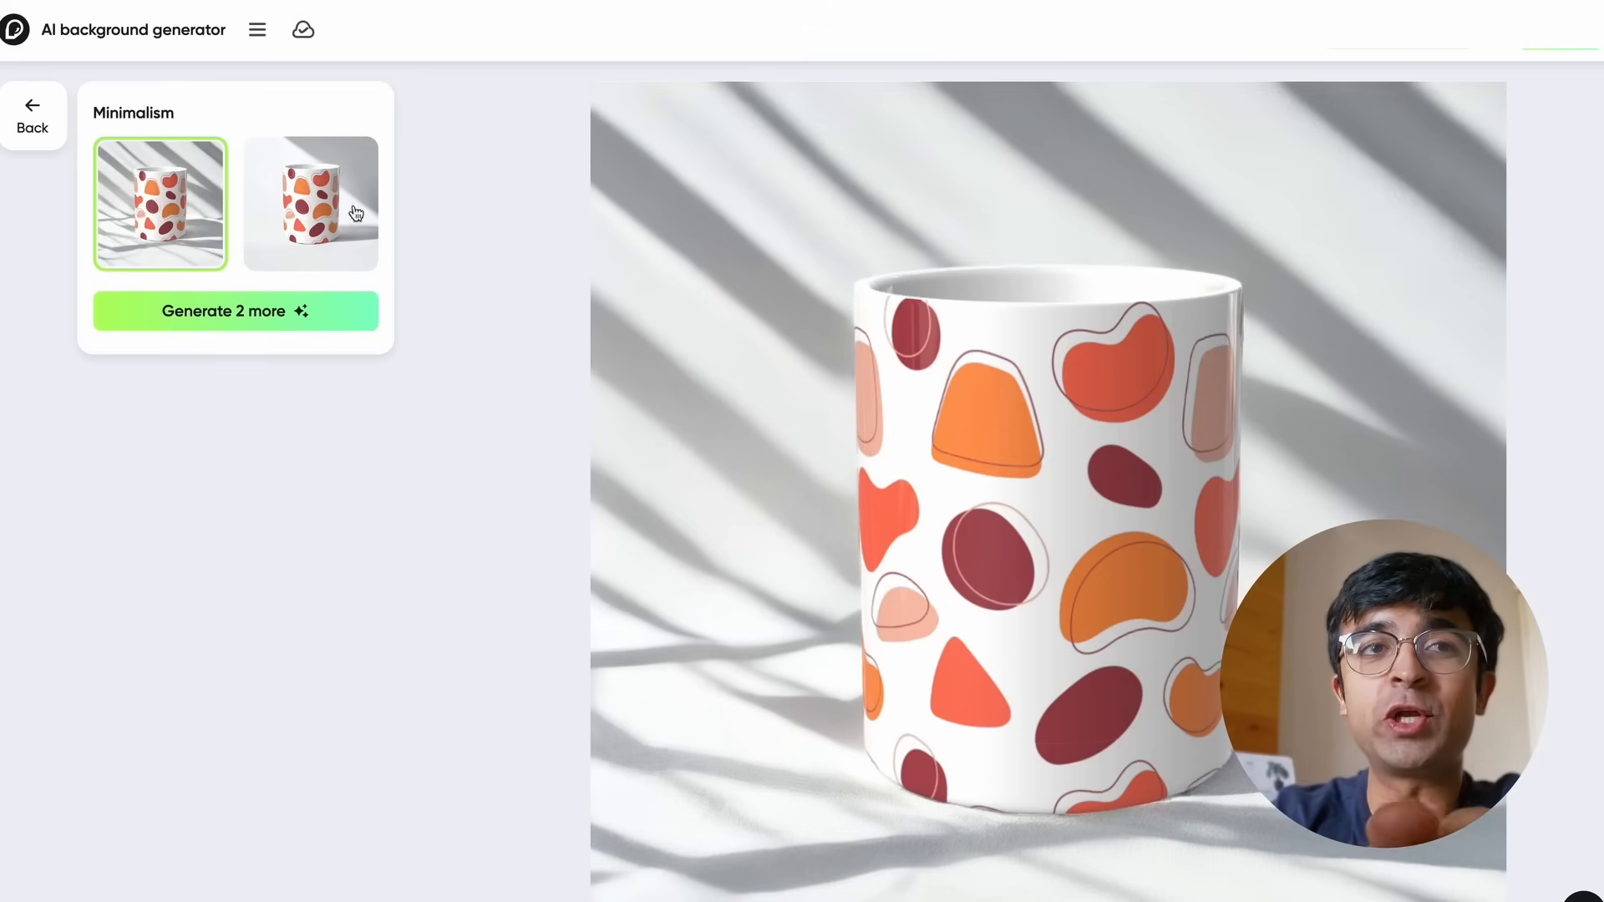
{"action": "left_click", "coordinate": [310, 204]}
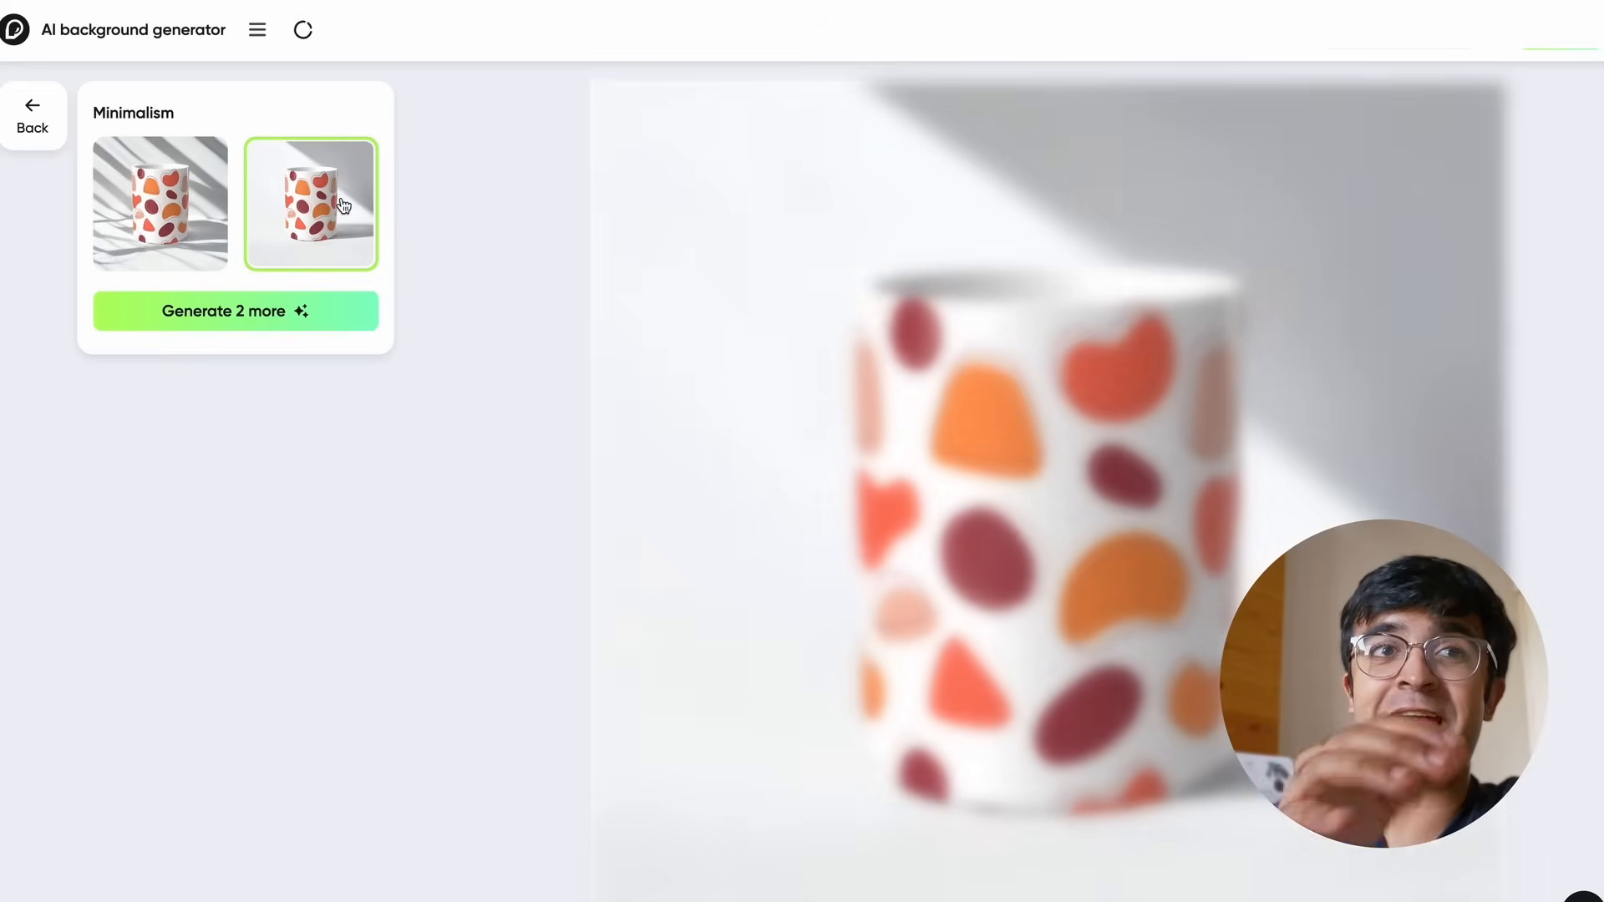
{"action": "left_click", "coordinate": [160, 204]}
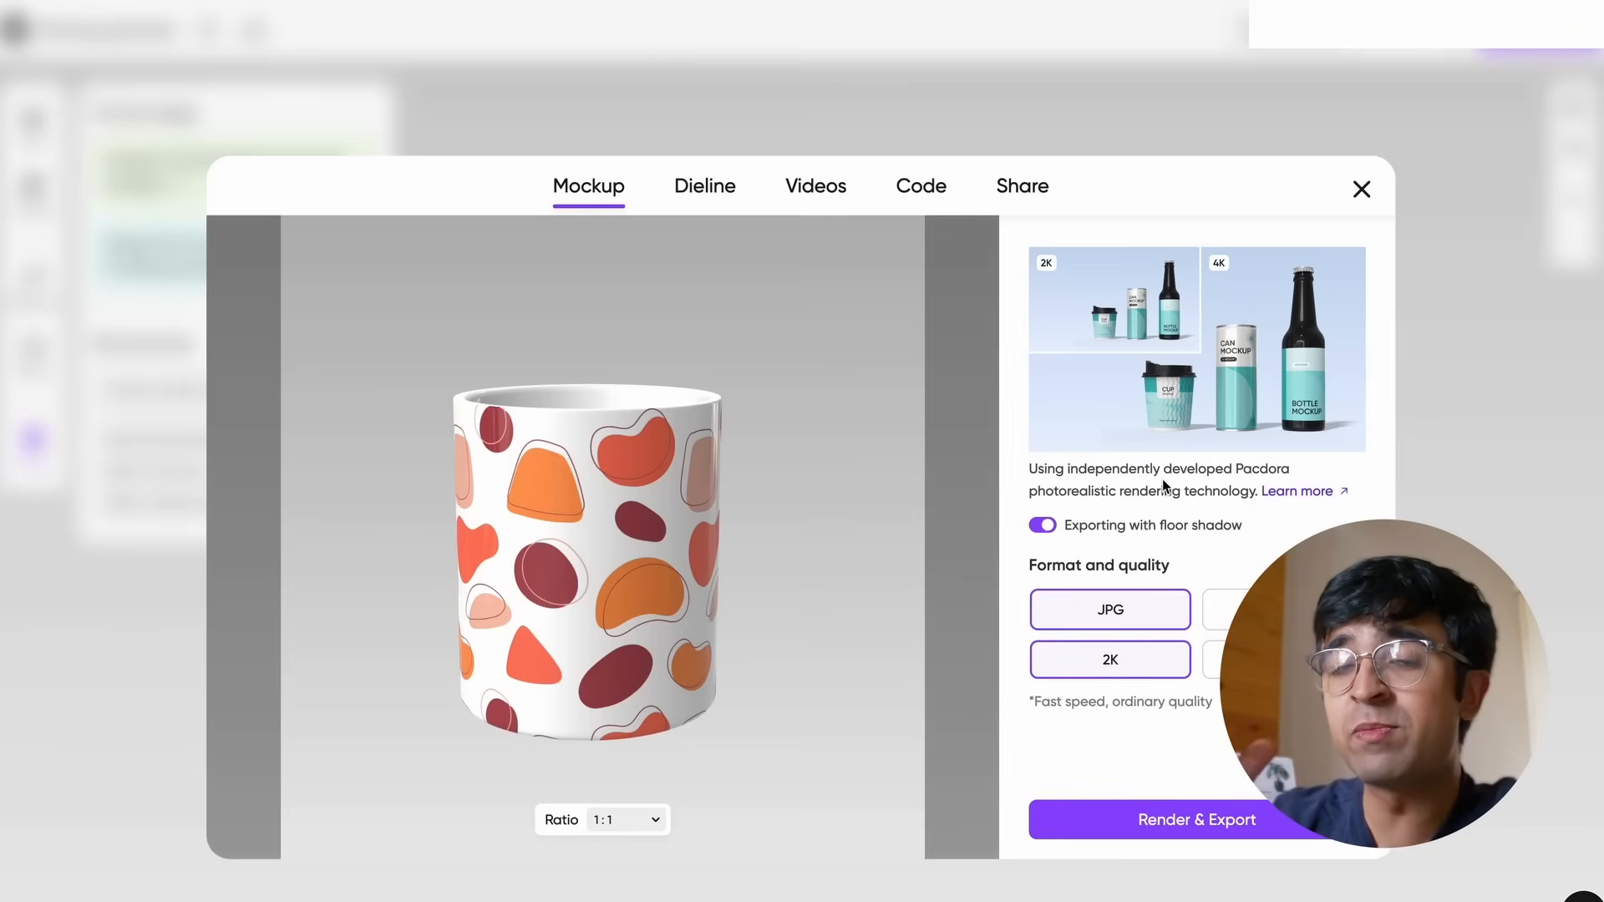
{"action": "mouse_move", "coordinate": [1134, 629]}
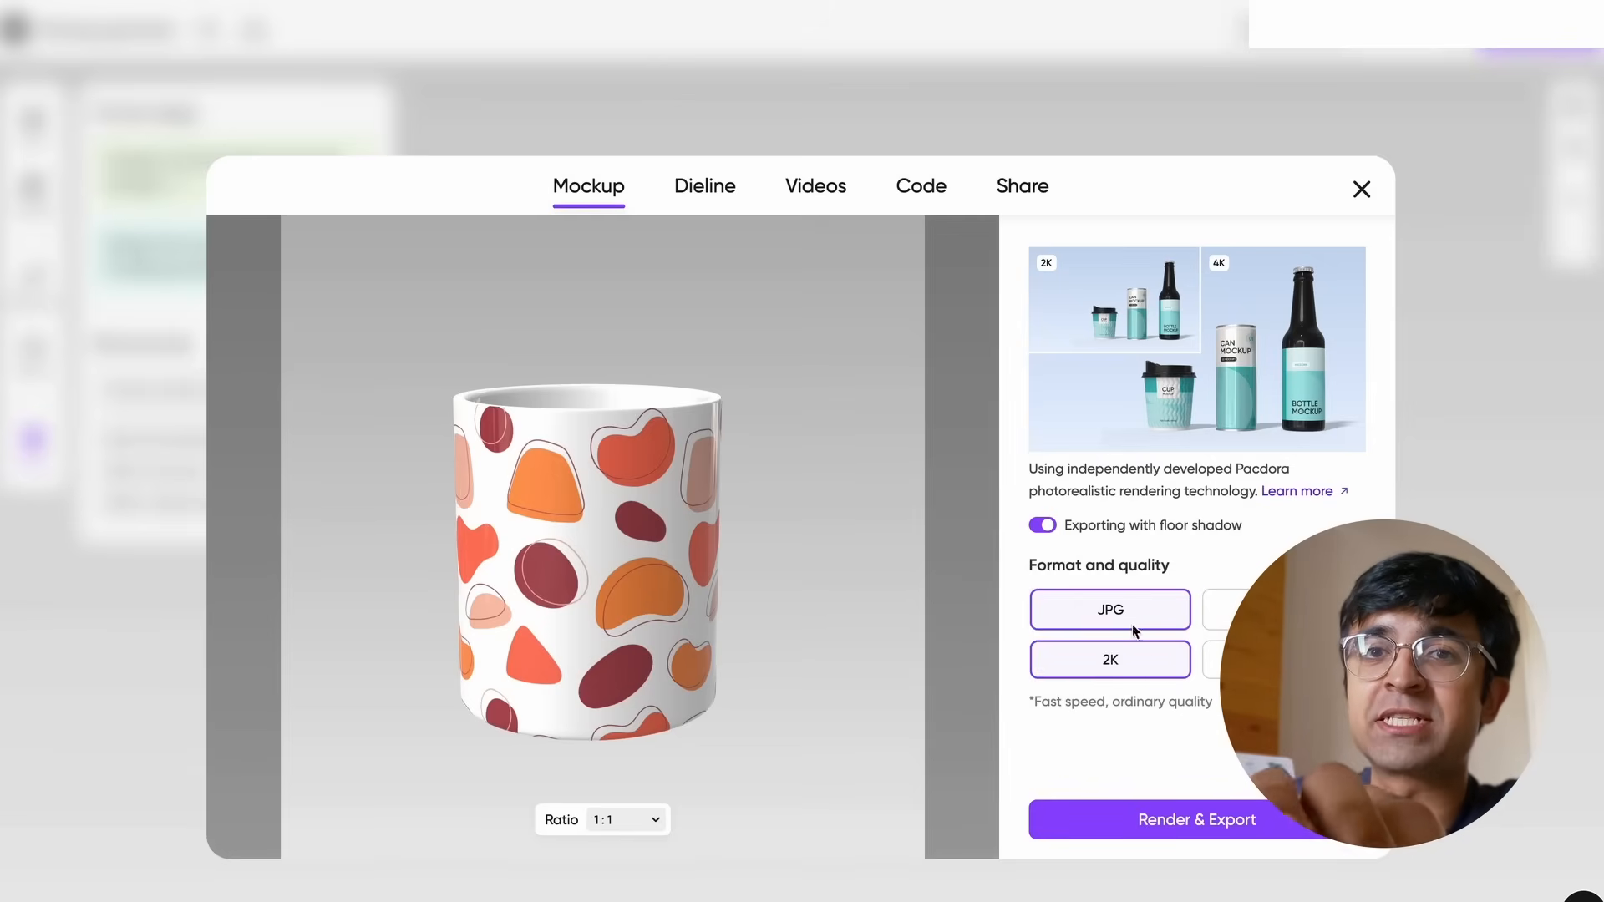
{"action": "mouse_move", "coordinate": [1072, 751]}
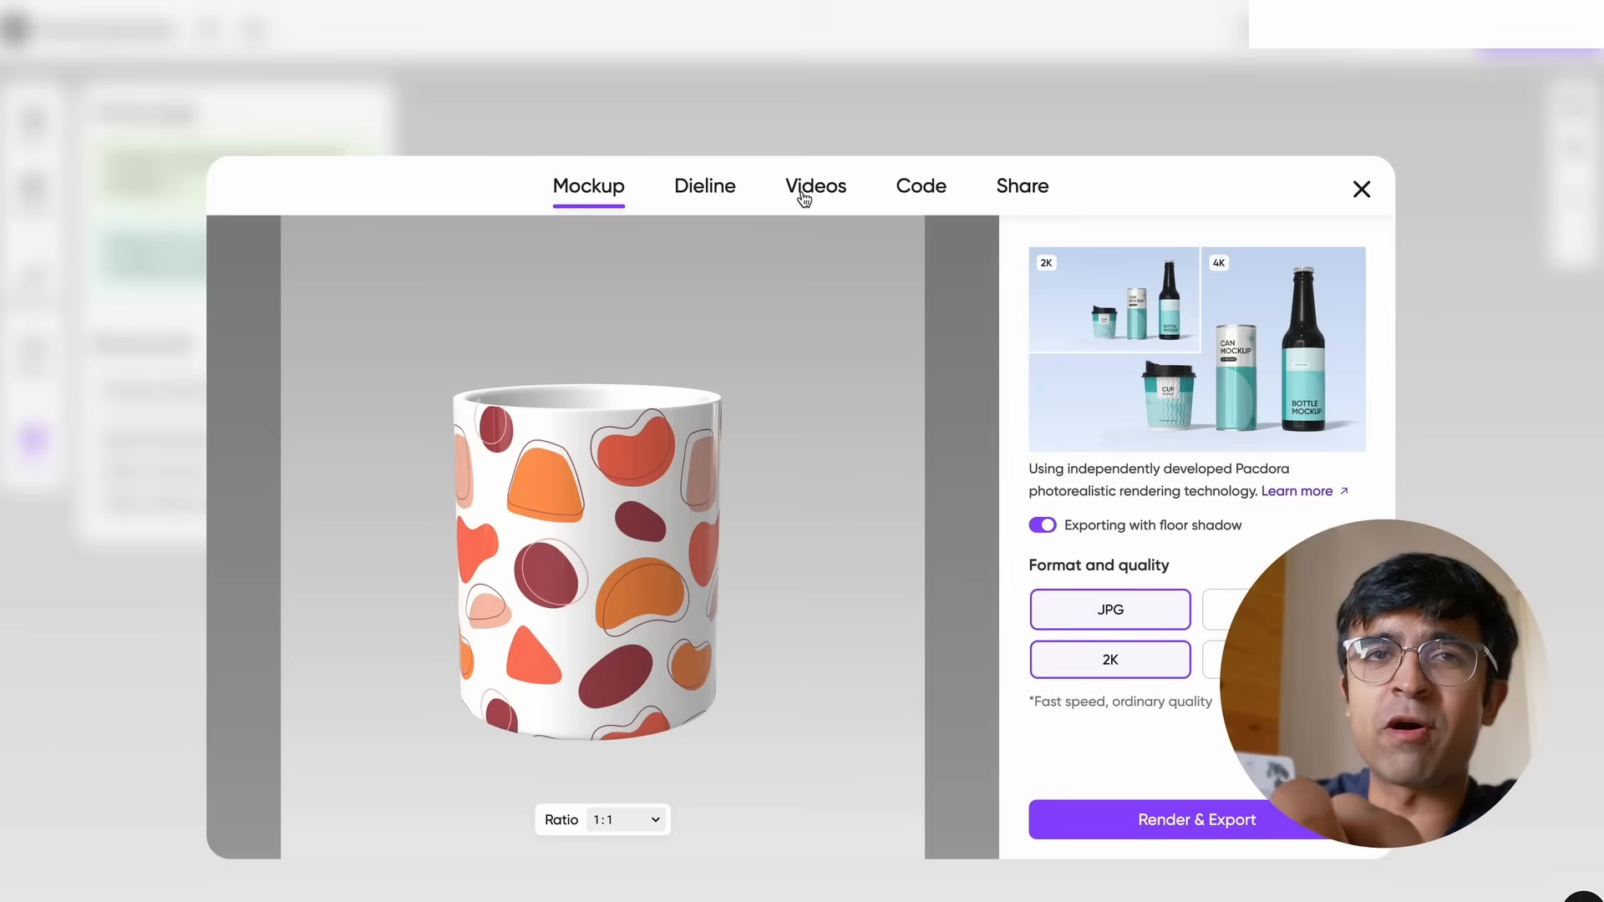
View the mug export dialog's dieline, share-link and HTML embed options, then close it
{"action": "left_click", "coordinate": [704, 186]}
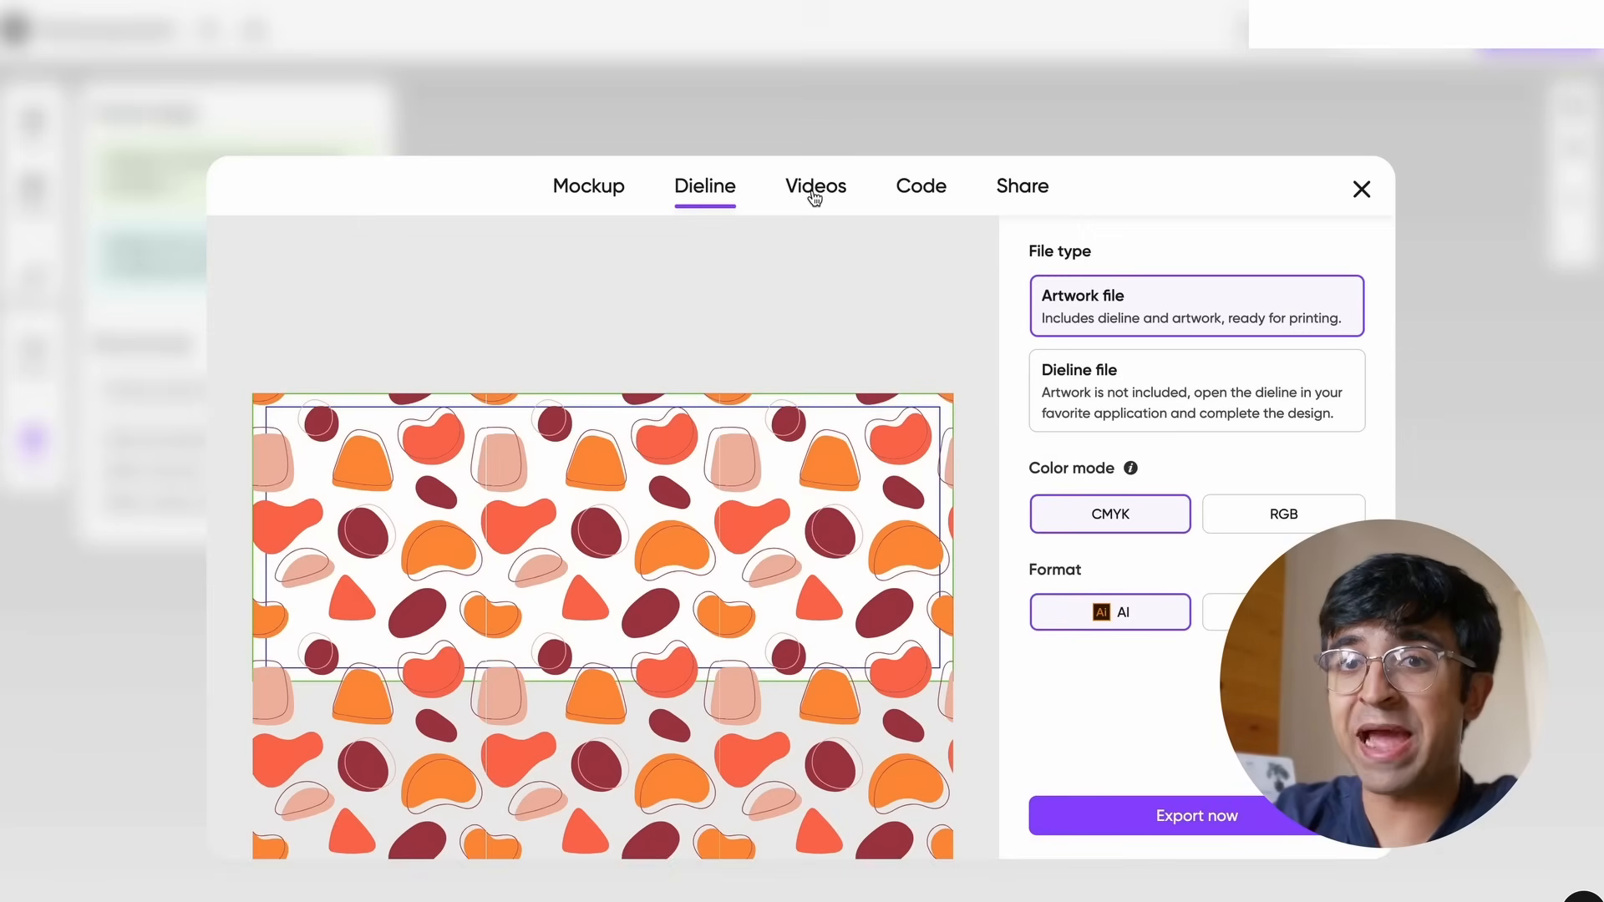
{"action": "left_click", "coordinate": [1020, 187]}
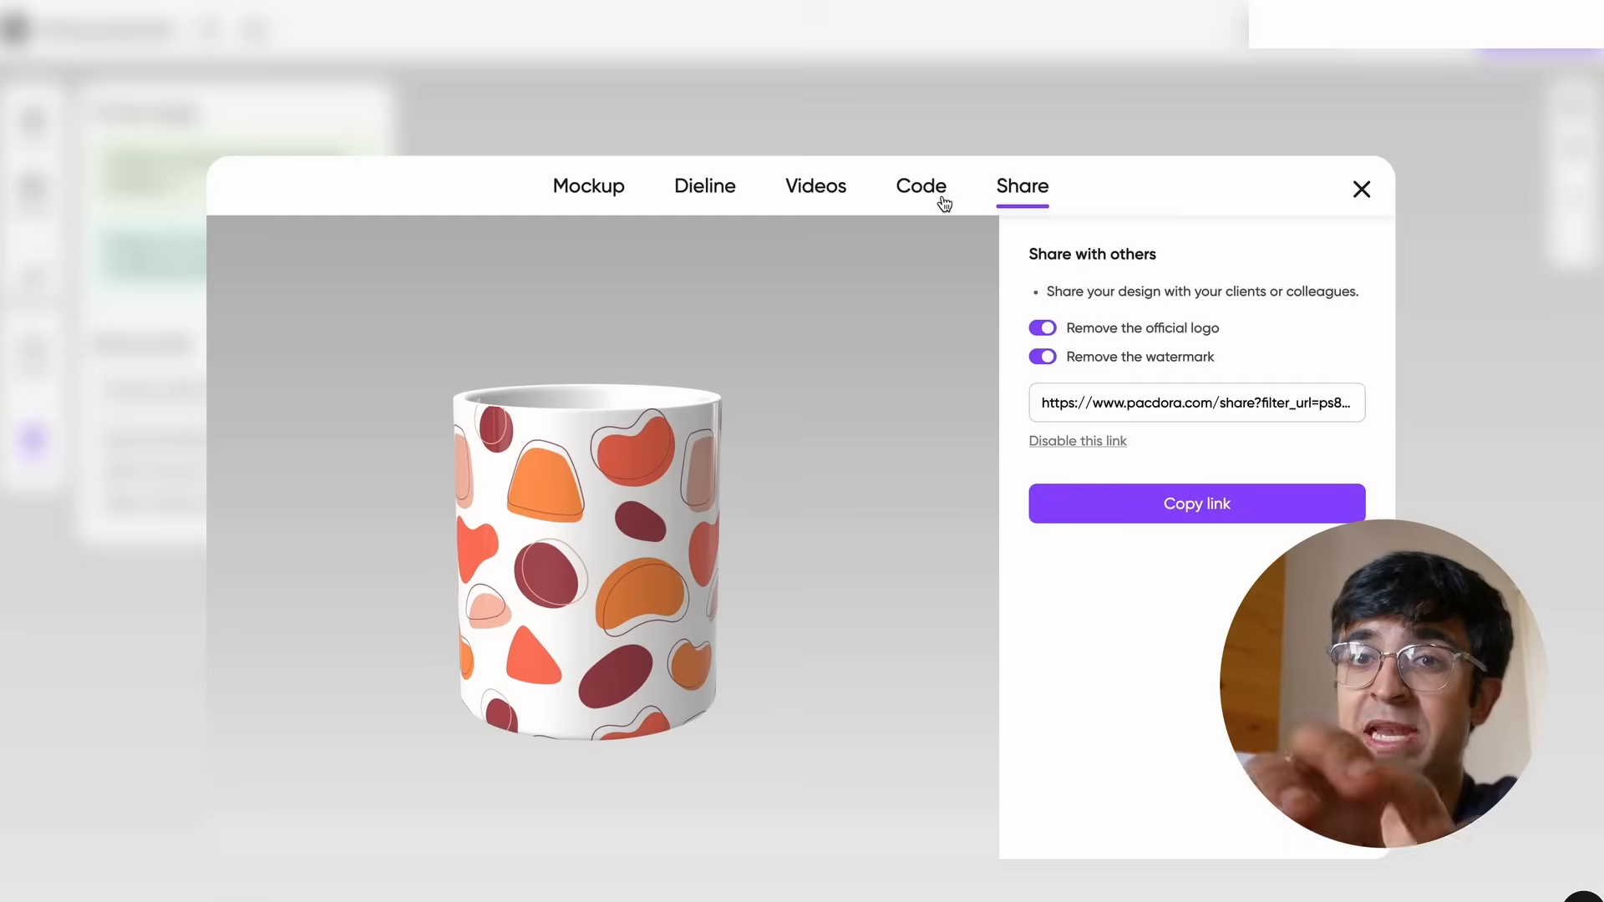
{"action": "left_click", "coordinate": [919, 186]}
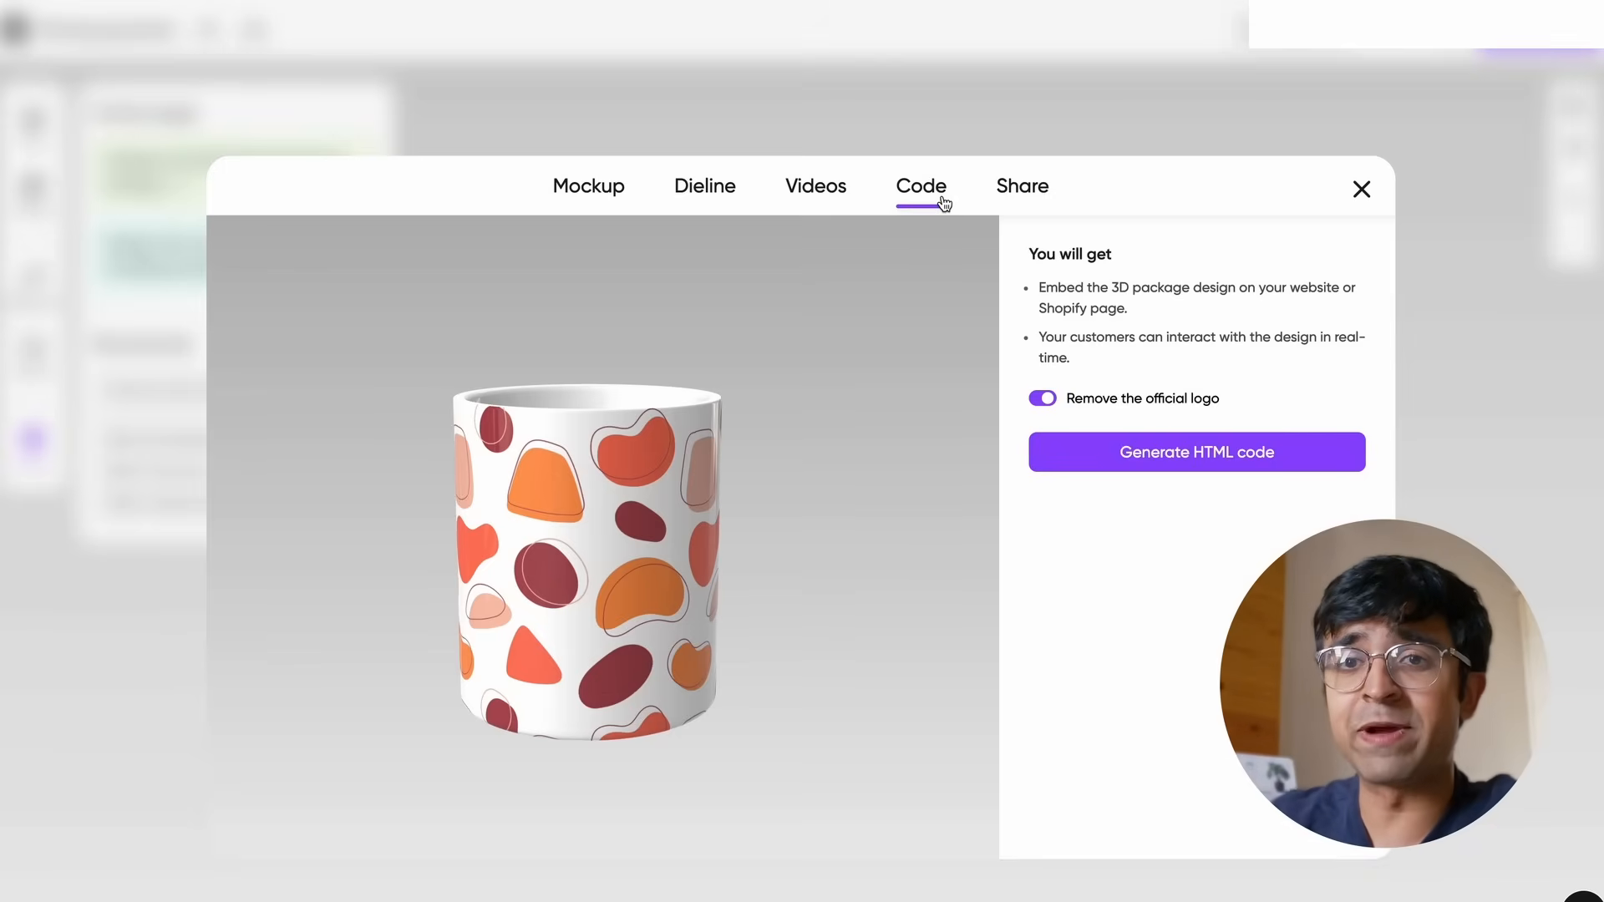
{"action": "left_click", "coordinate": [1361, 190]}
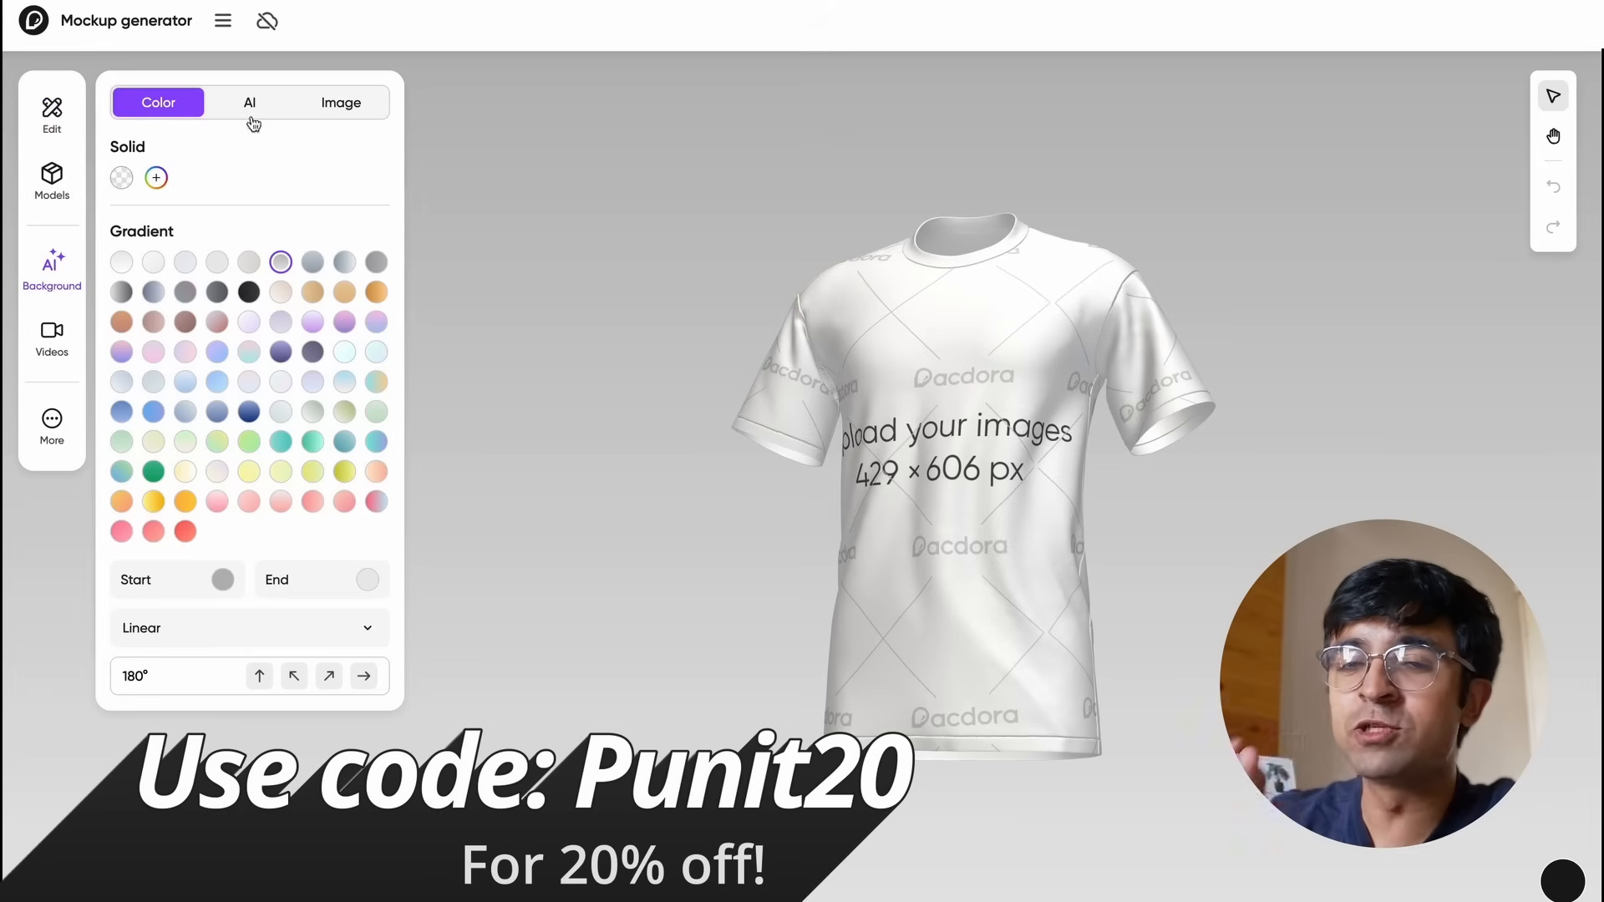
Start creating an AI background for the T-shirt mockup from the Background panel
{"action": "left_click", "coordinate": [249, 102]}
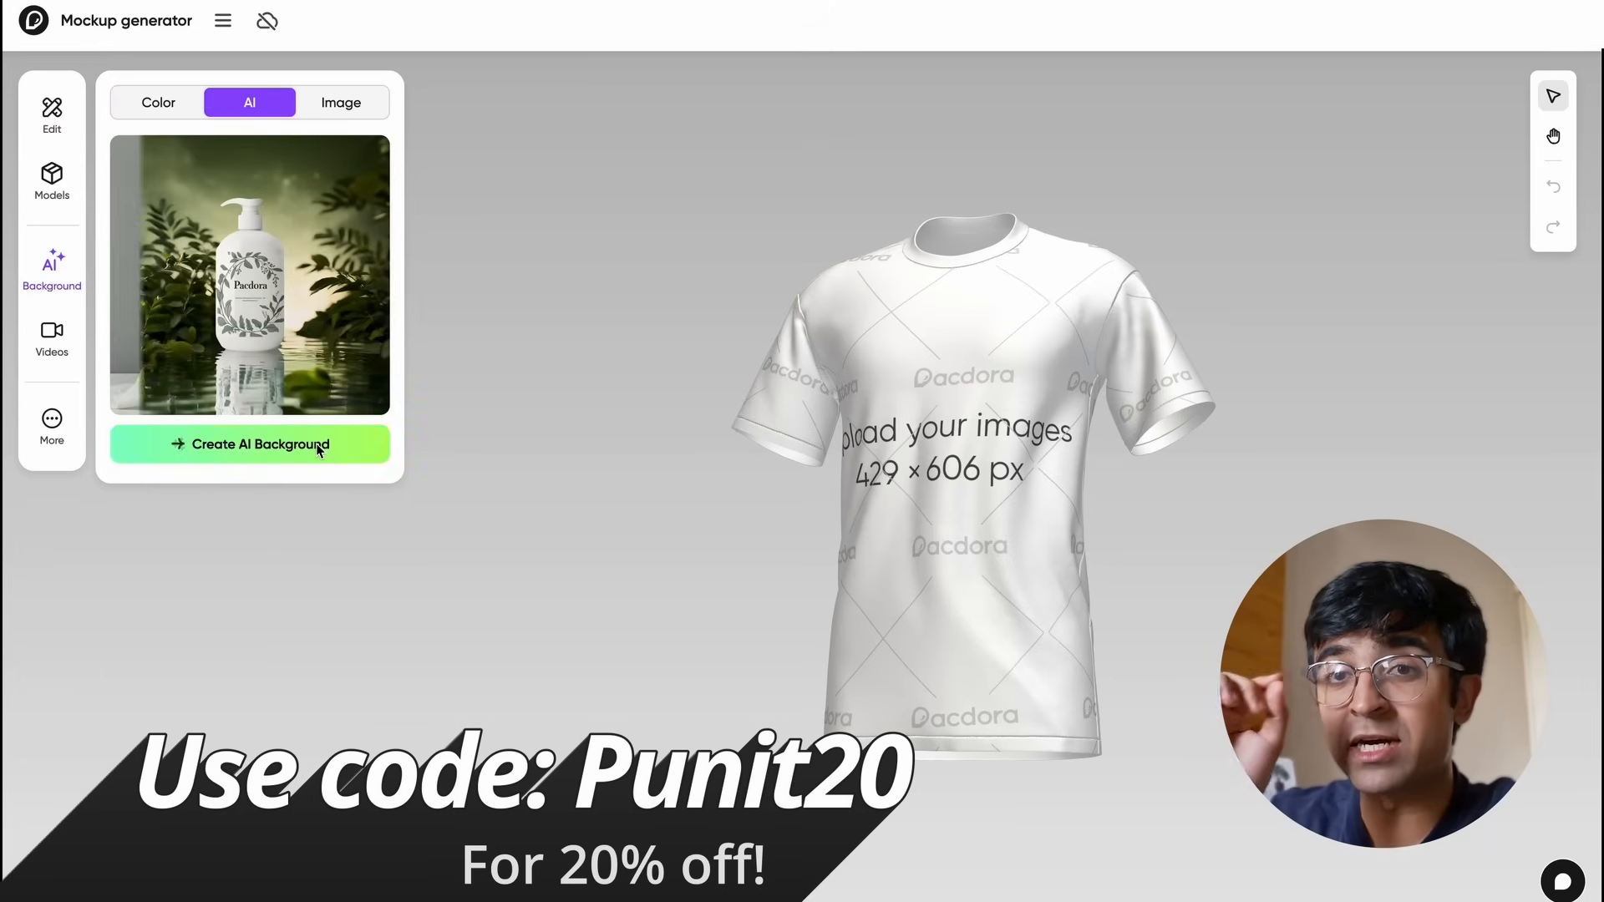
{"action": "left_click", "coordinate": [249, 444]}
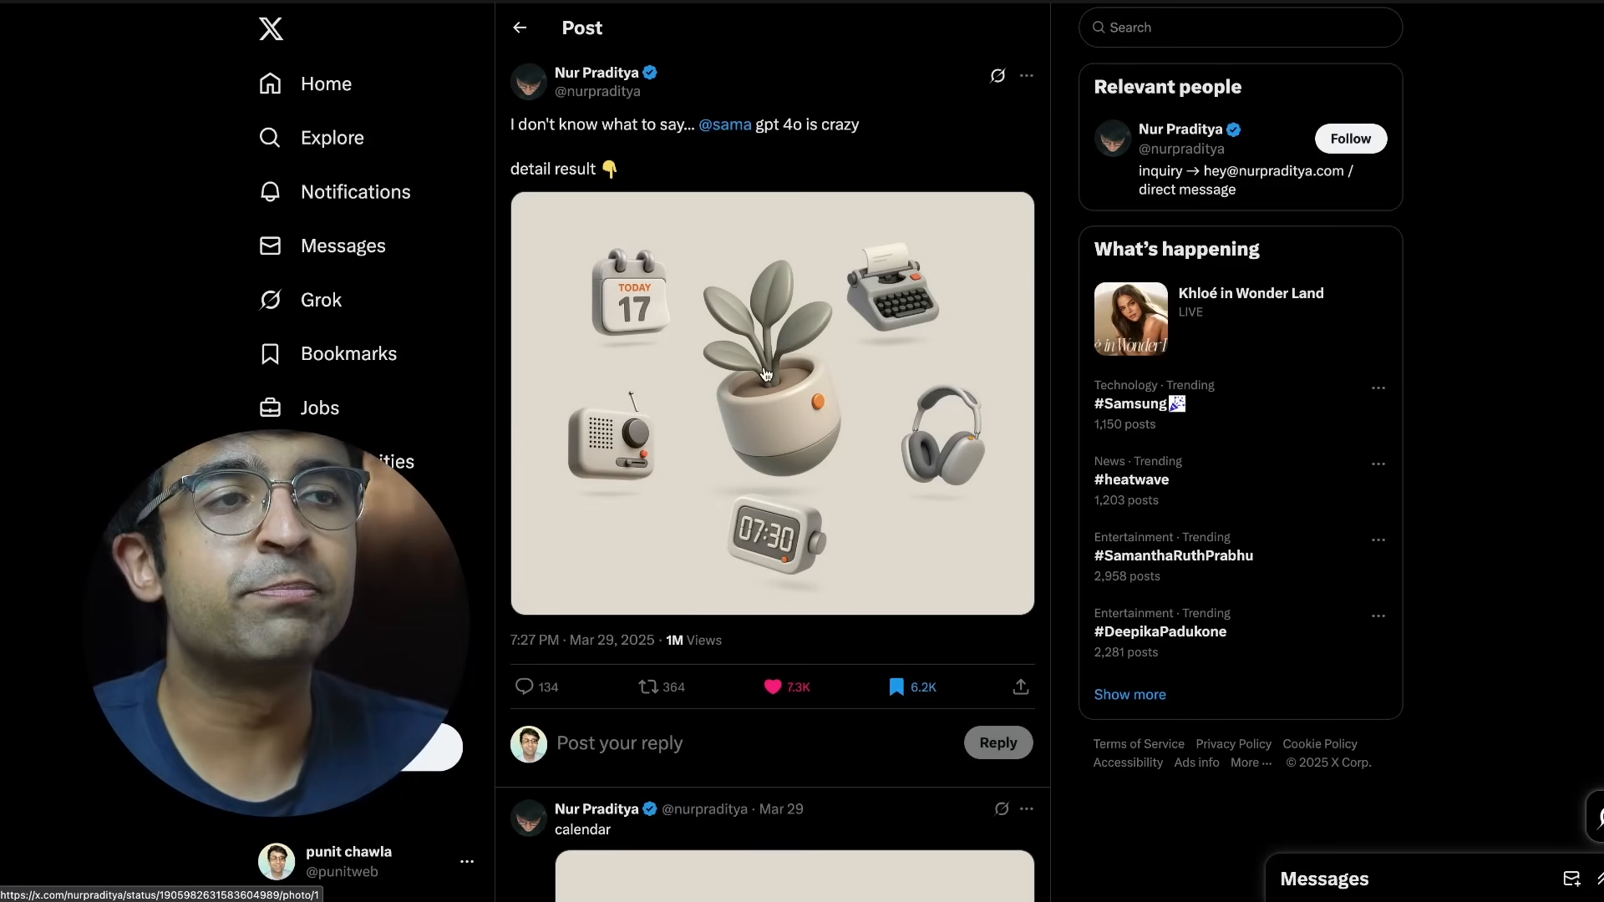
{"action": "scroll", "scroll_direction": "down", "scroll_amount": 3}
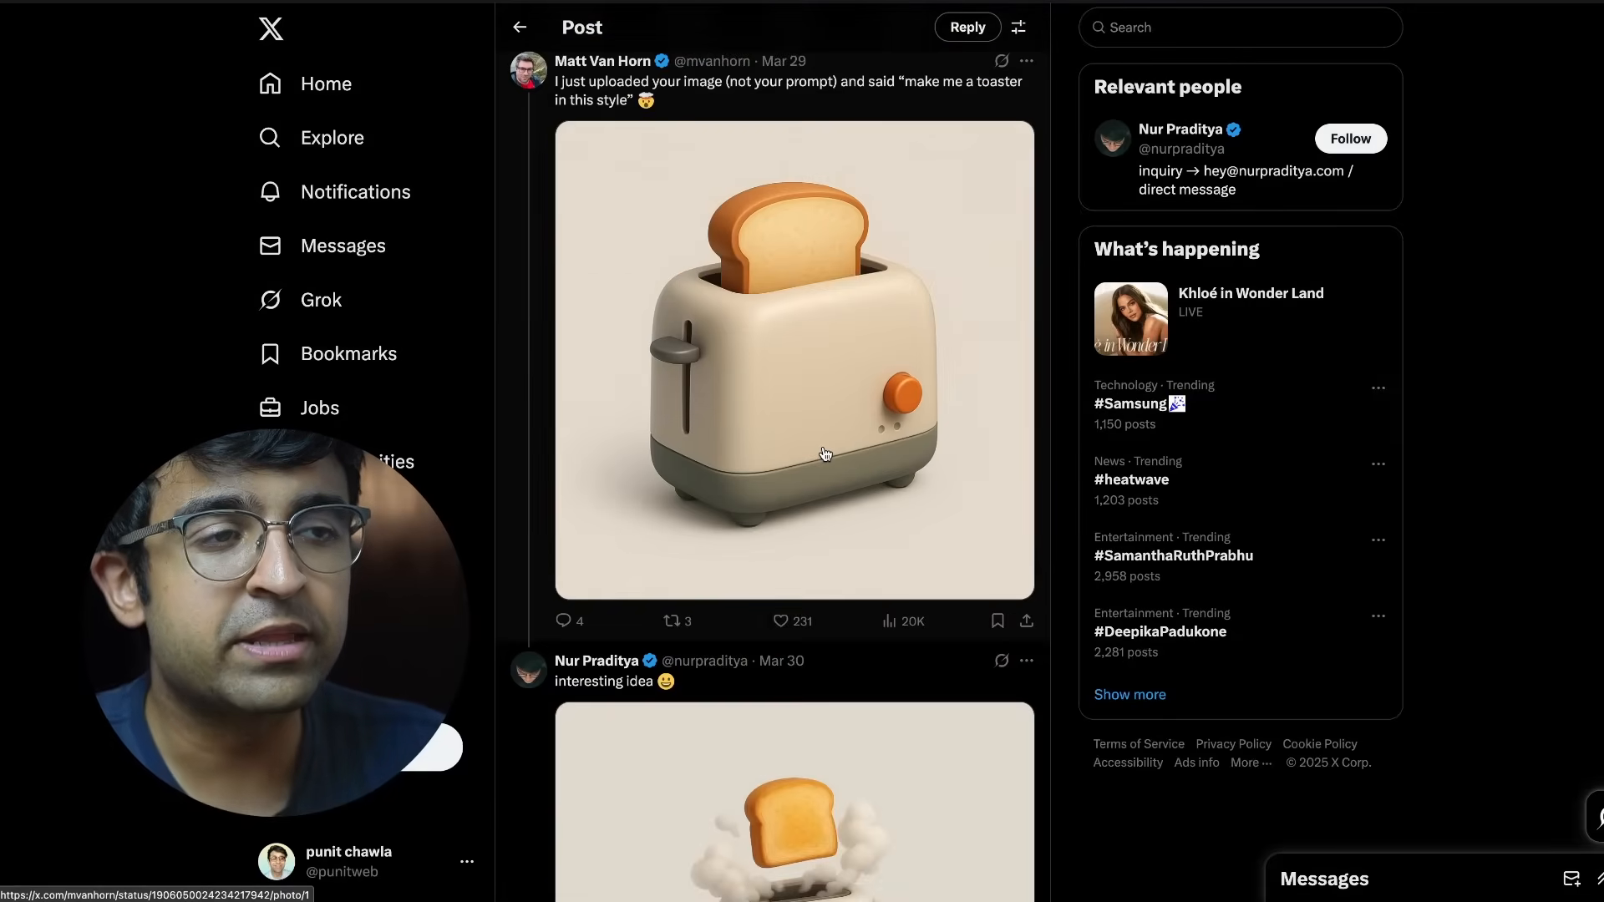
{"action": "scroll", "scroll_direction": "down", "scroll_amount": 3}
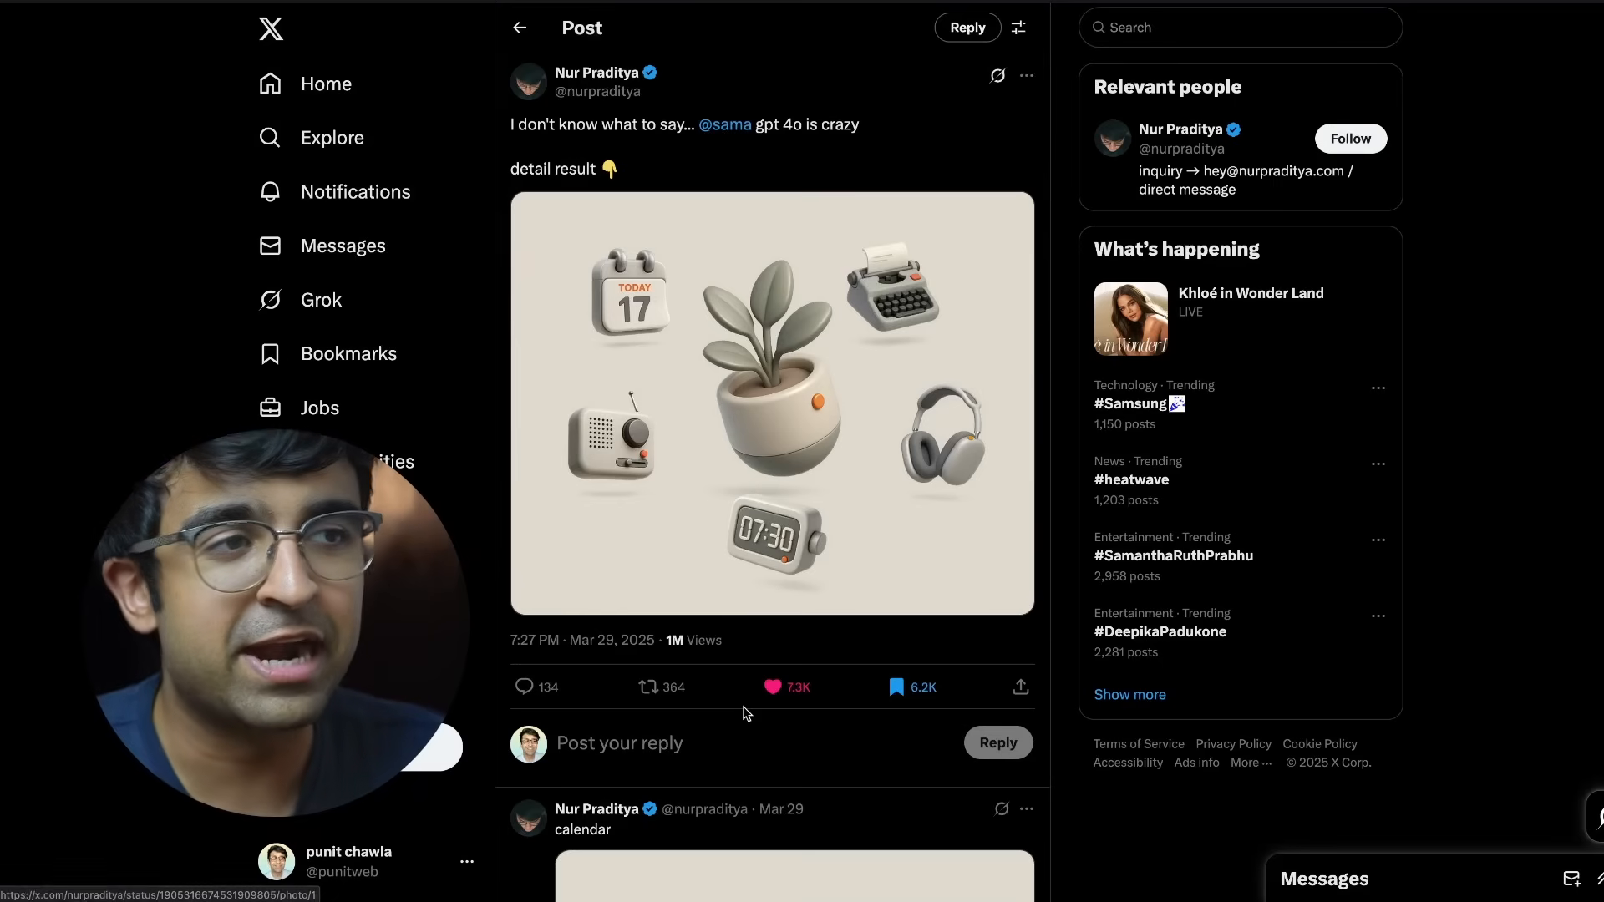
{"action": "scroll", "scroll_direction": "down", "scroll_amount": 3}
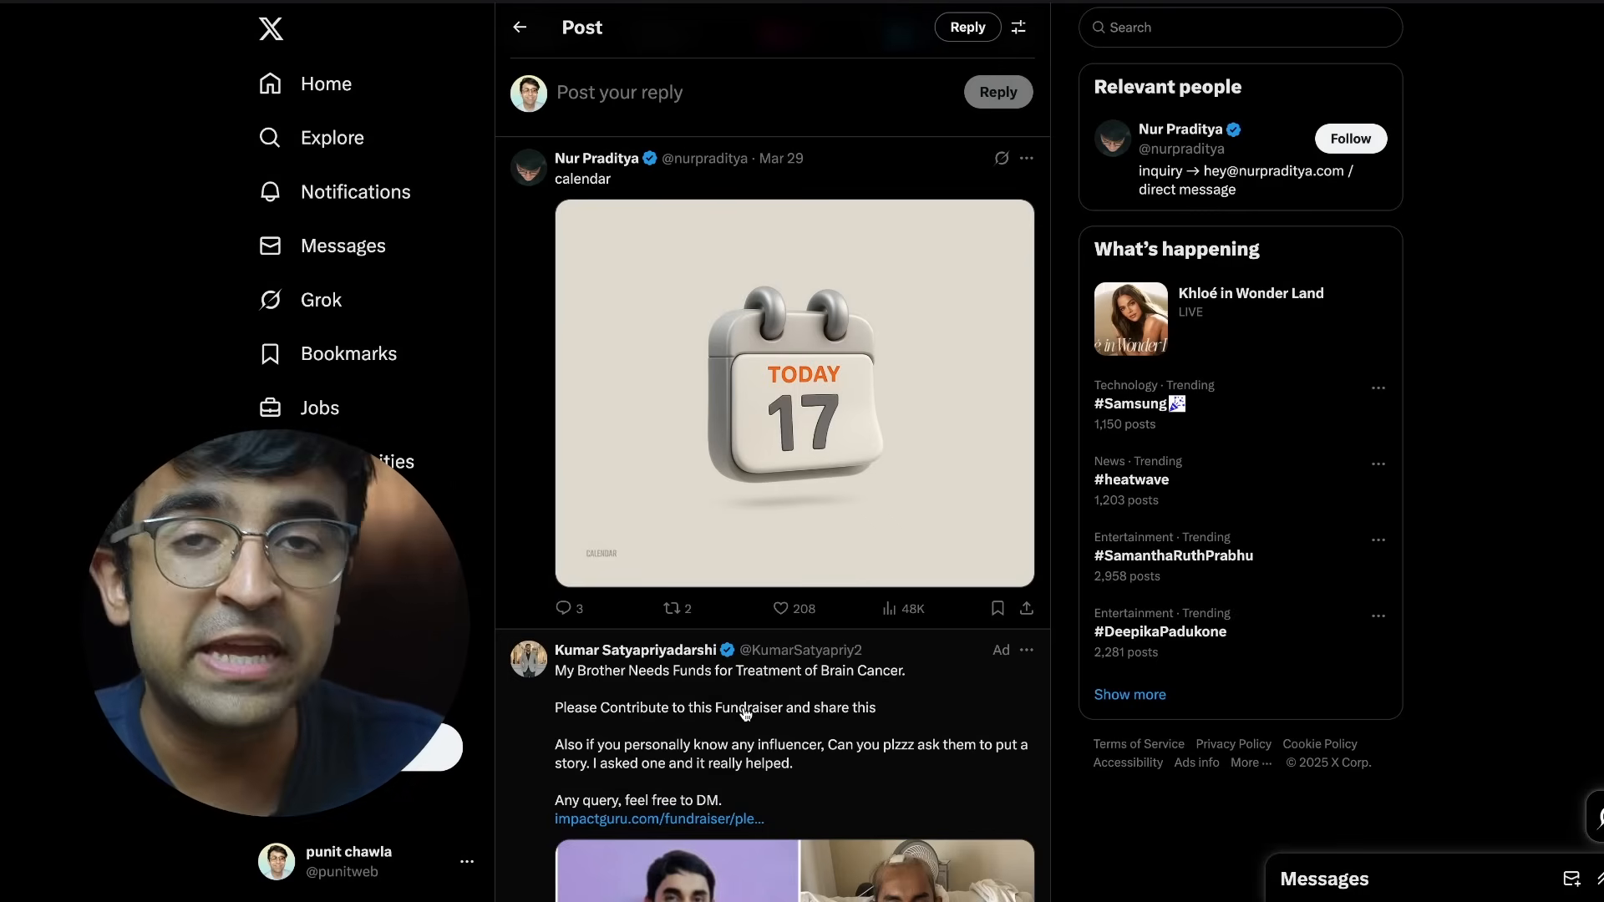
{"action": "scroll", "scroll_direction": "down", "scroll_amount": 3}
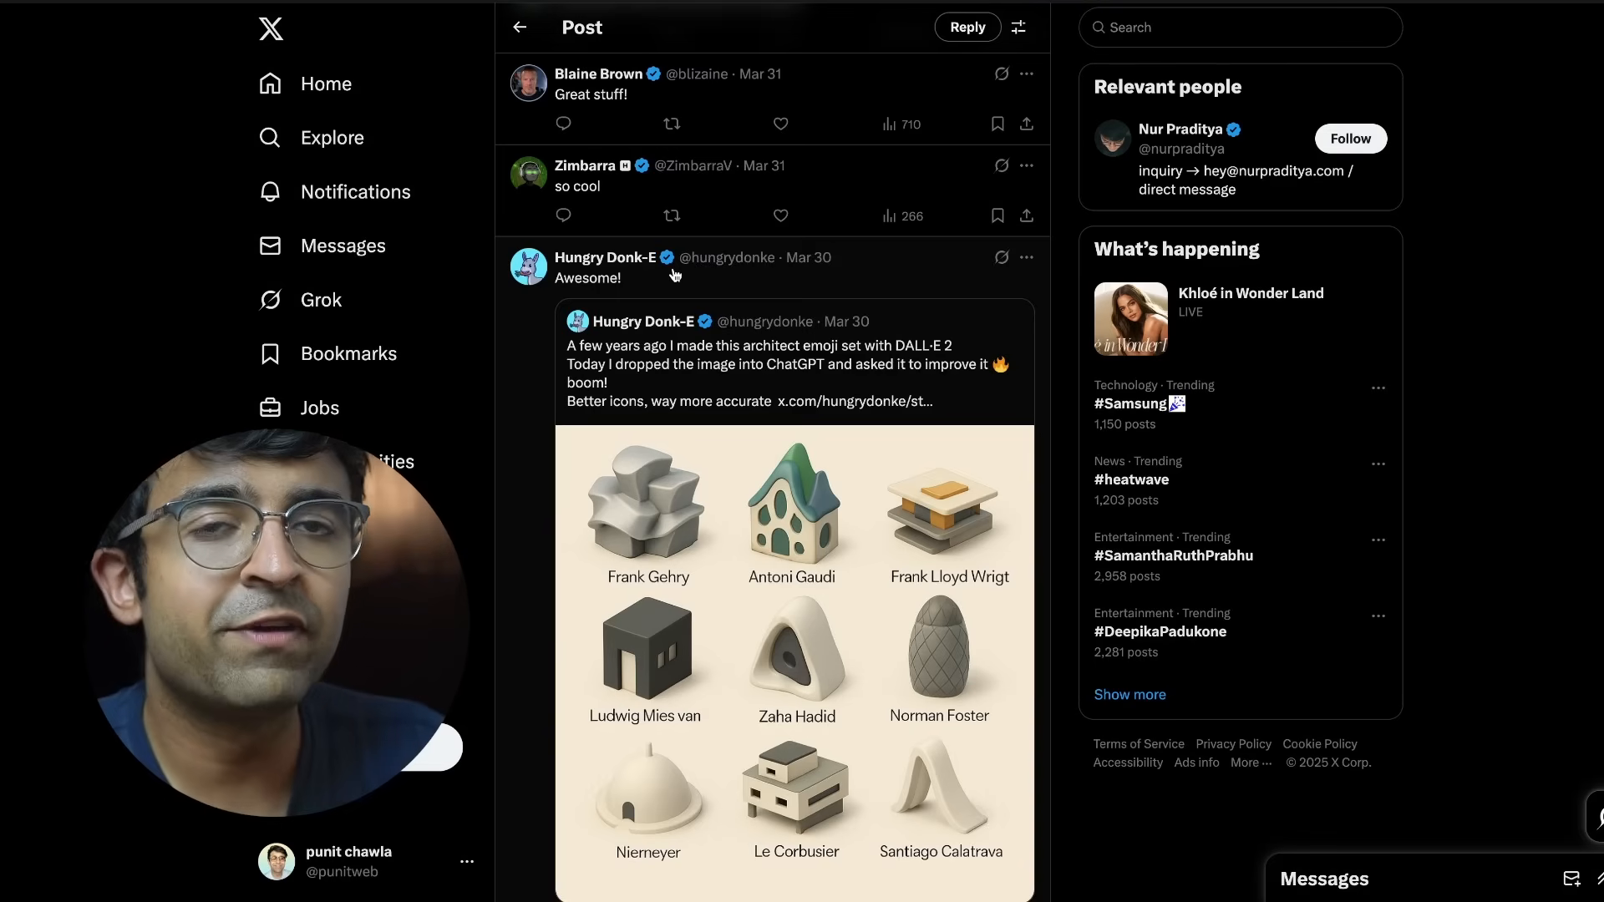
{"action": "scroll", "scroll_direction": "down", "scroll_amount": 3}
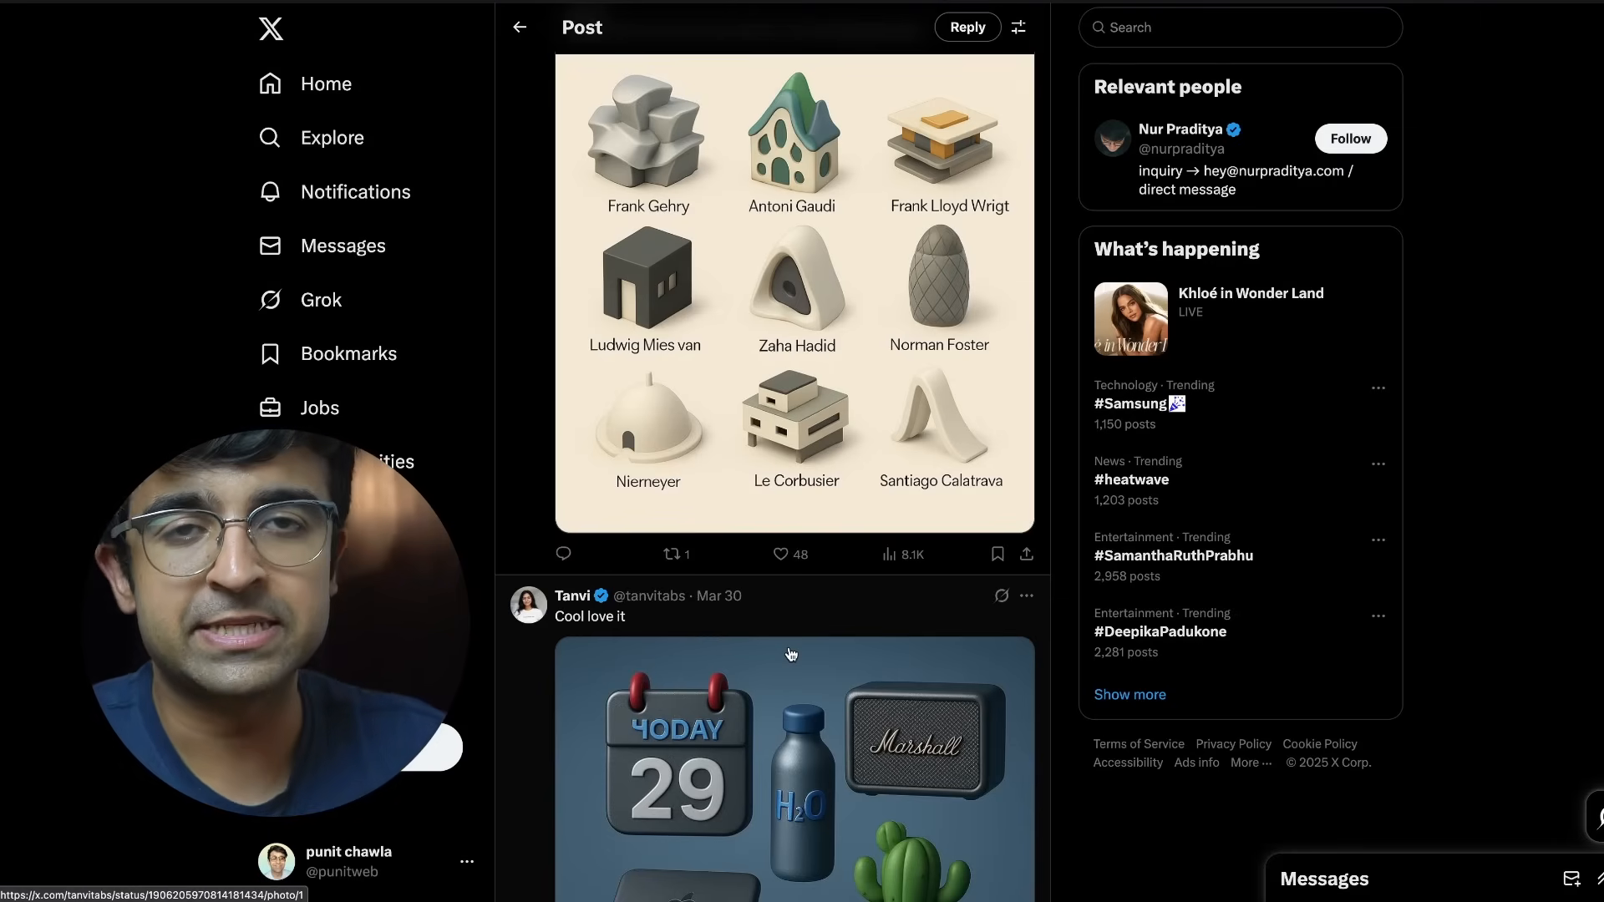
{"action": "scroll", "scroll_direction": "down", "scroll_amount": 3}
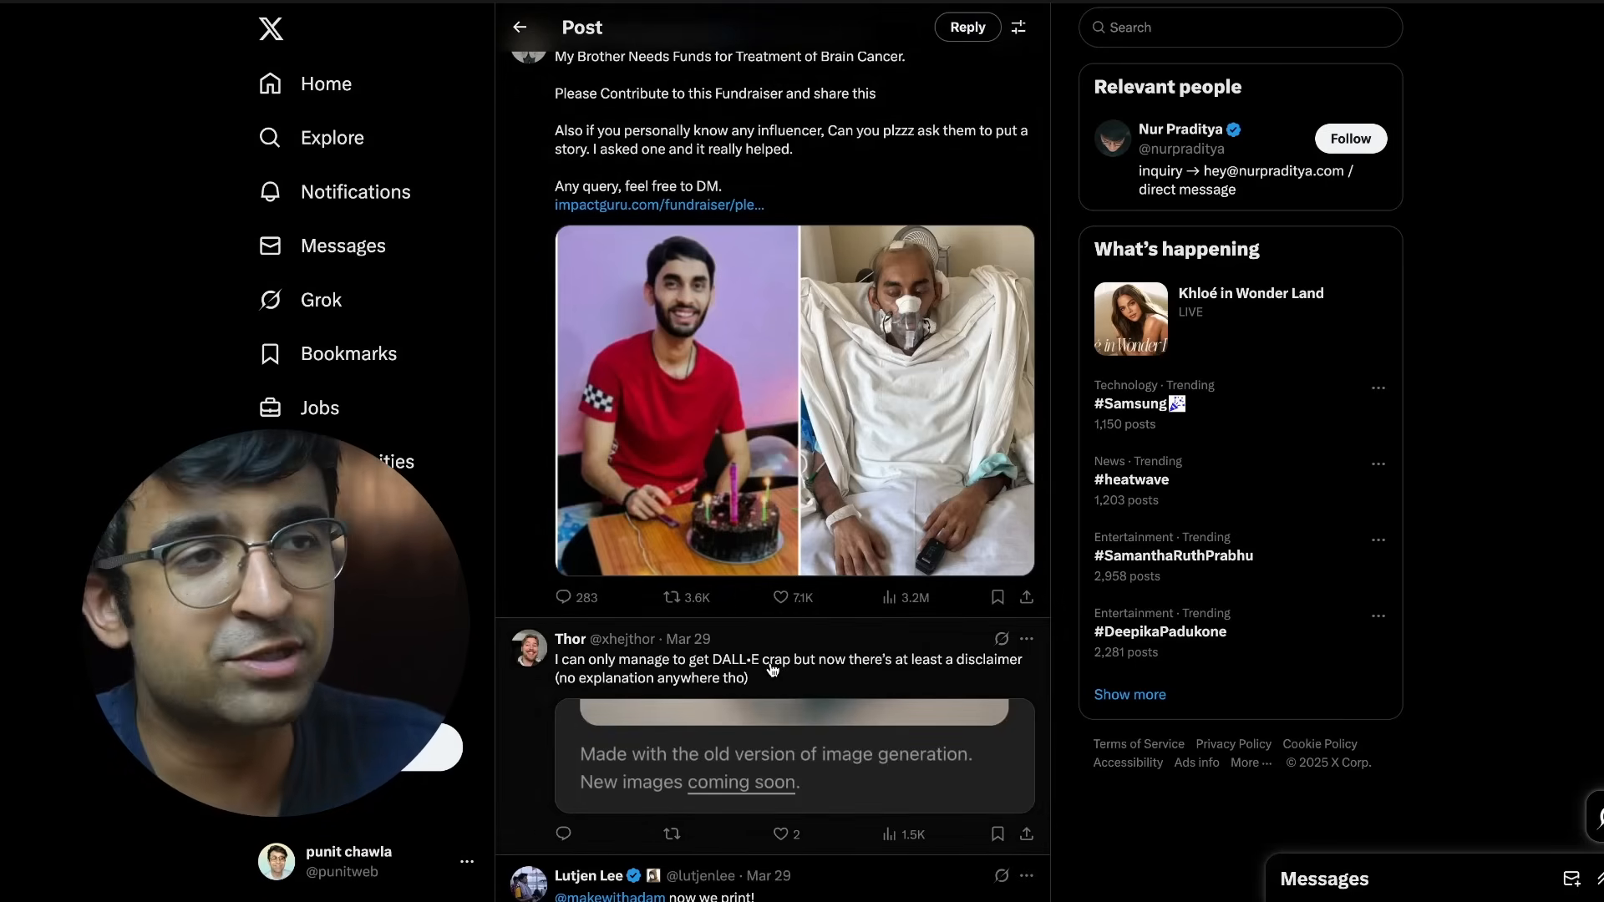
{"action": "scroll", "scroll_direction": "down", "scroll_amount": 3}
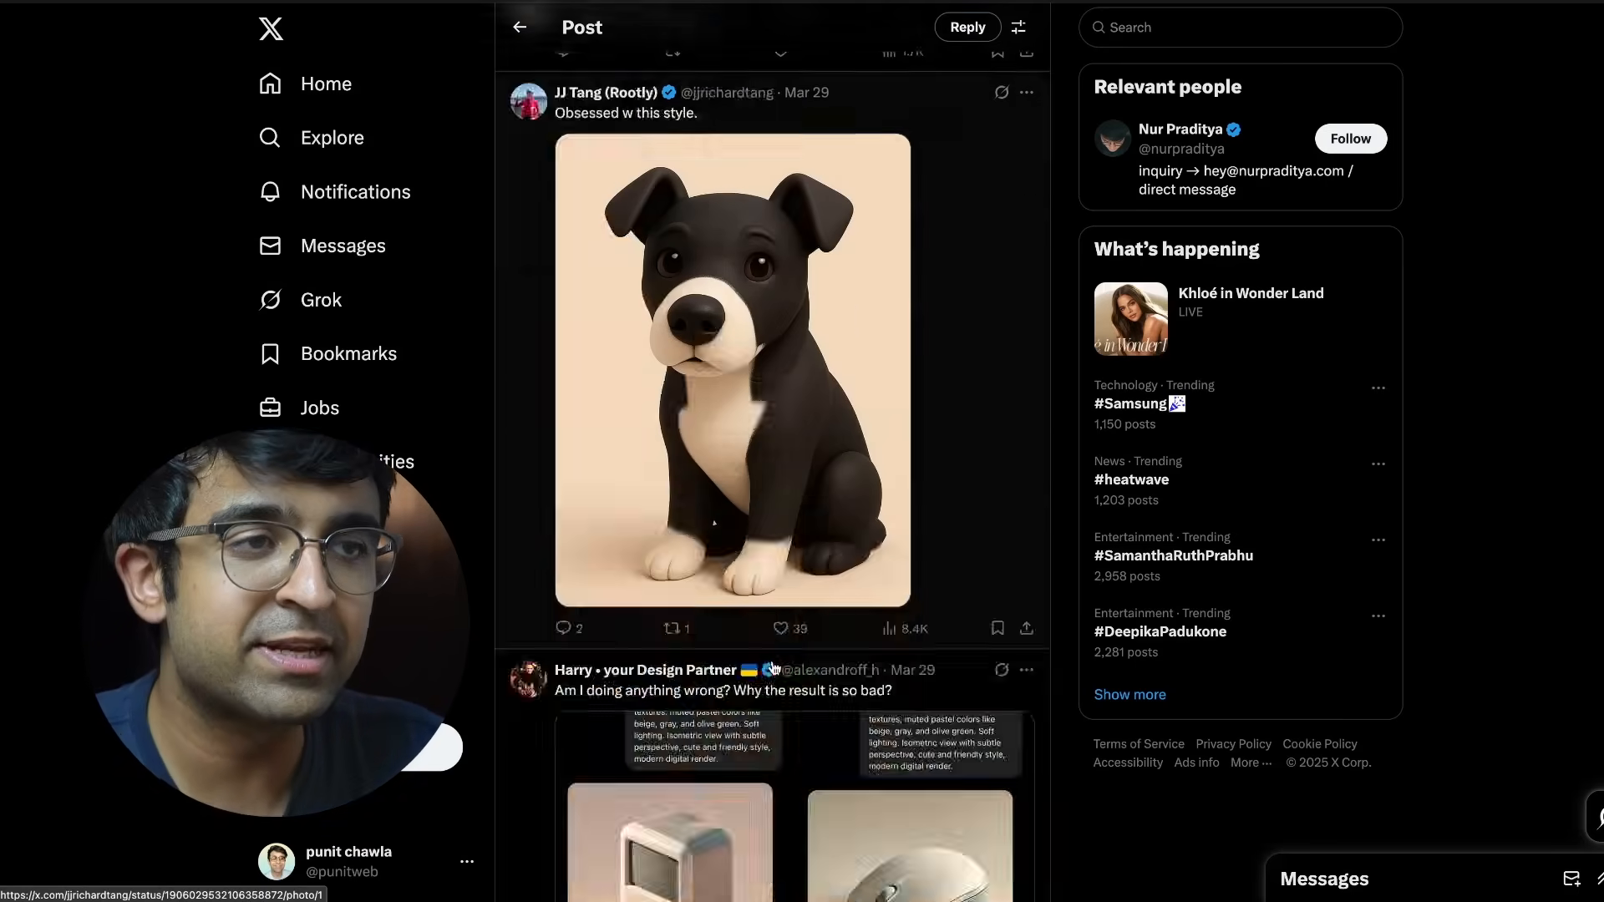
{"action": "scroll", "scroll_direction": "down", "scroll_amount": 3}
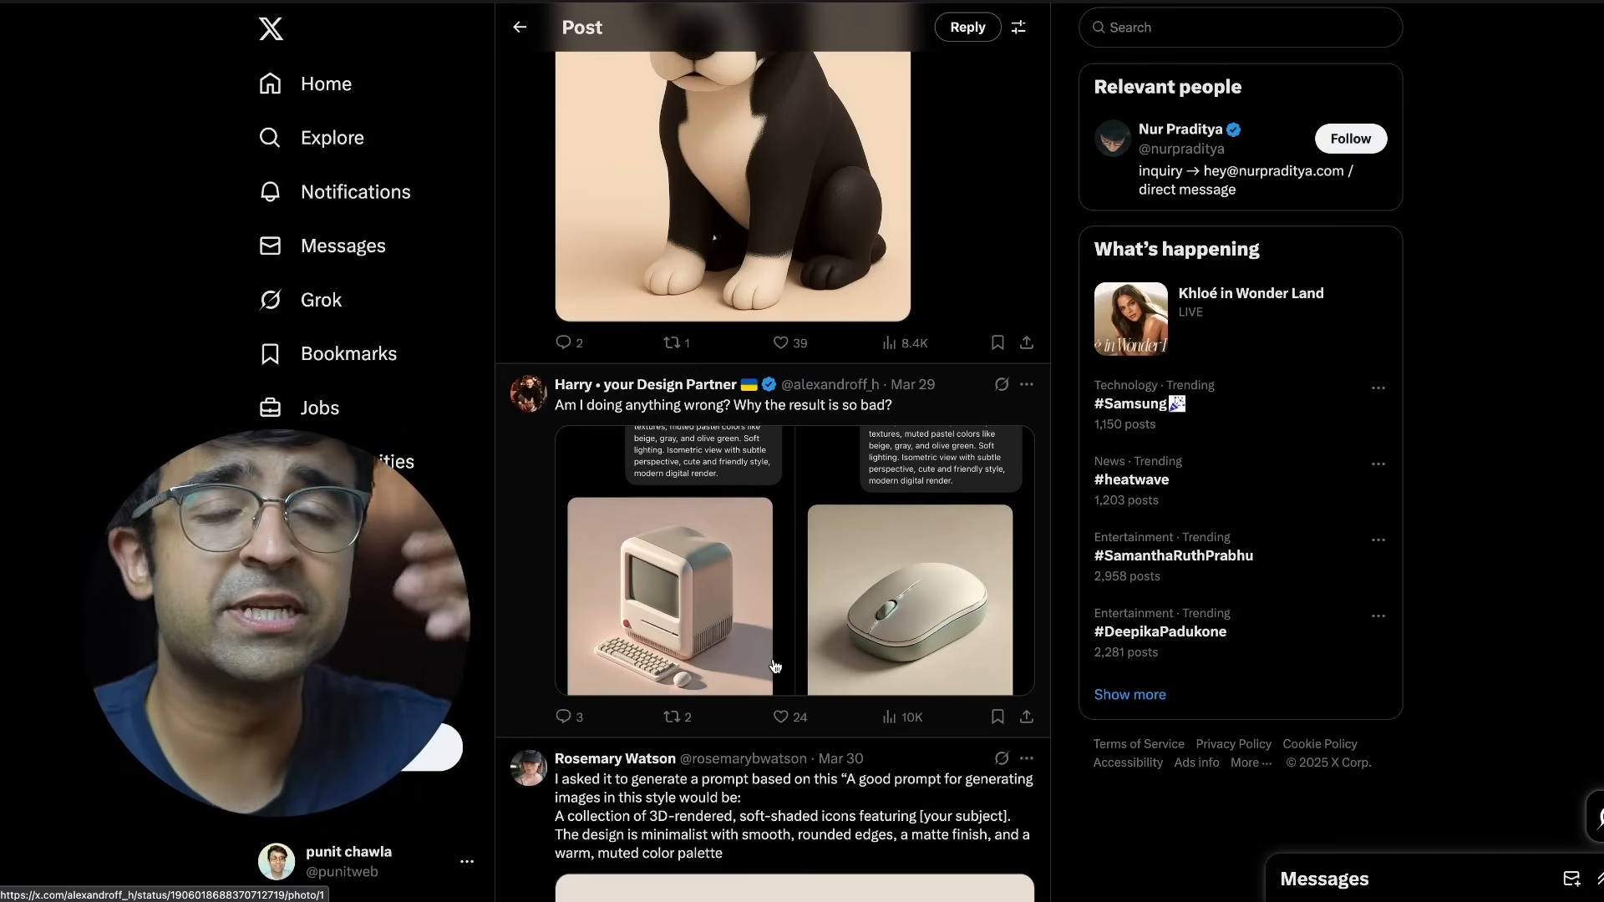
{"action": "scroll", "scroll_direction": "down", "scroll_amount": 3}
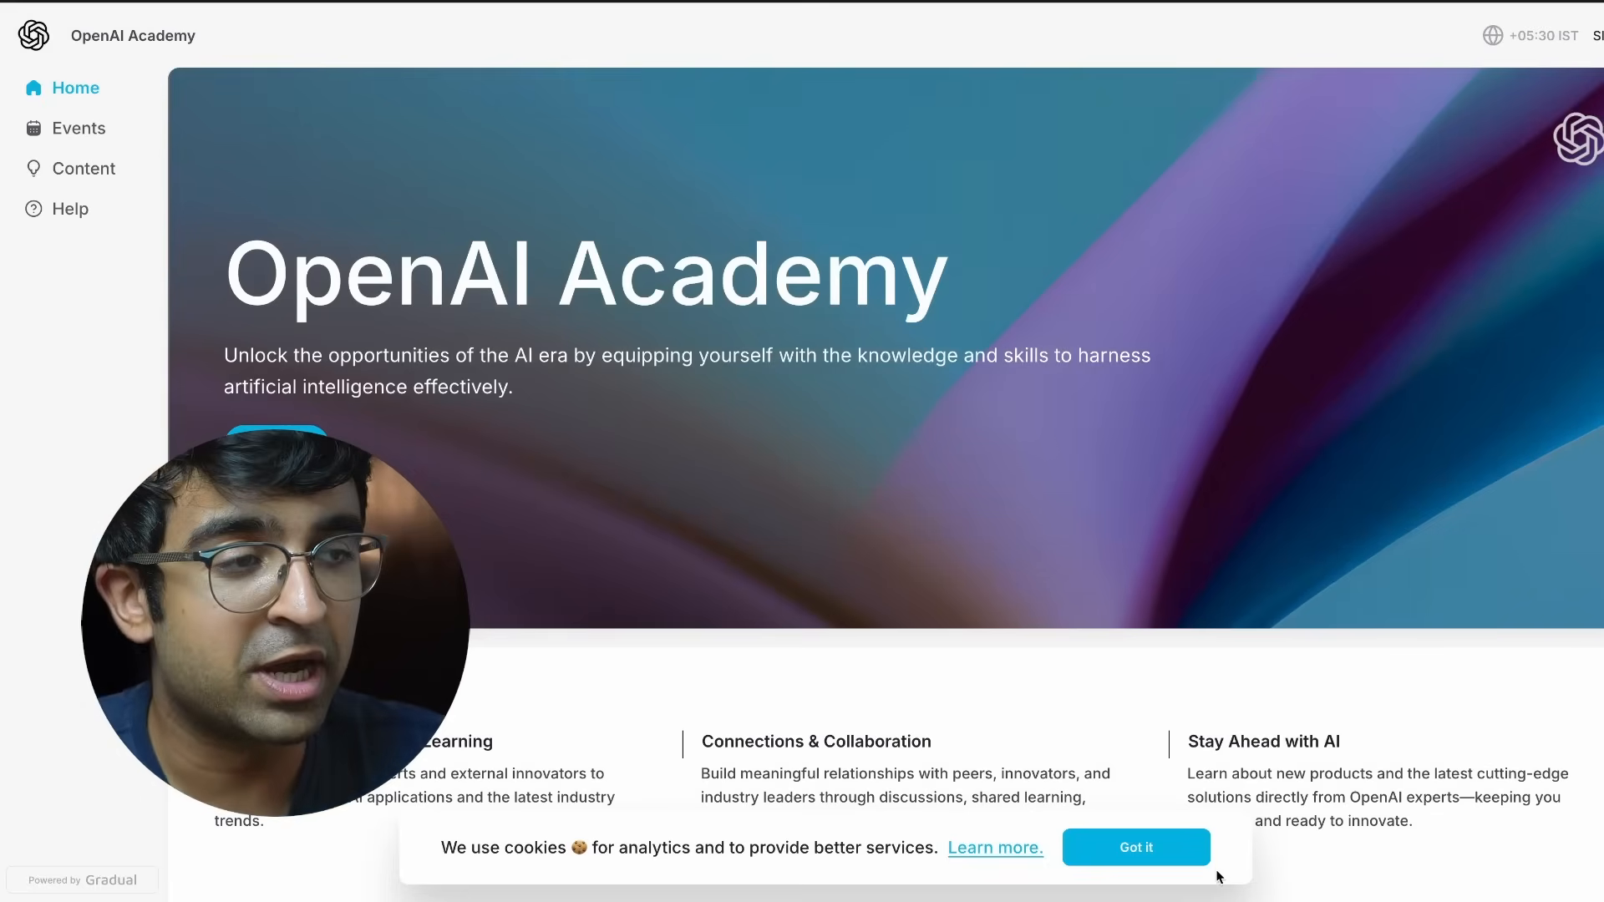
Dismiss the cookie notice and browse OpenAI Academy's upcoming events
{"action": "left_click", "coordinate": [1136, 847]}
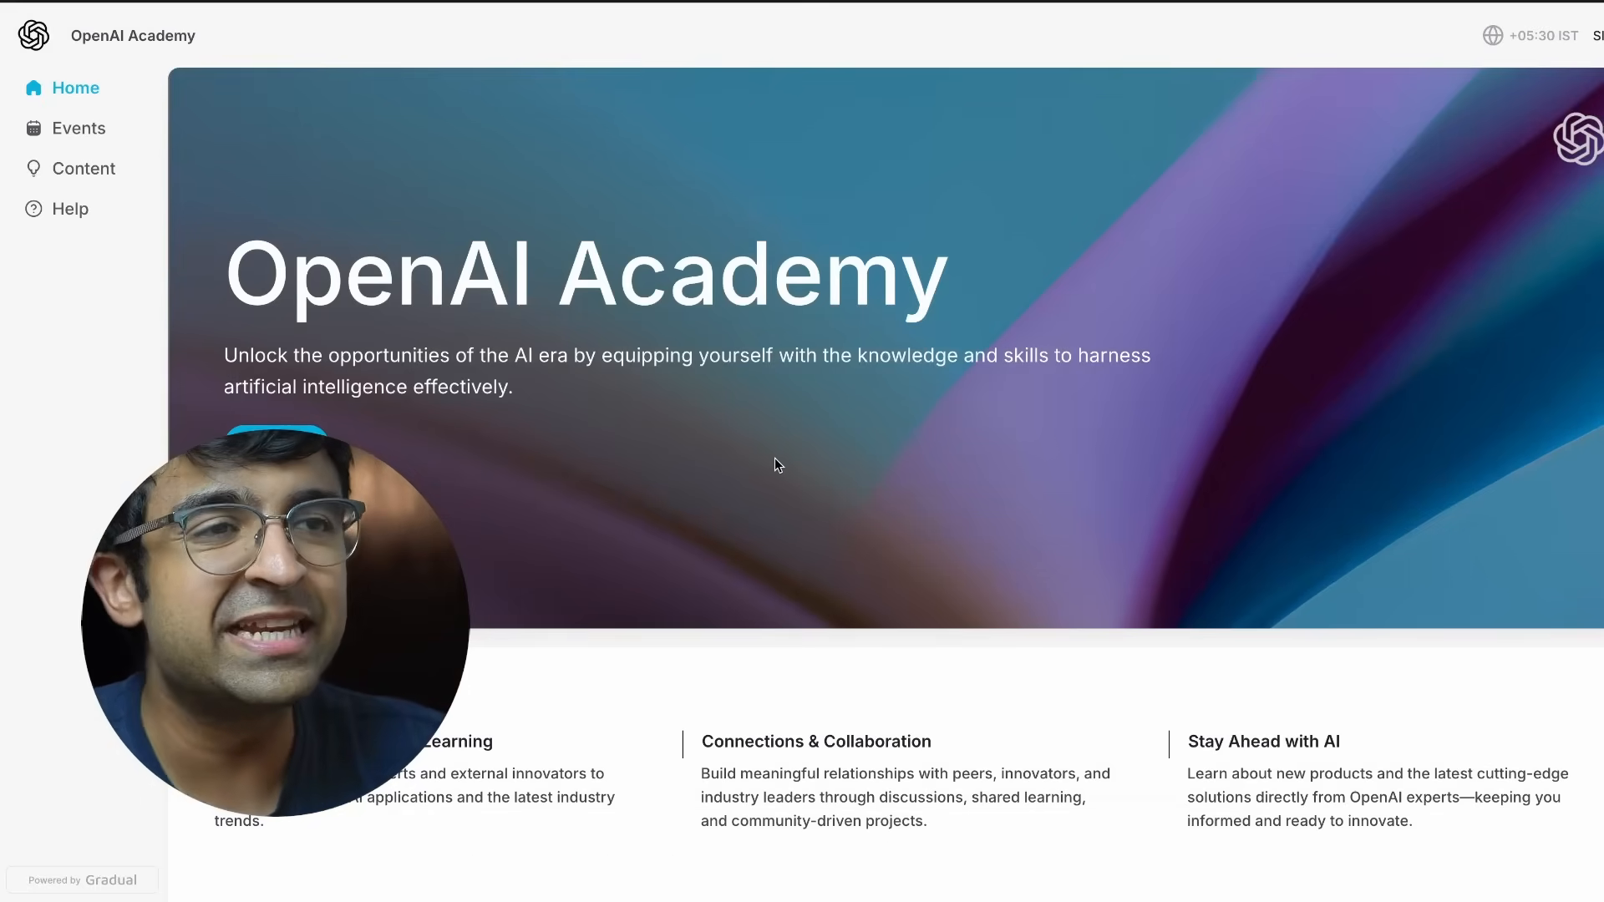
{"action": "scroll", "scroll_direction": "down", "scroll_amount": 3}
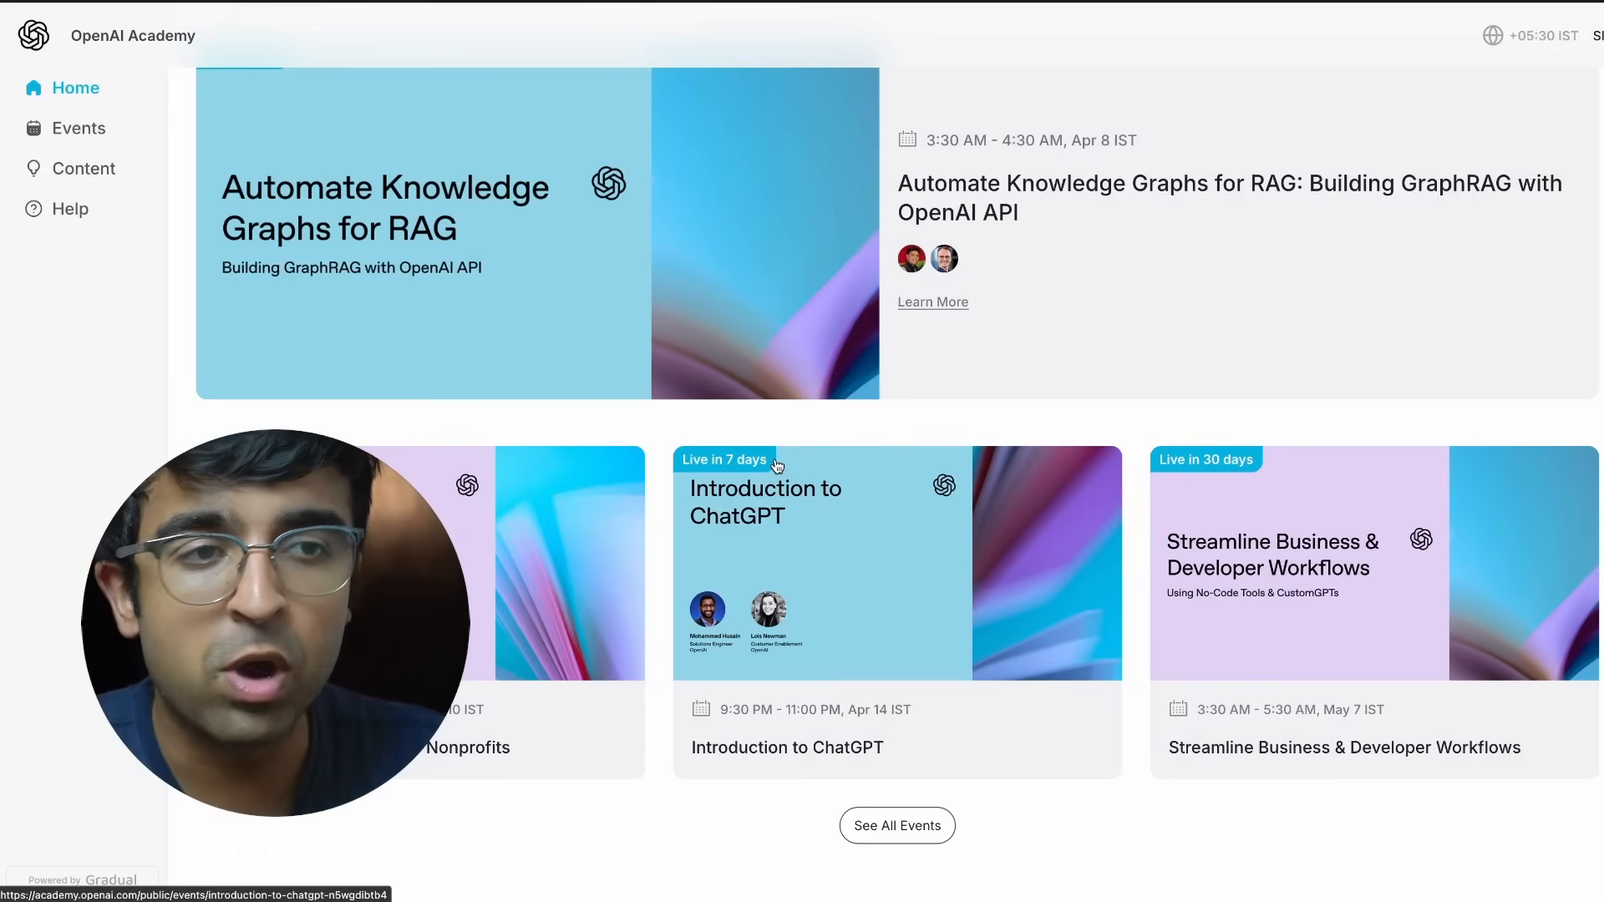
{"action": "scroll", "scroll_direction": "down", "scroll_amount": 3}
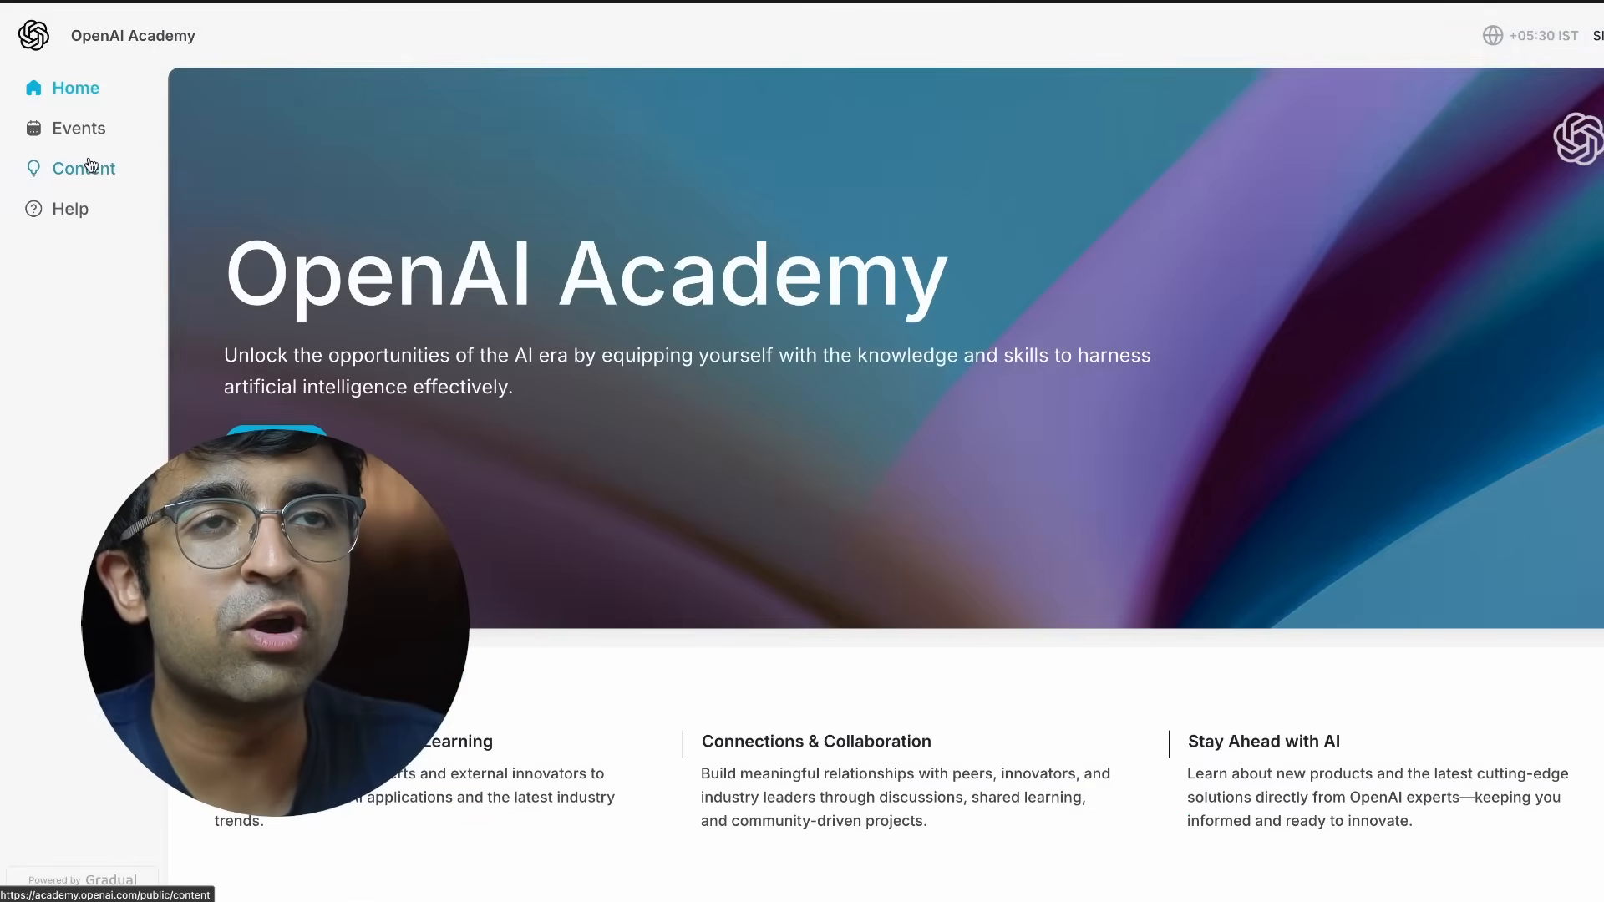
Browse the Content collections, then move to the Events listing
{"action": "left_click", "coordinate": [85, 168]}
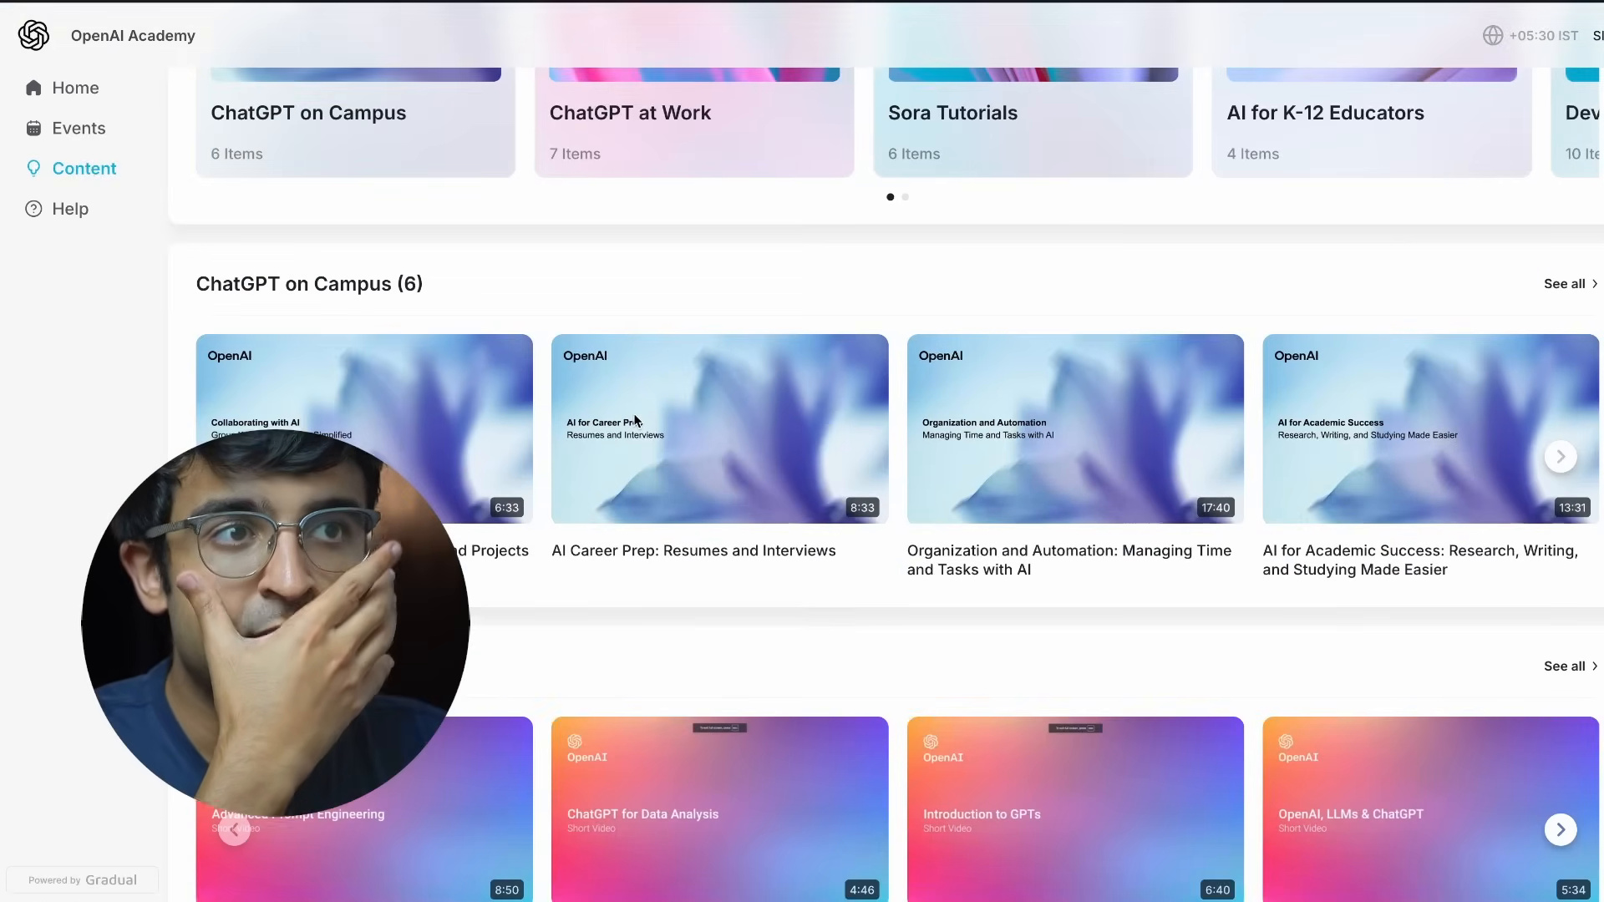
{"action": "scroll", "scroll_direction": "down", "scroll_amount": 3}
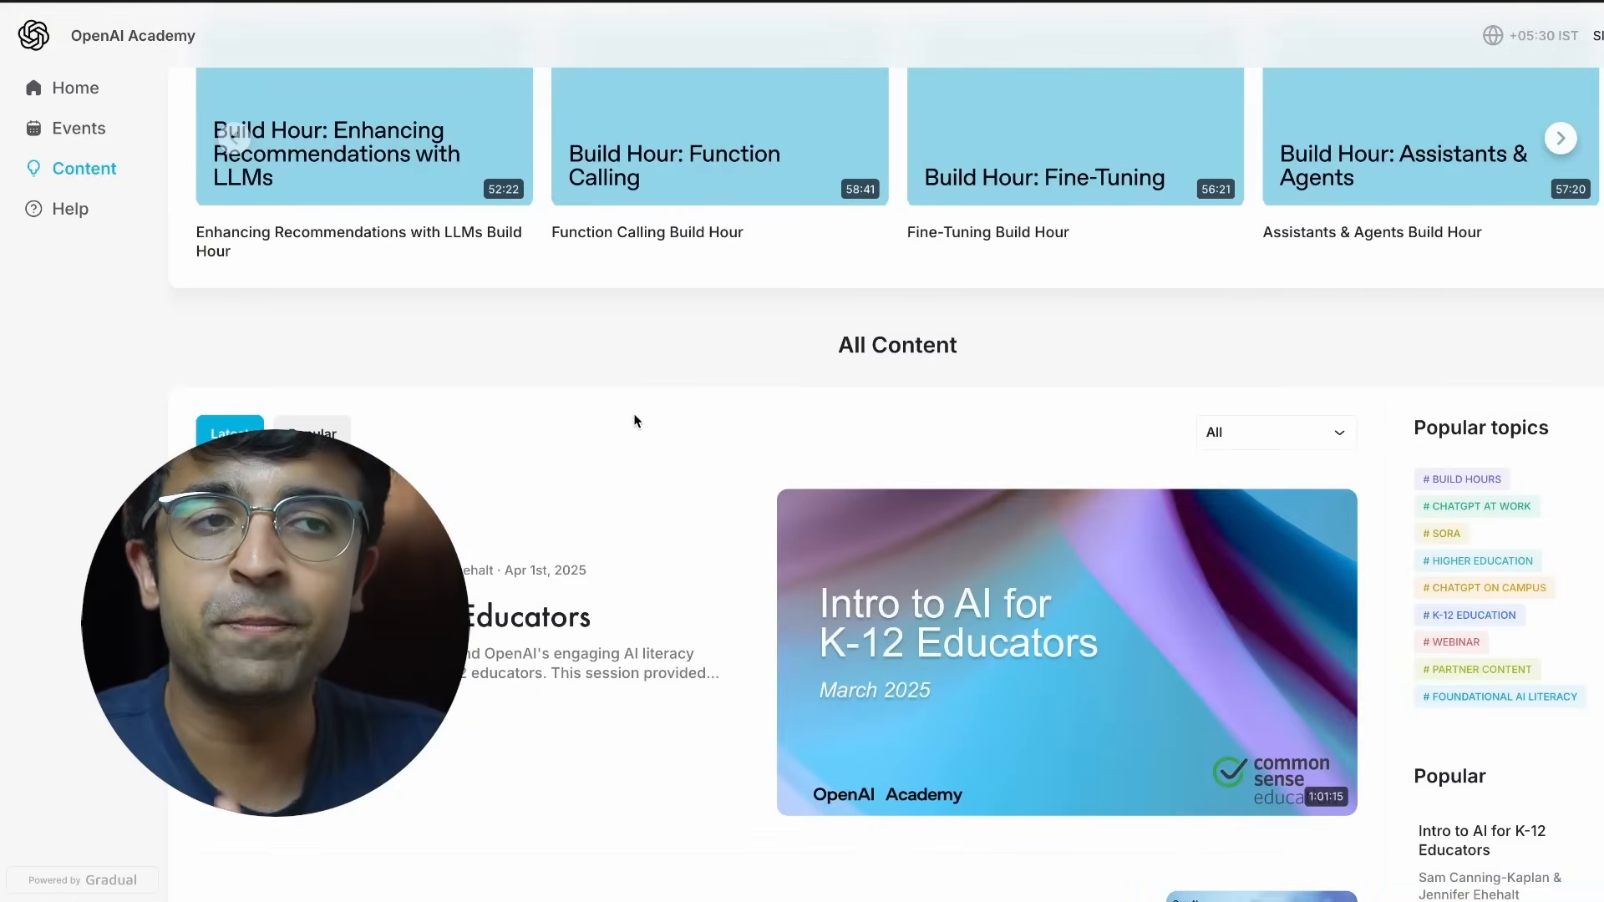
{"action": "left_click", "coordinate": [78, 128]}
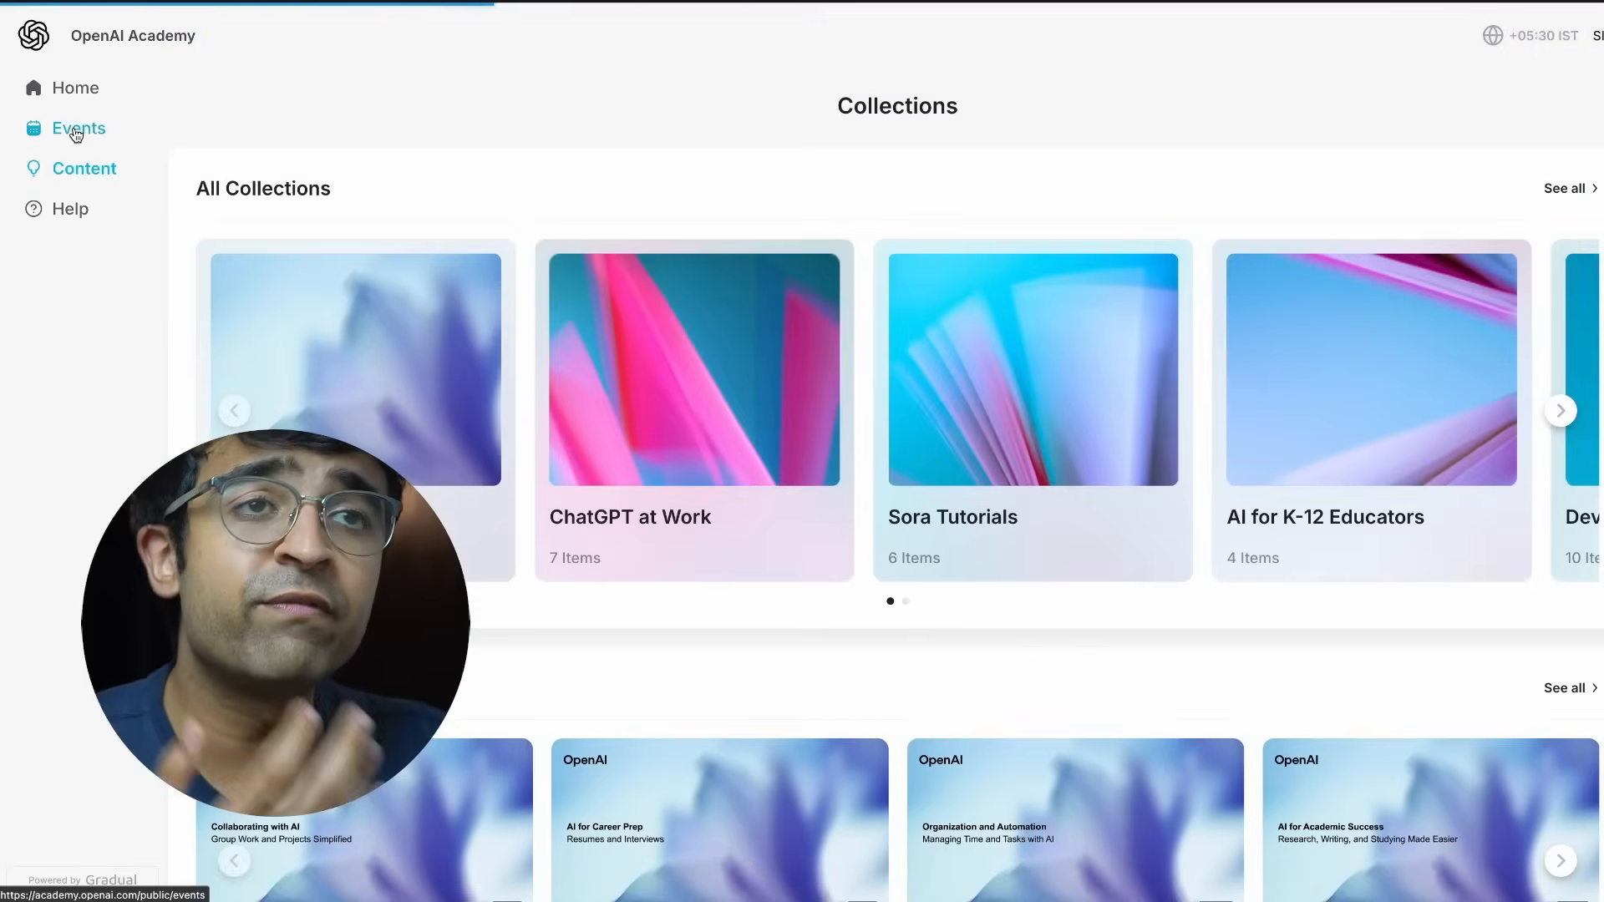
{"action": "left_click", "coordinate": [79, 128]}
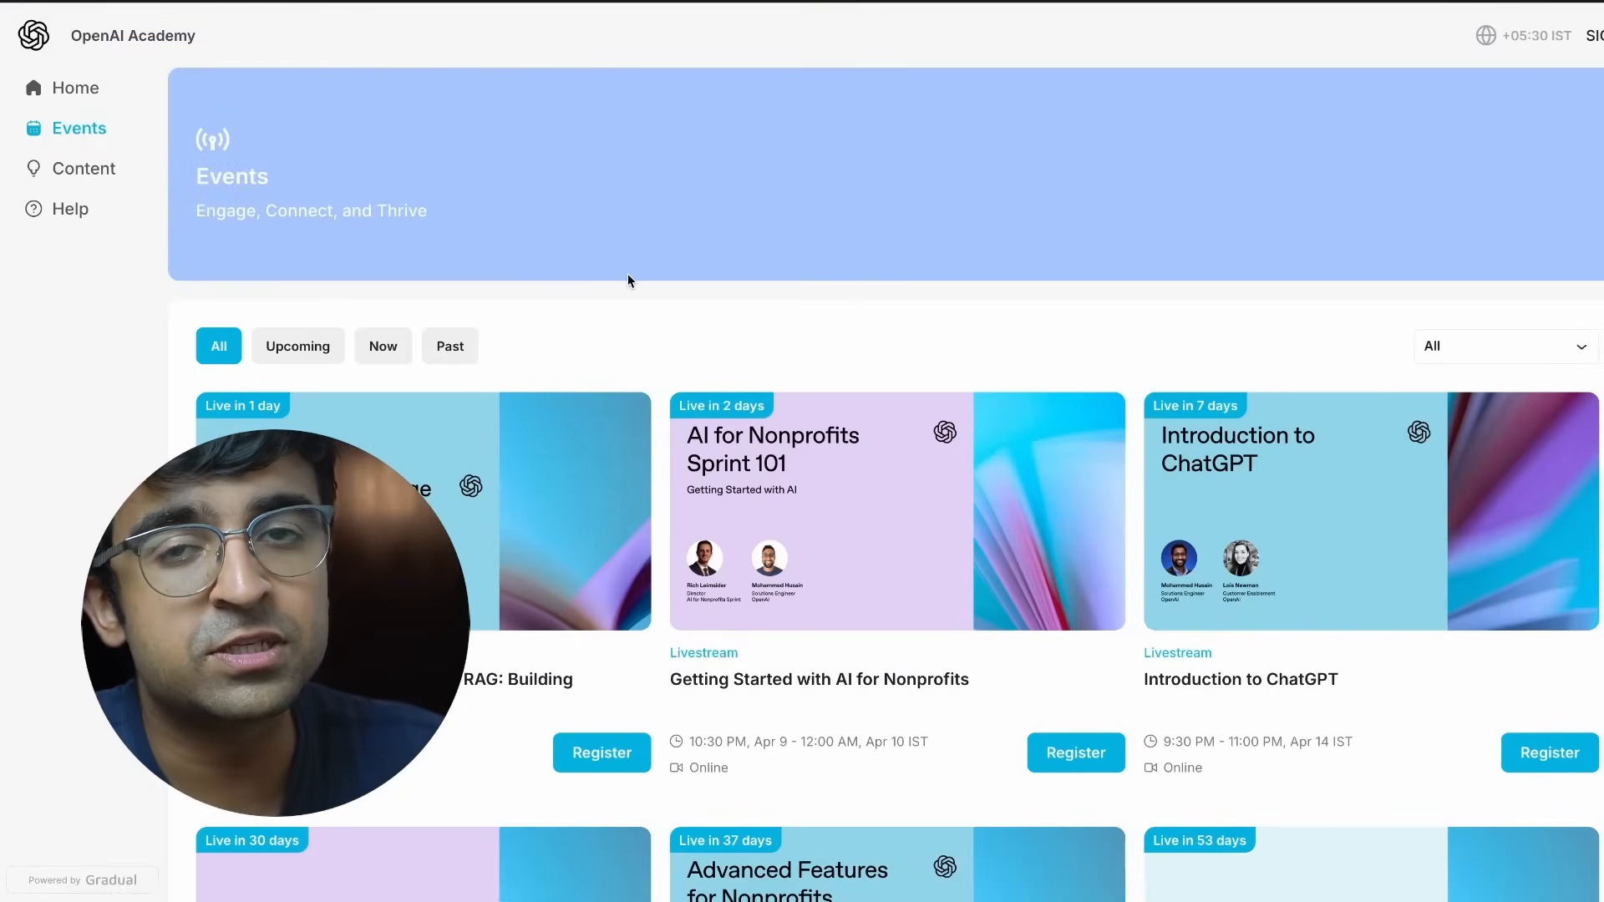
{"action": "scroll", "scroll_direction": "down", "scroll_amount": 3}
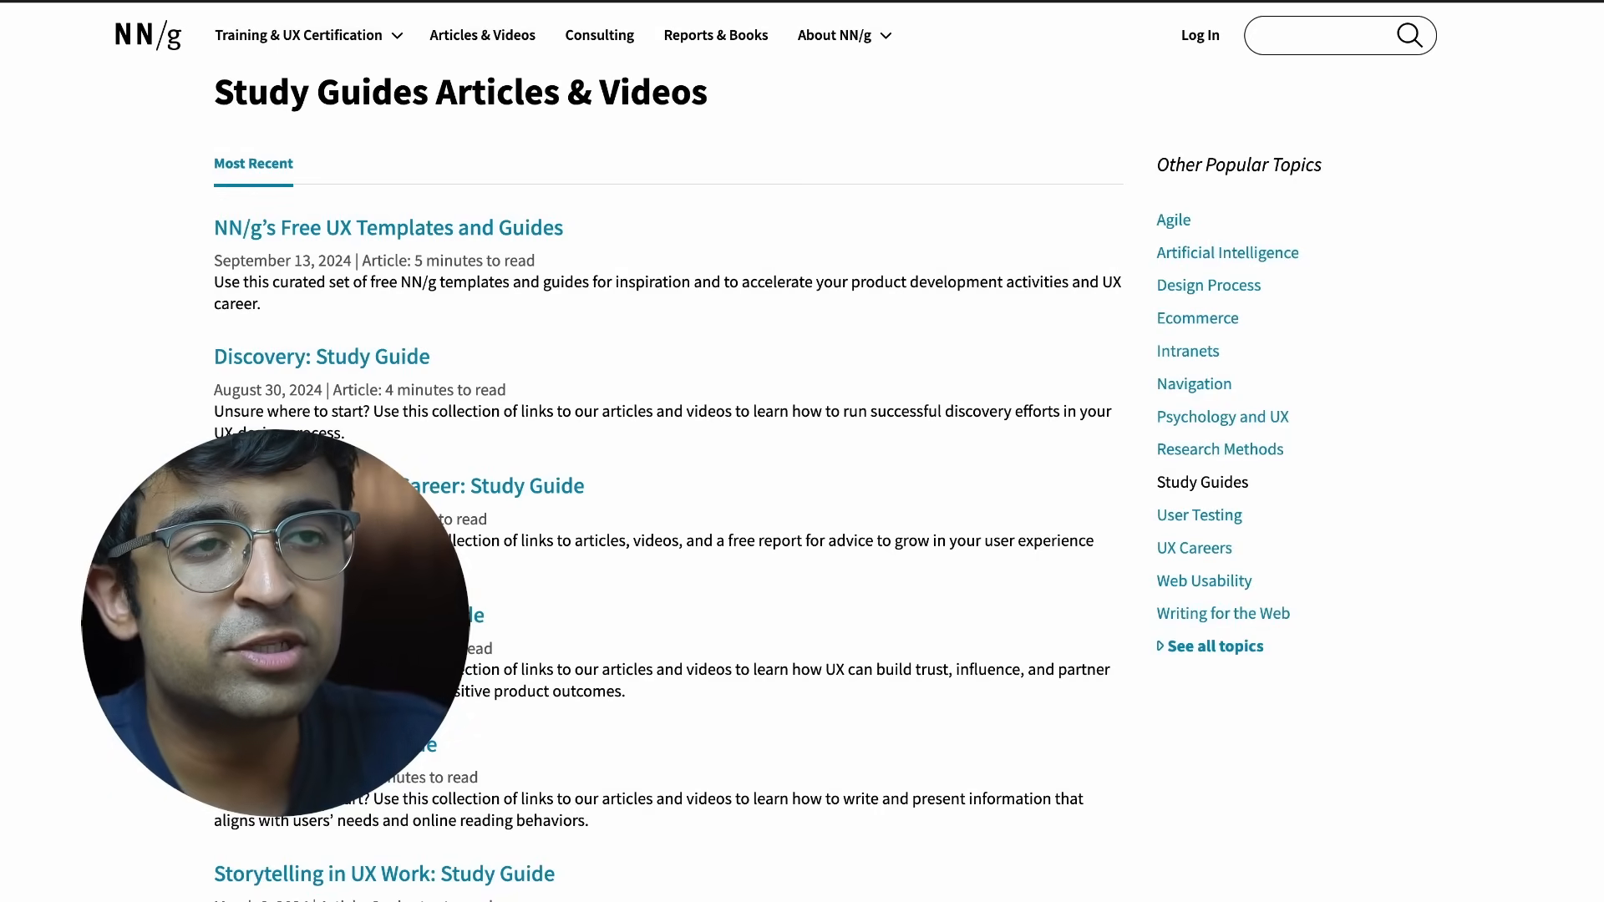
Scroll the NN/g Study Guides list toward the mobile UX study guide
{"action": "scroll", "scroll_direction": "down", "scroll_amount": 3}
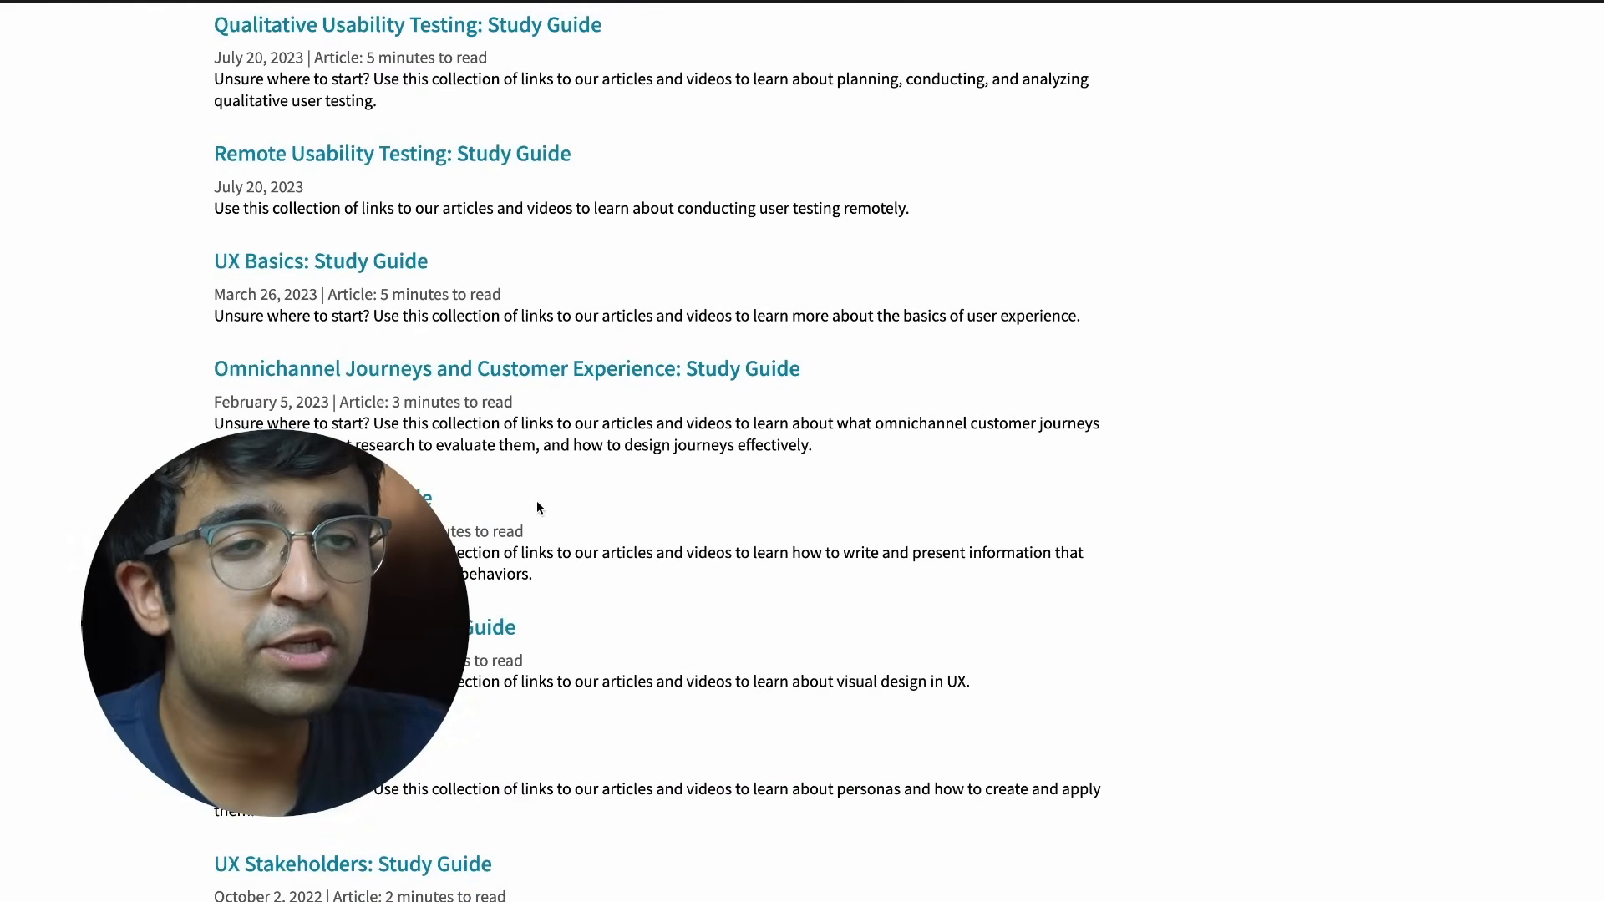
{"action": "scroll", "scroll_direction": "down", "scroll_amount": 3}
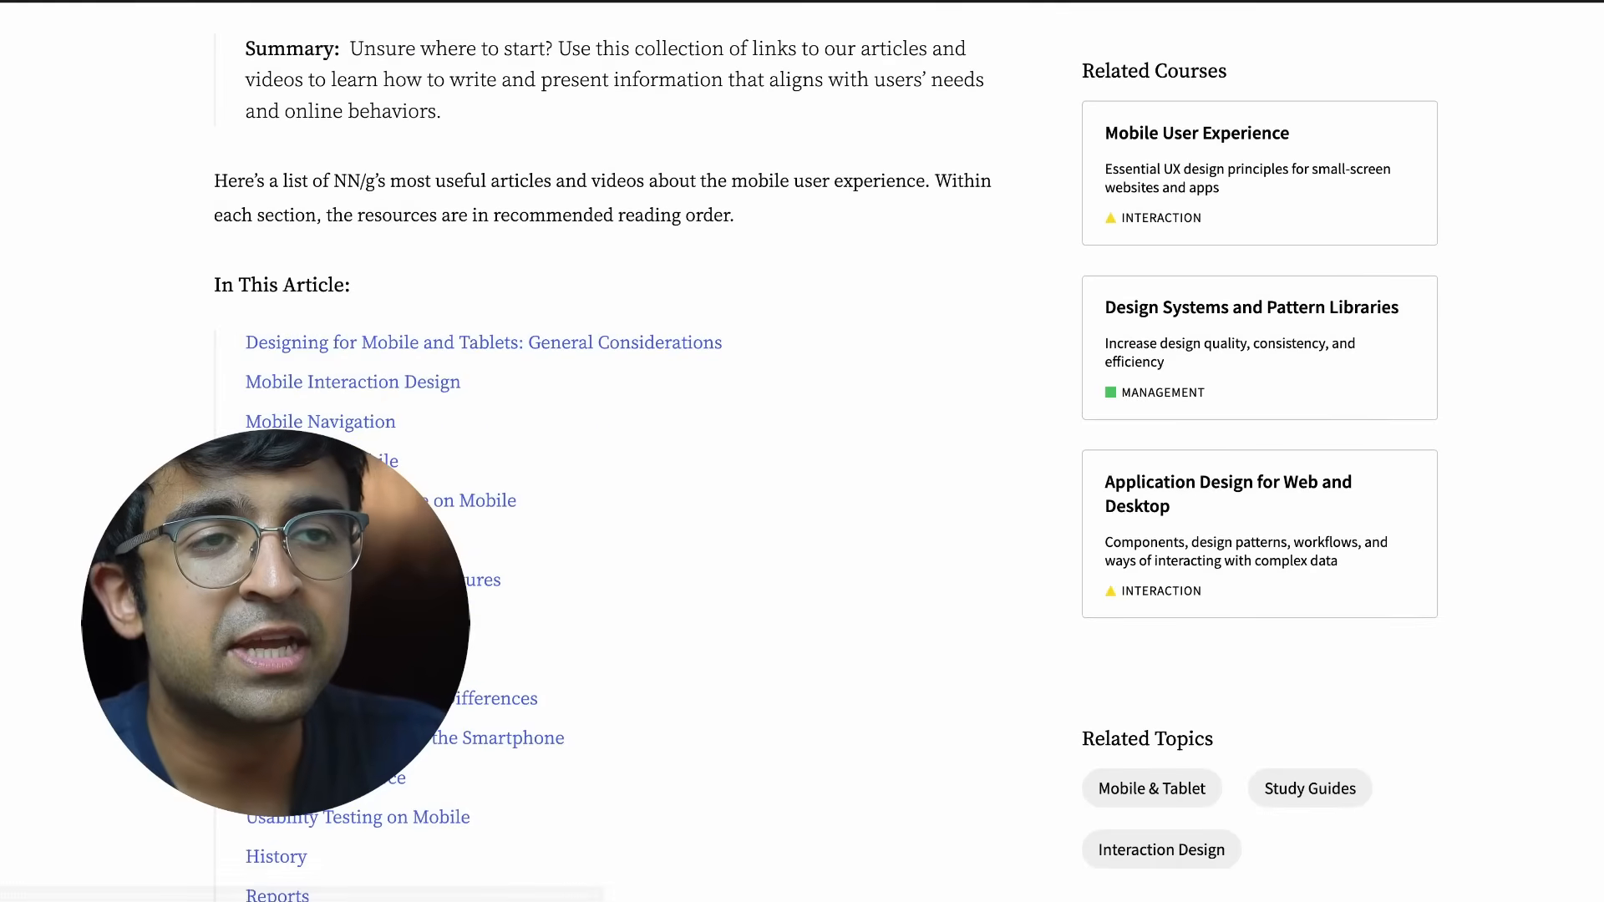
{"action": "scroll", "scroll_direction": "down", "scroll_amount": 3}
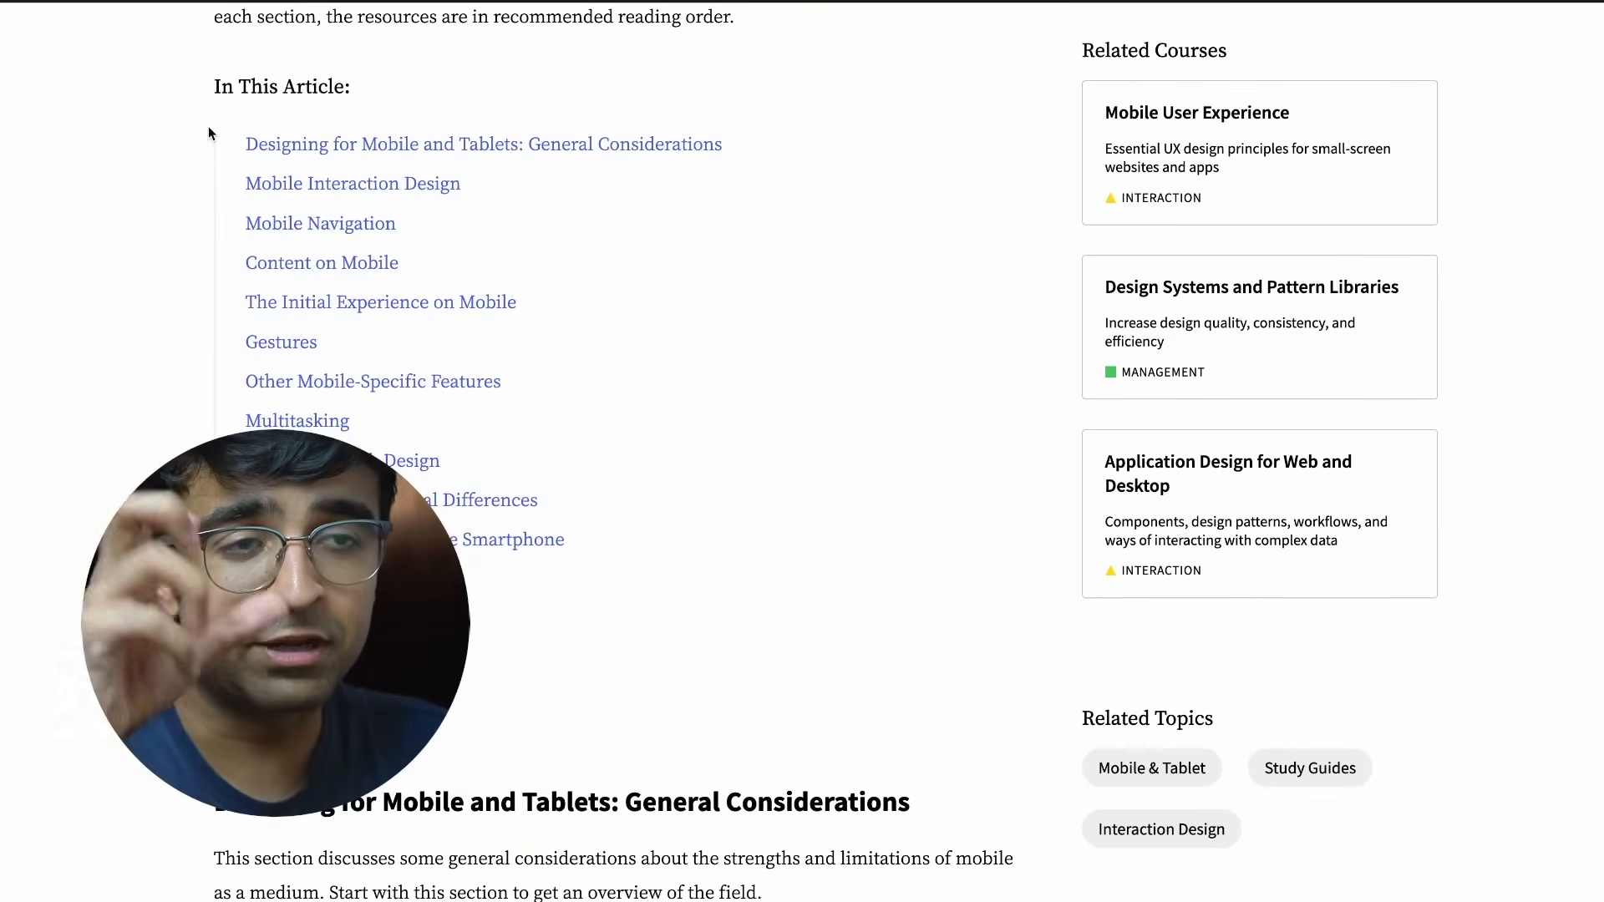
{"action": "scroll", "scroll_direction": "down", "scroll_amount": 3}
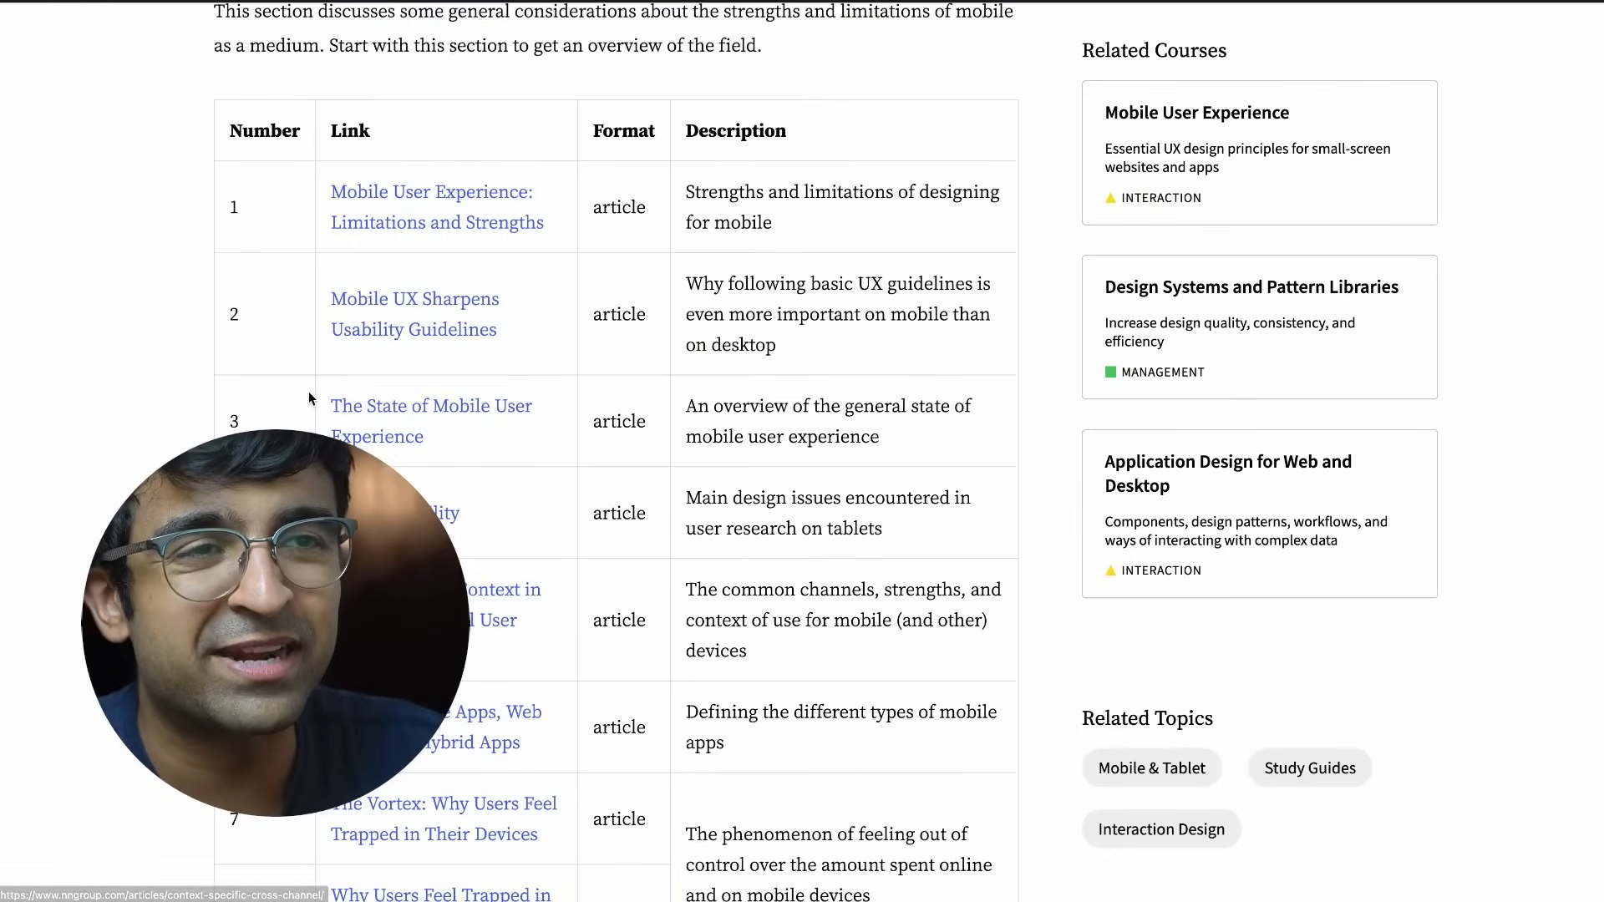
{"action": "scroll", "scroll_direction": "down", "scroll_amount": 3}
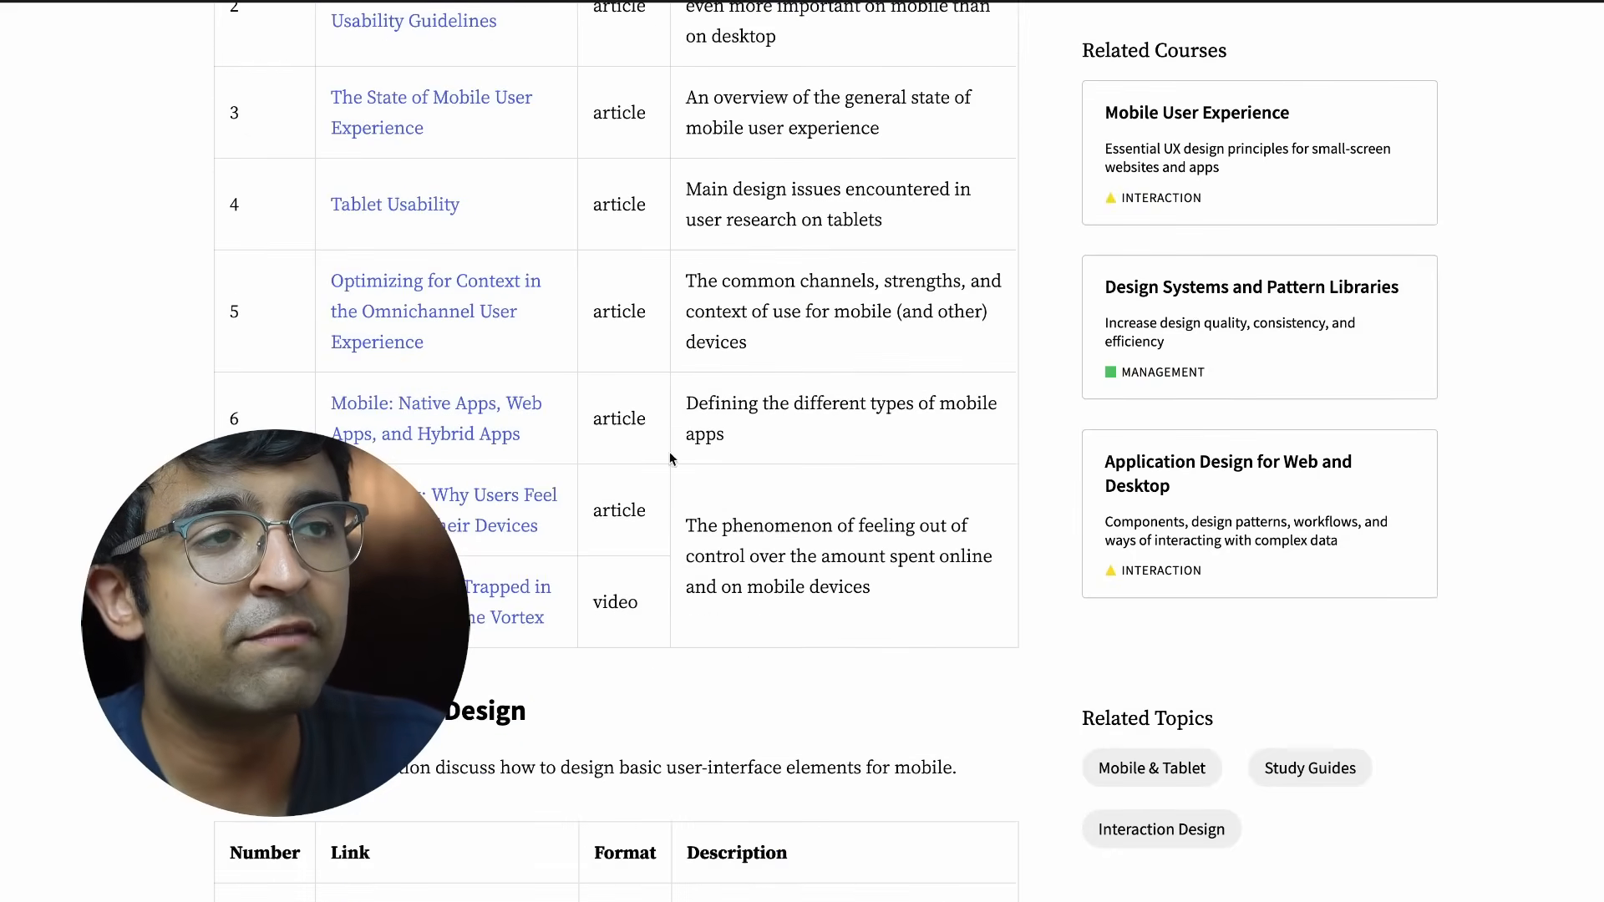
{"action": "scroll", "scroll_direction": "down", "scroll_amount": 3}
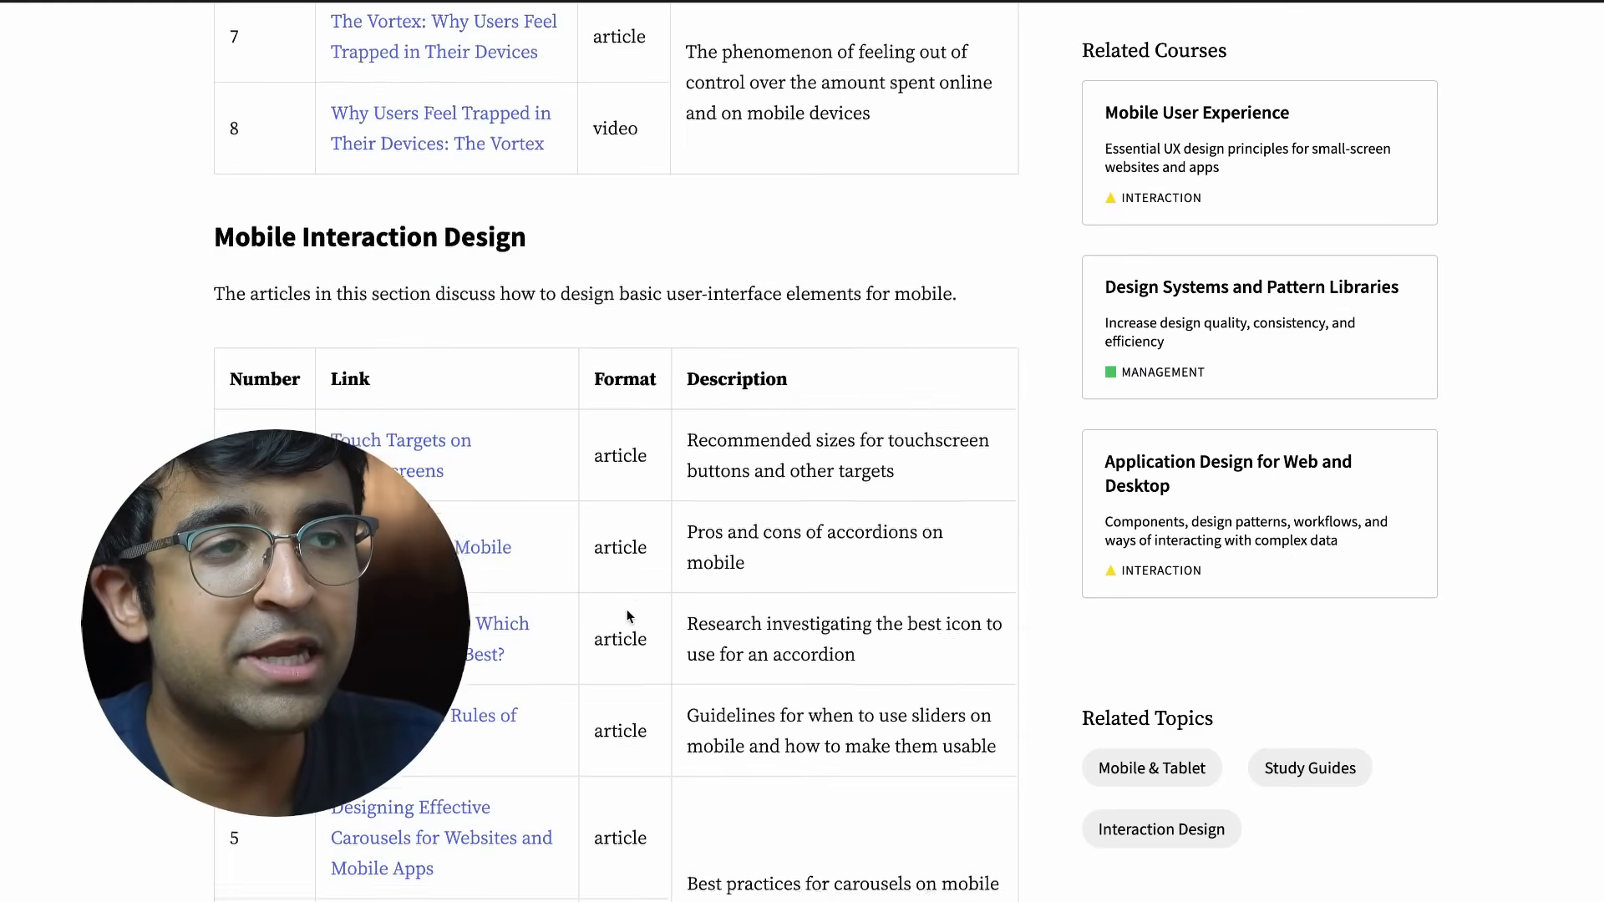
{"action": "scroll", "scroll_direction": "down", "scroll_amount": 3}
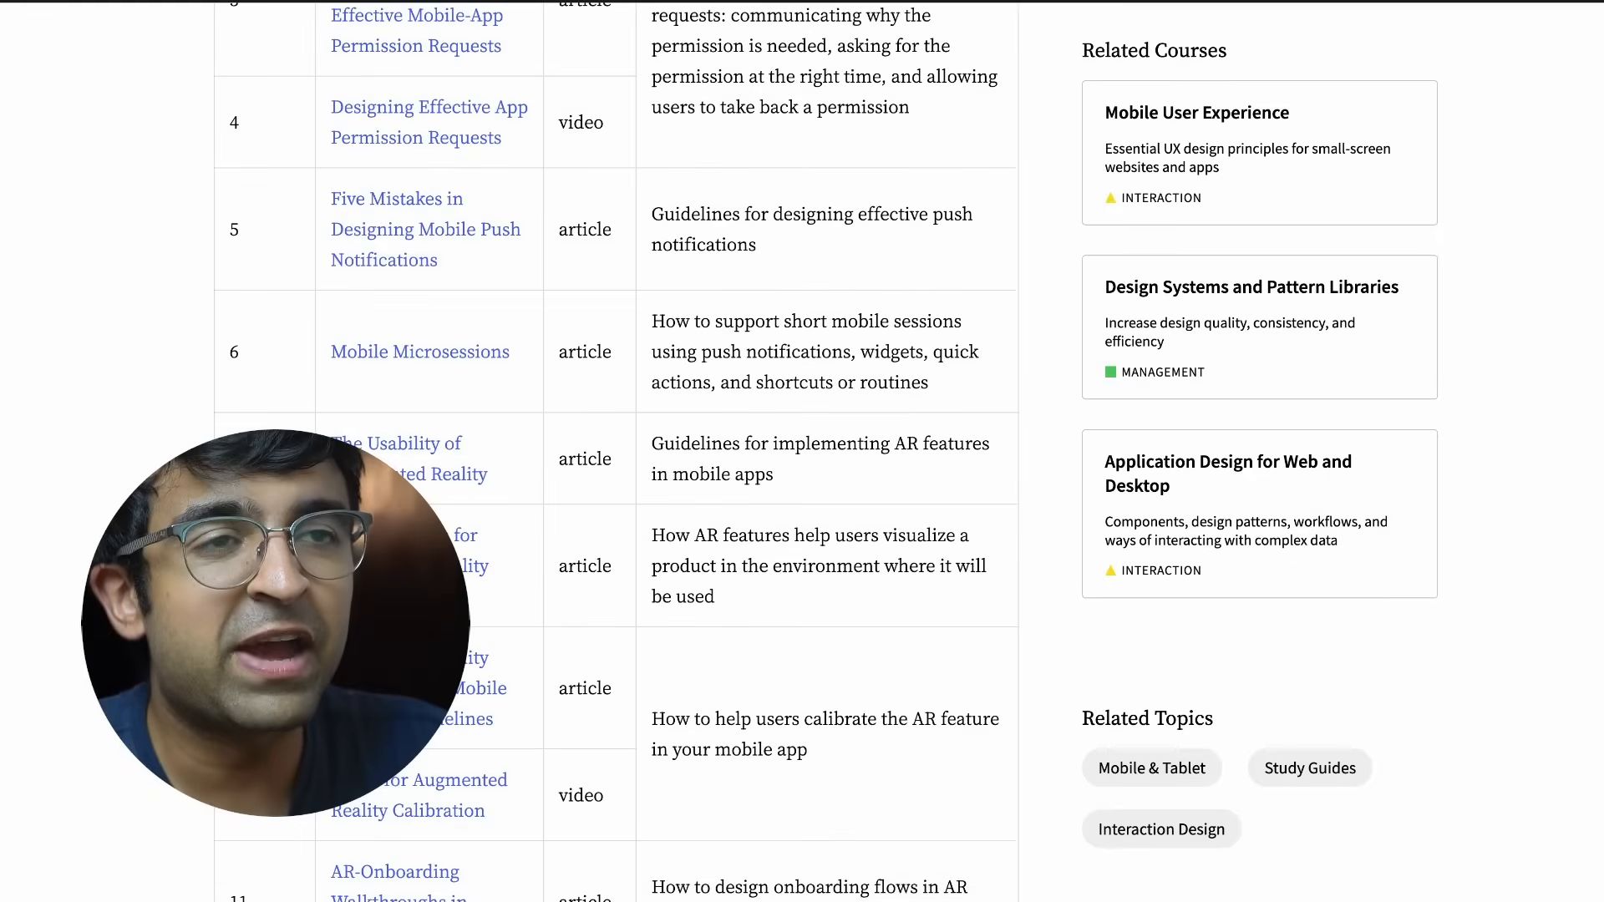
{"action": "scroll", "scroll_direction": "down", "scroll_amount": 3}
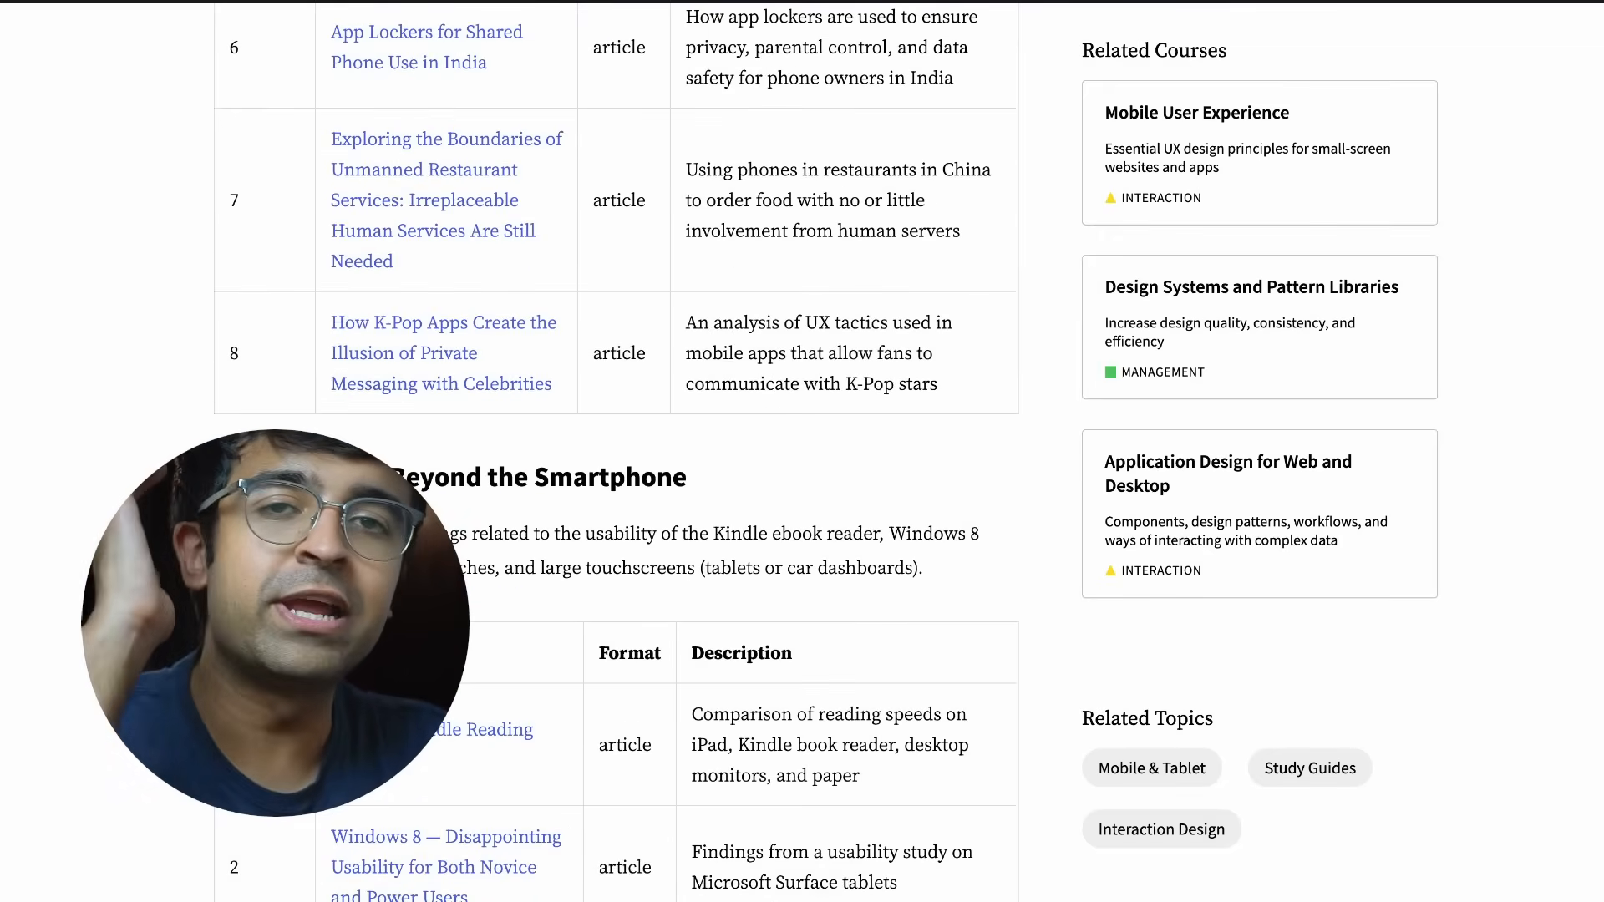
{"action": "scroll", "scroll_direction": "down", "scroll_amount": 3}
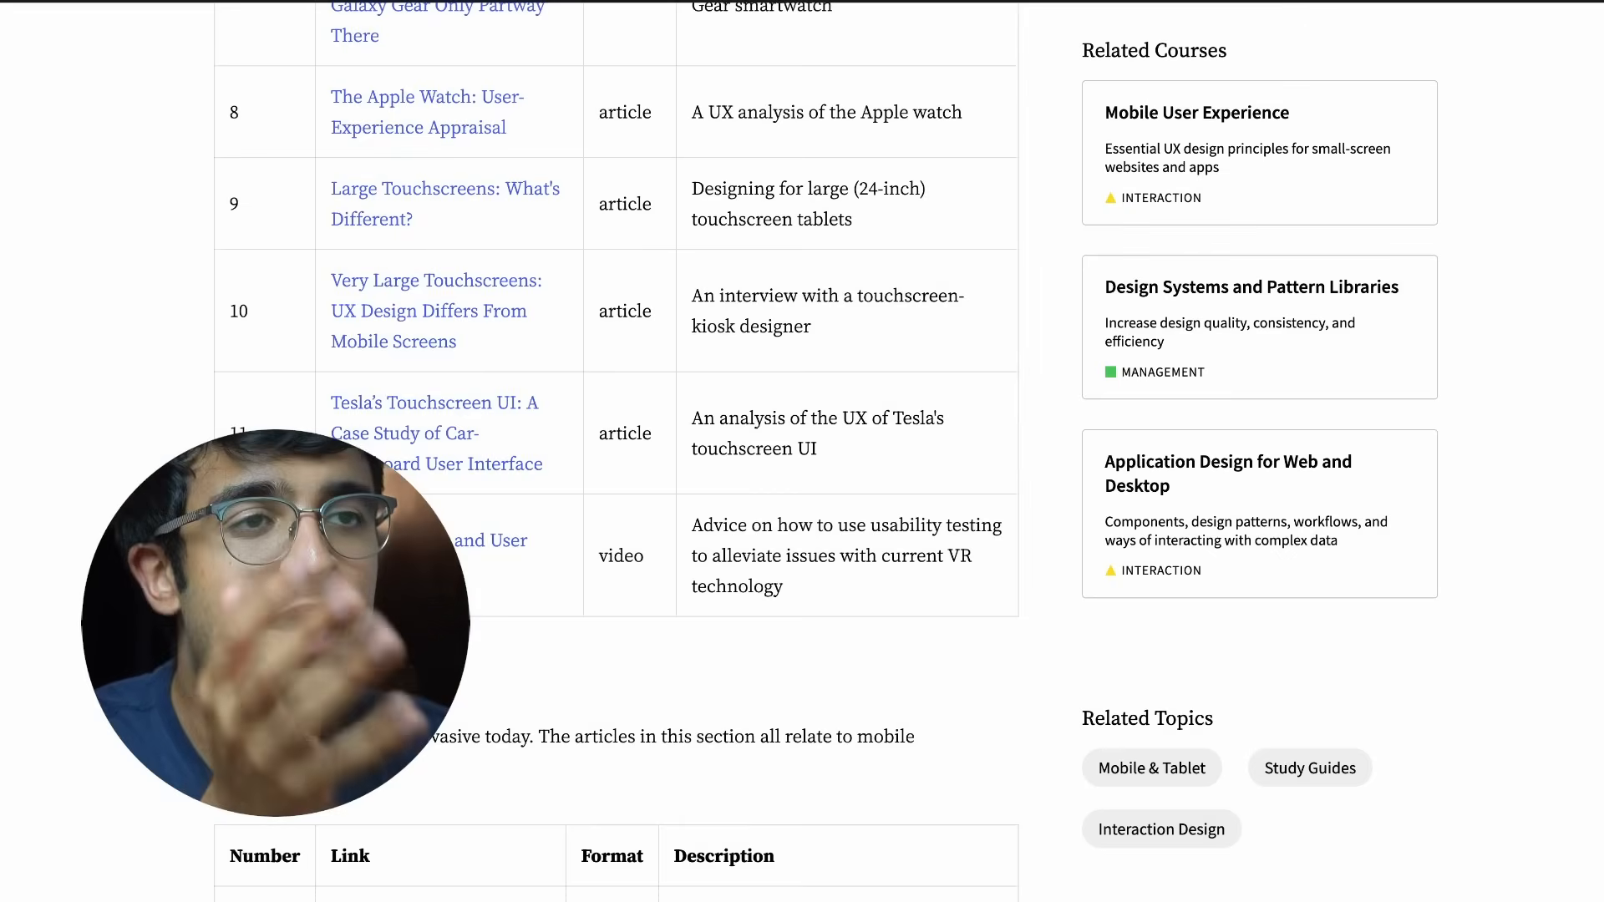
{"action": "scroll", "scroll_direction": "down", "scroll_amount": 3}
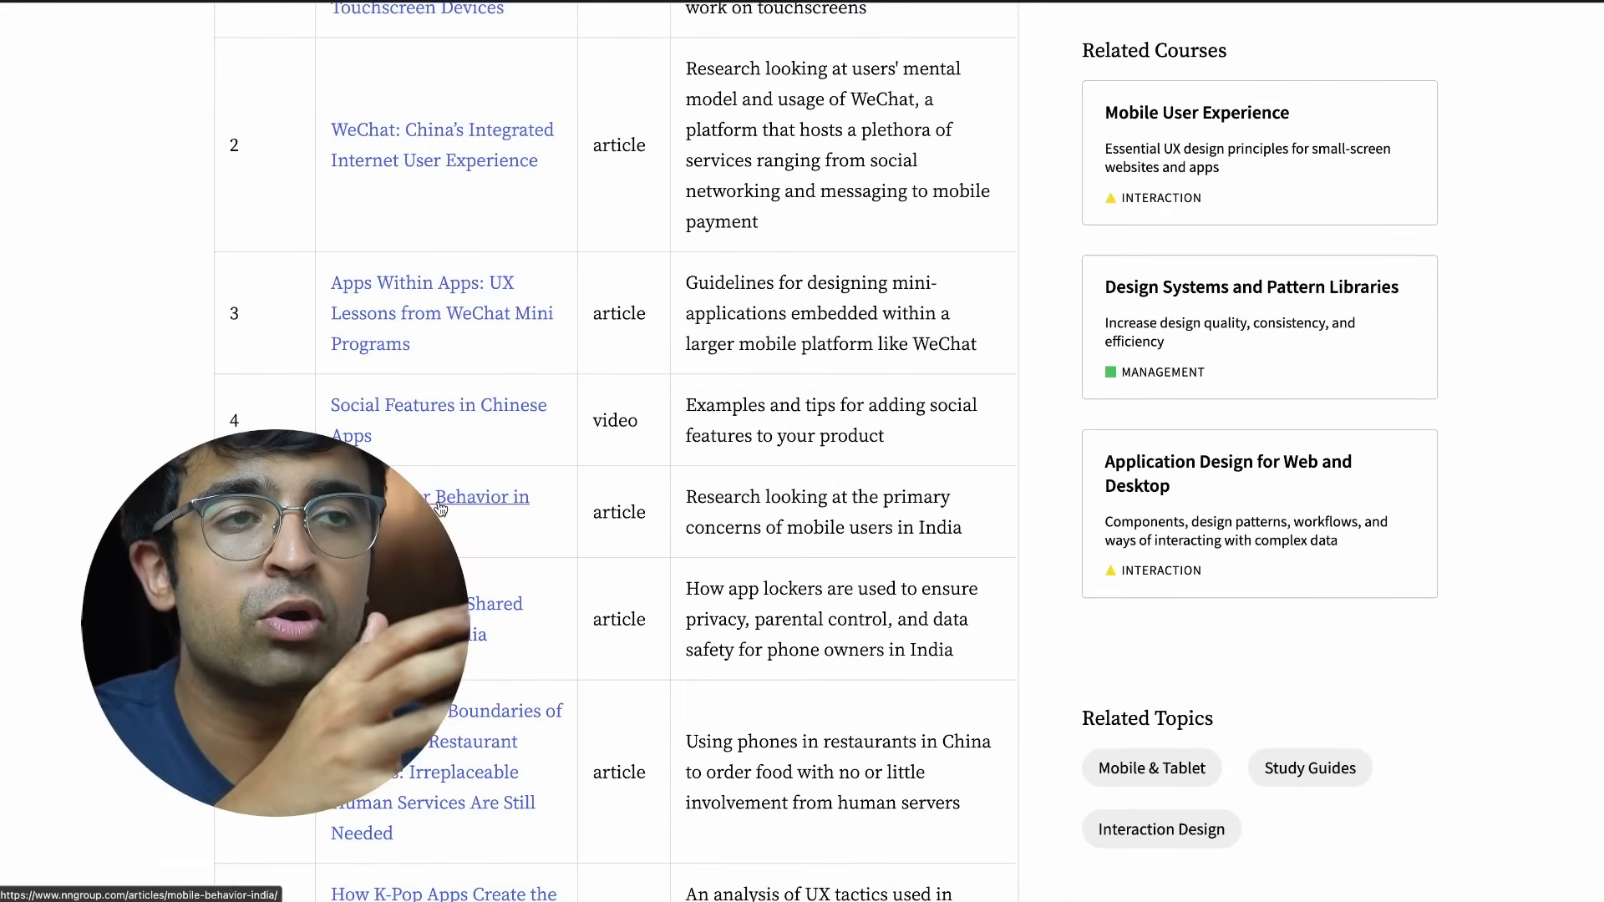
{"action": "scroll", "scroll_direction": "down", "scroll_amount": 3}
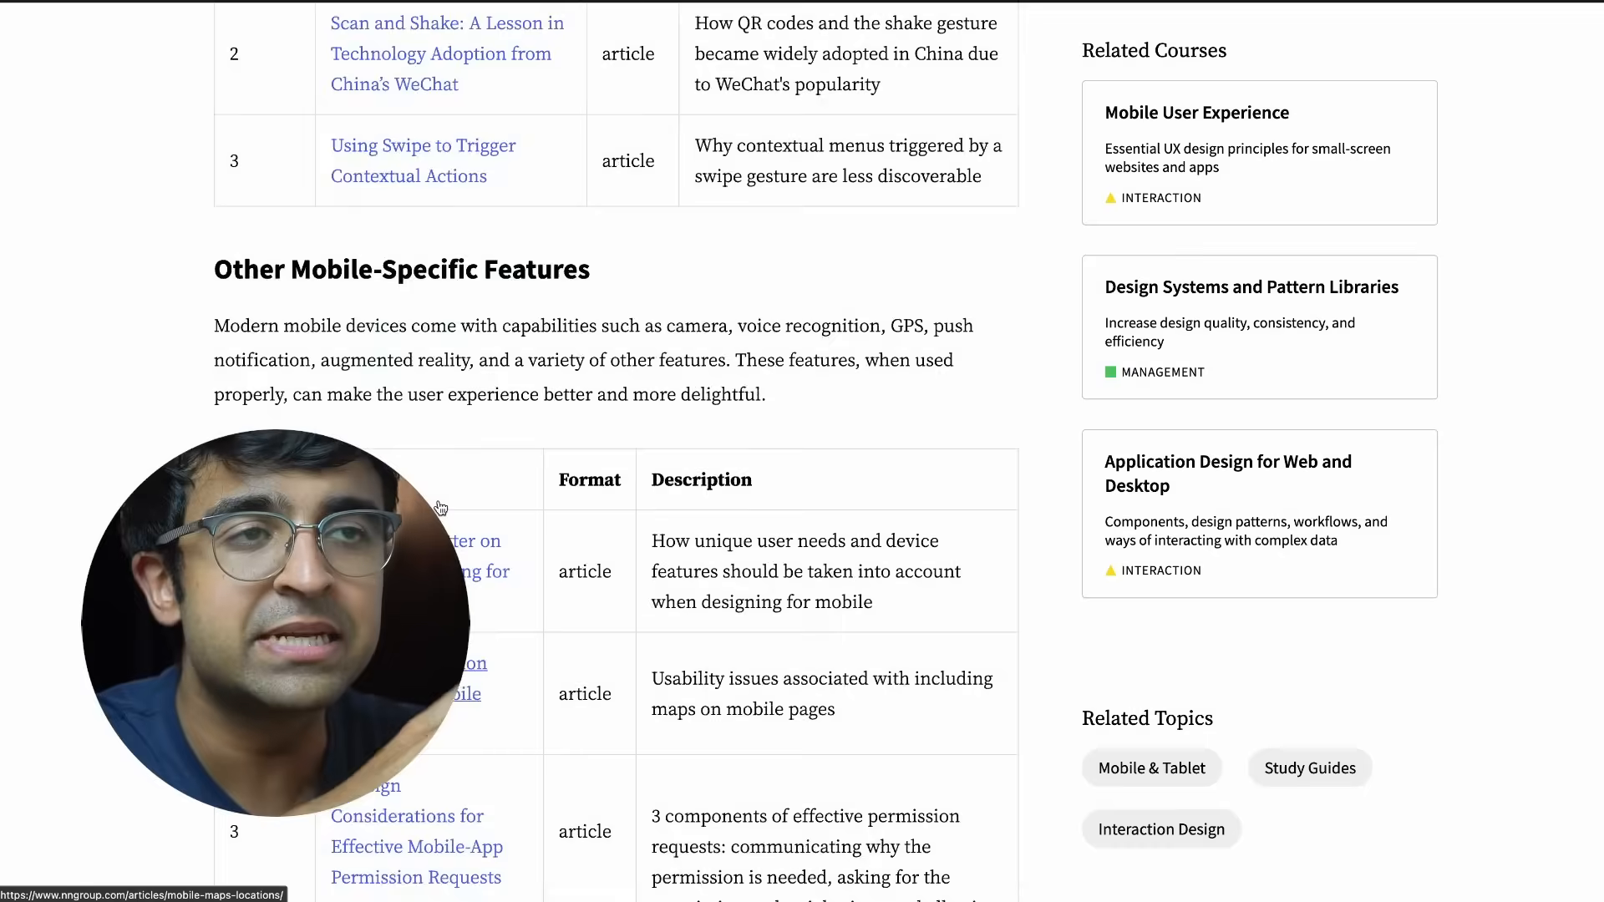
{"action": "scroll", "scroll_direction": "down", "scroll_amount": 3}
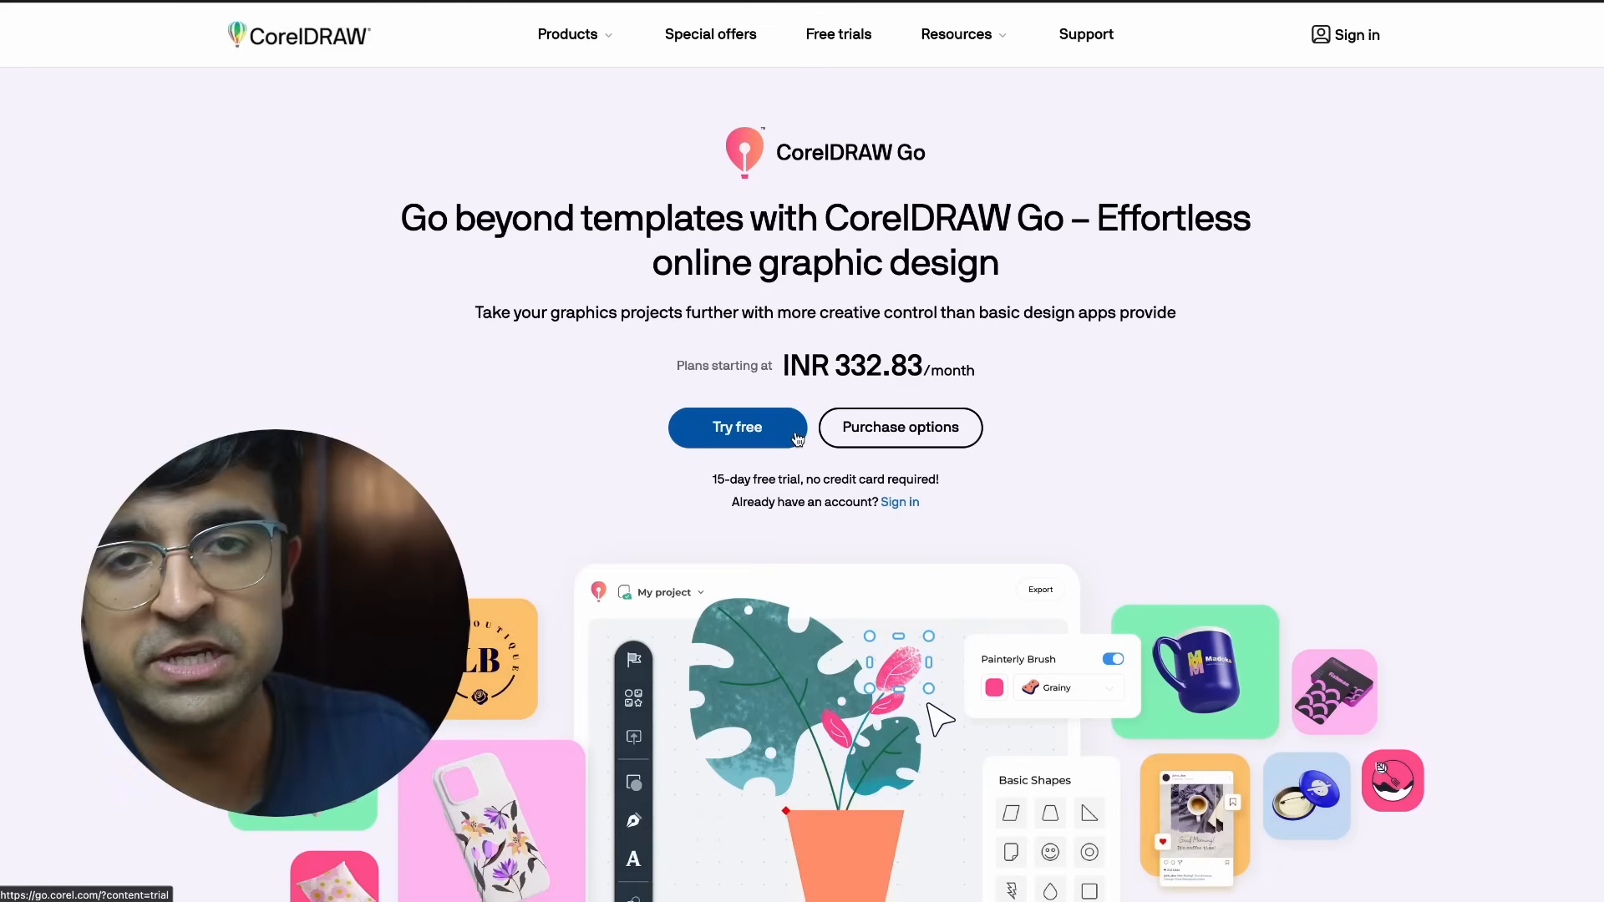
Start the free CorelDRAW Go trial and scroll its Features page past templates, Masking and Photo editing
{"action": "left_click", "coordinate": [737, 427]}
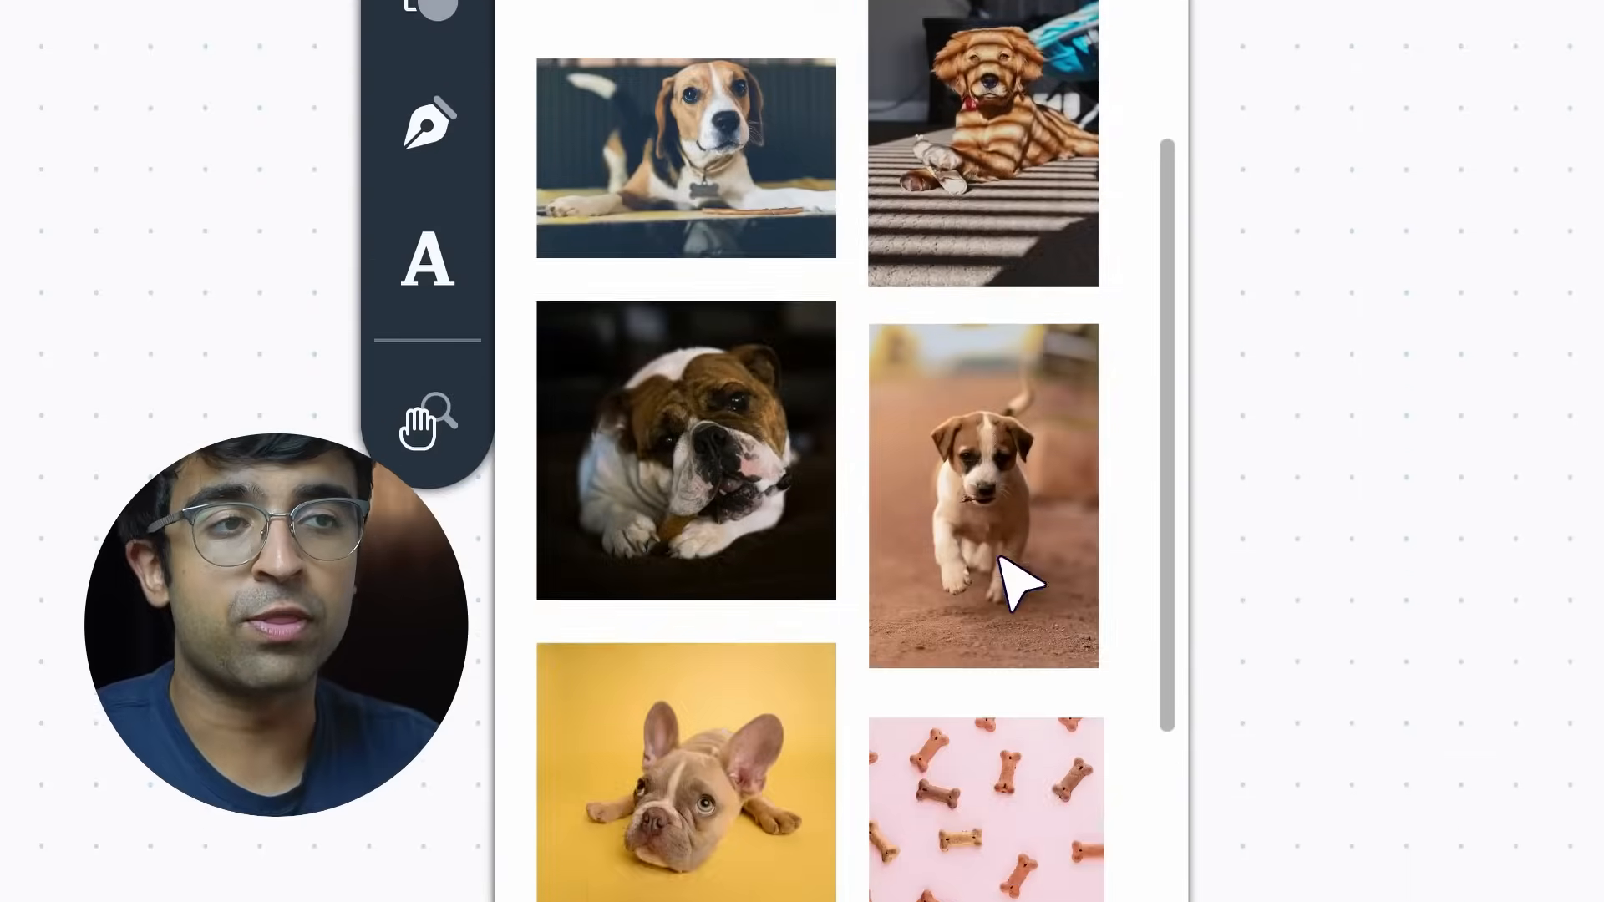
{"action": "left_click", "coordinate": [438, 199]}
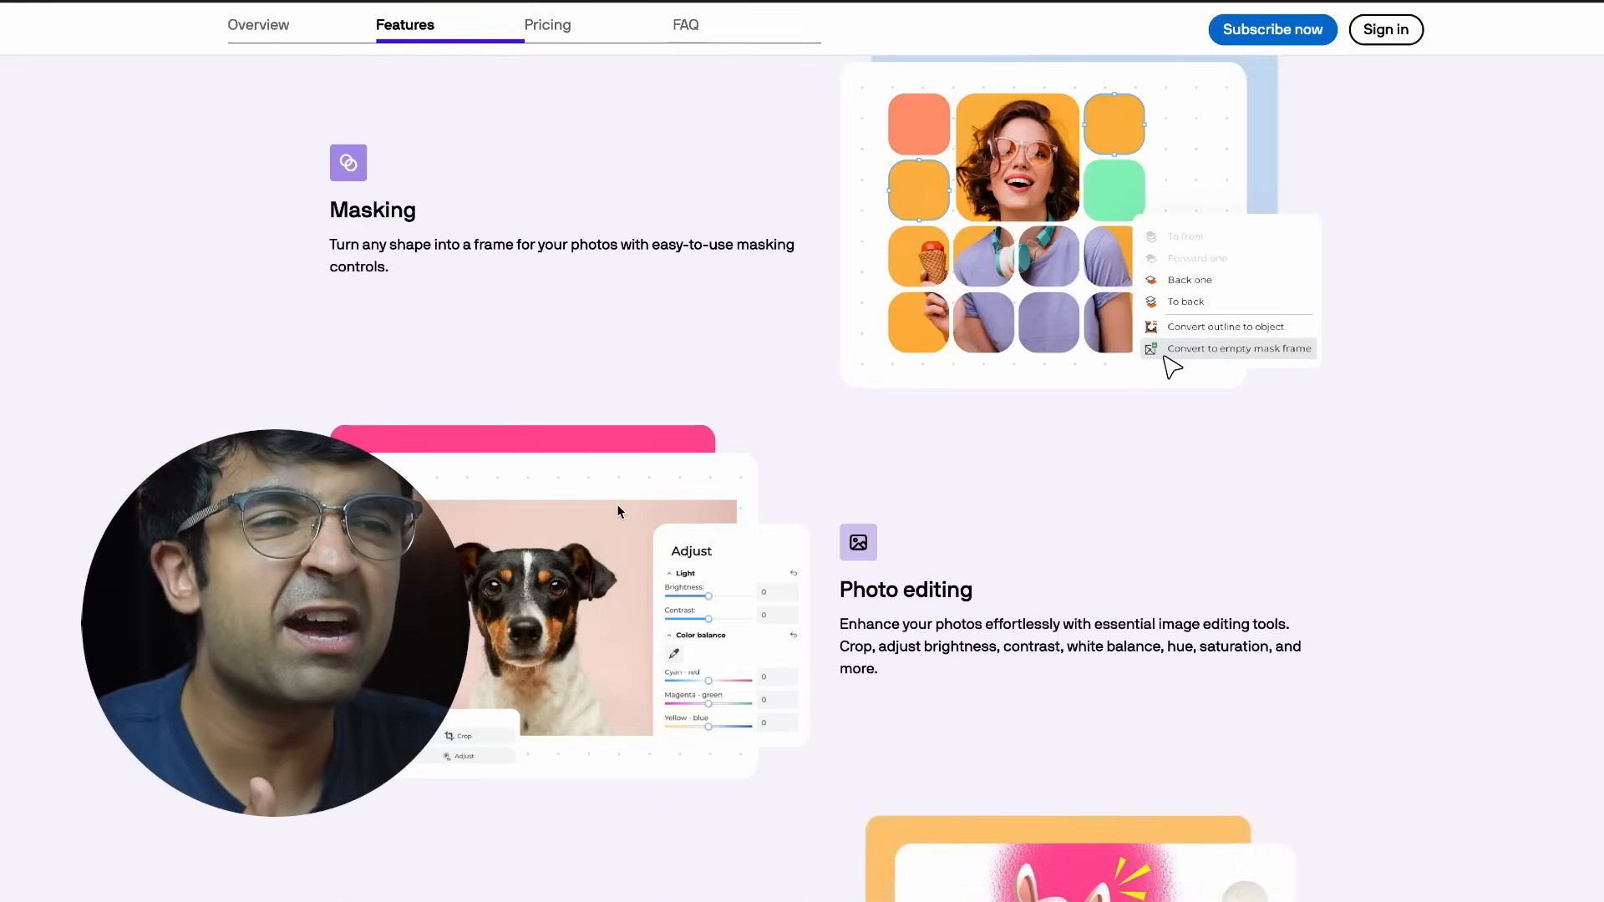
{"action": "scroll", "scroll_direction": "down", "scroll_amount": 3}
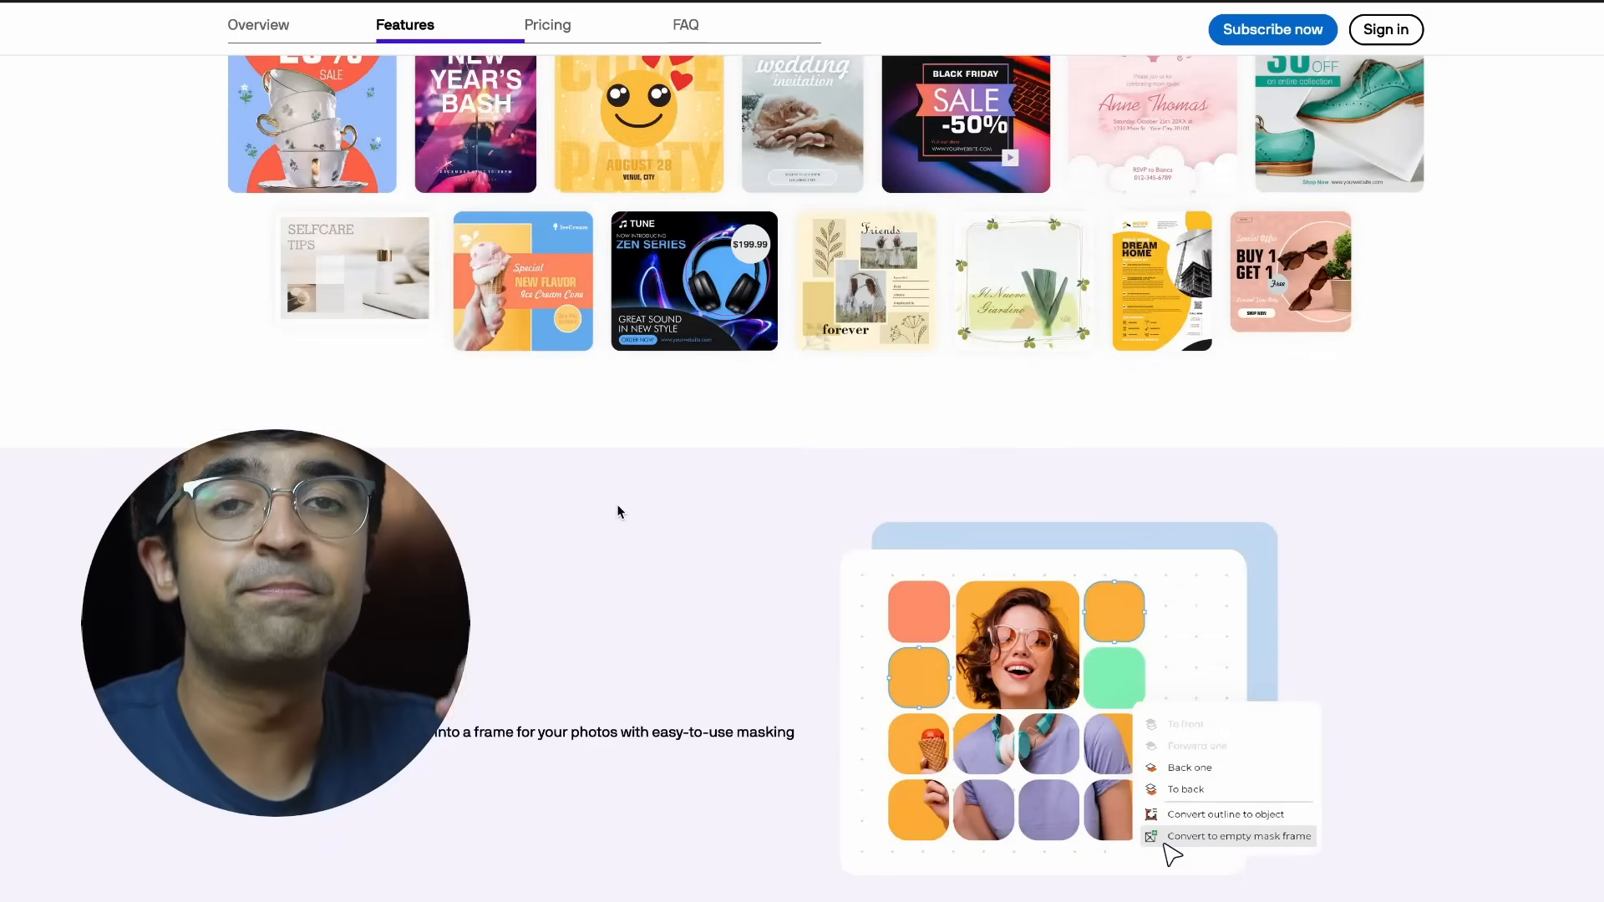
{"action": "scroll", "scroll_direction": "down", "scroll_amount": 3}
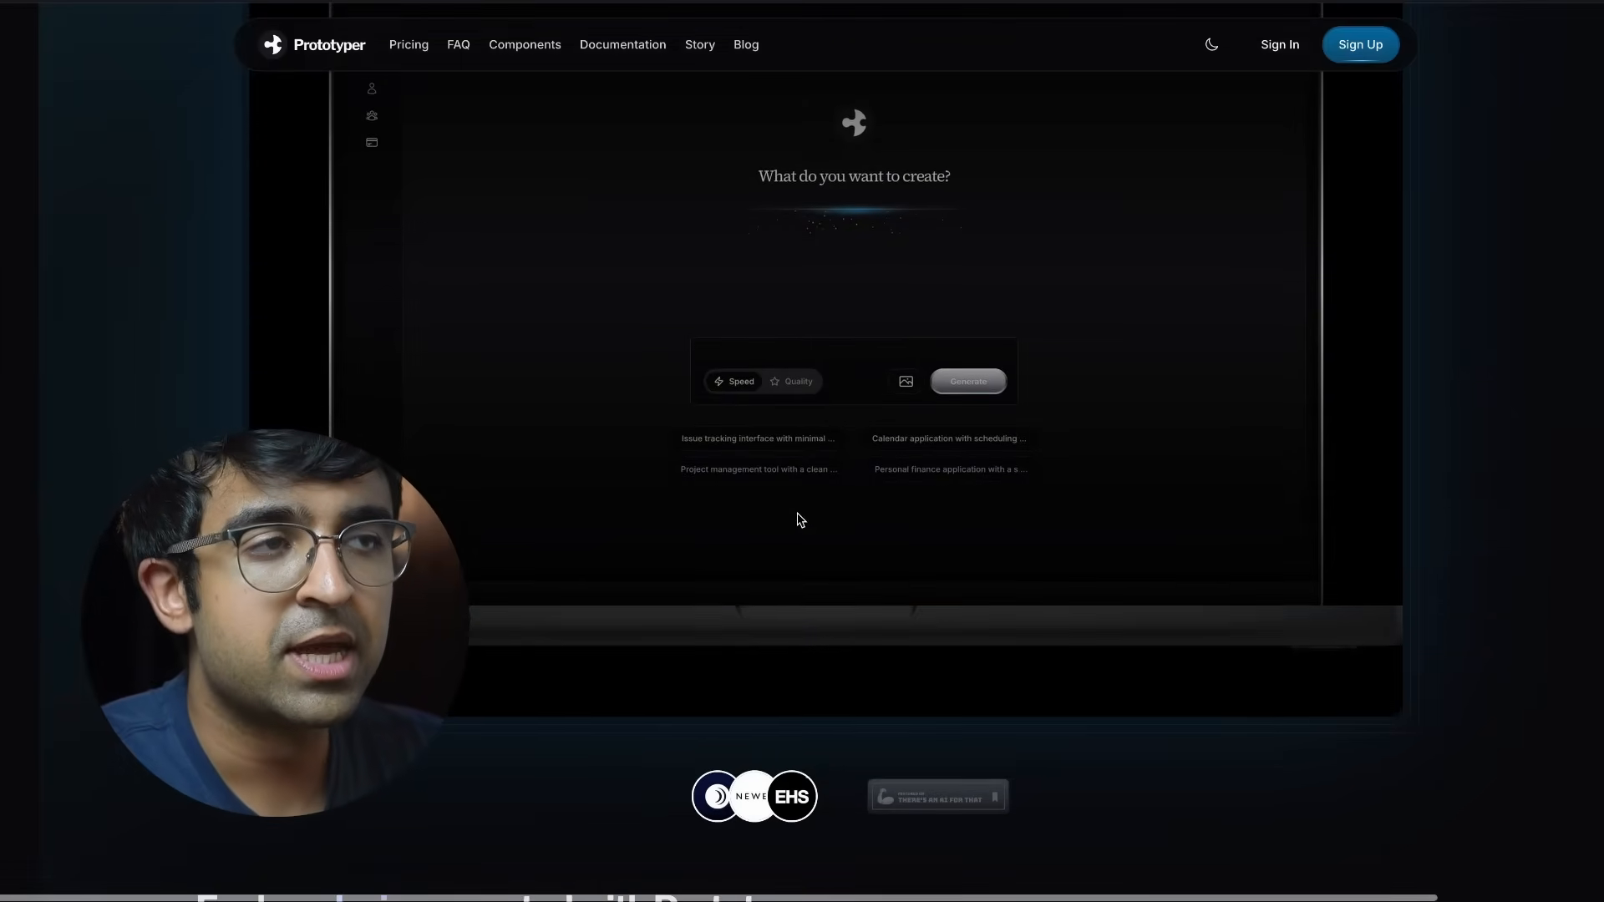
Browse Prototyper's examples and How it works, then view its Components overview
{"action": "scroll", "scroll_direction": "down", "scroll_amount": 3}
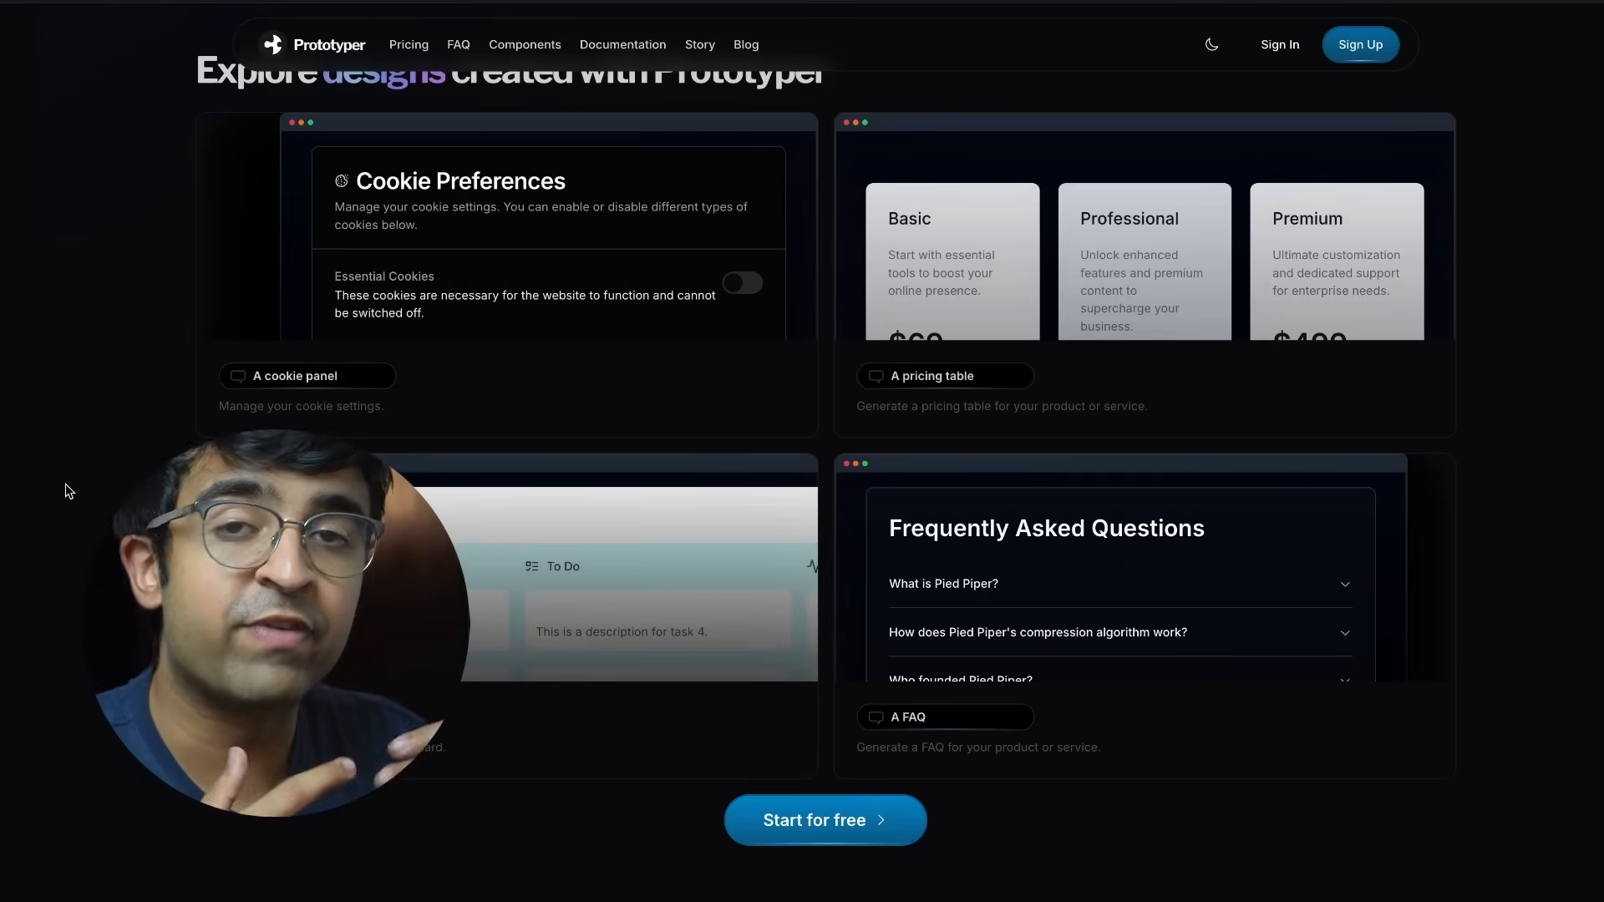
{"action": "scroll", "scroll_direction": "down", "scroll_amount": 3}
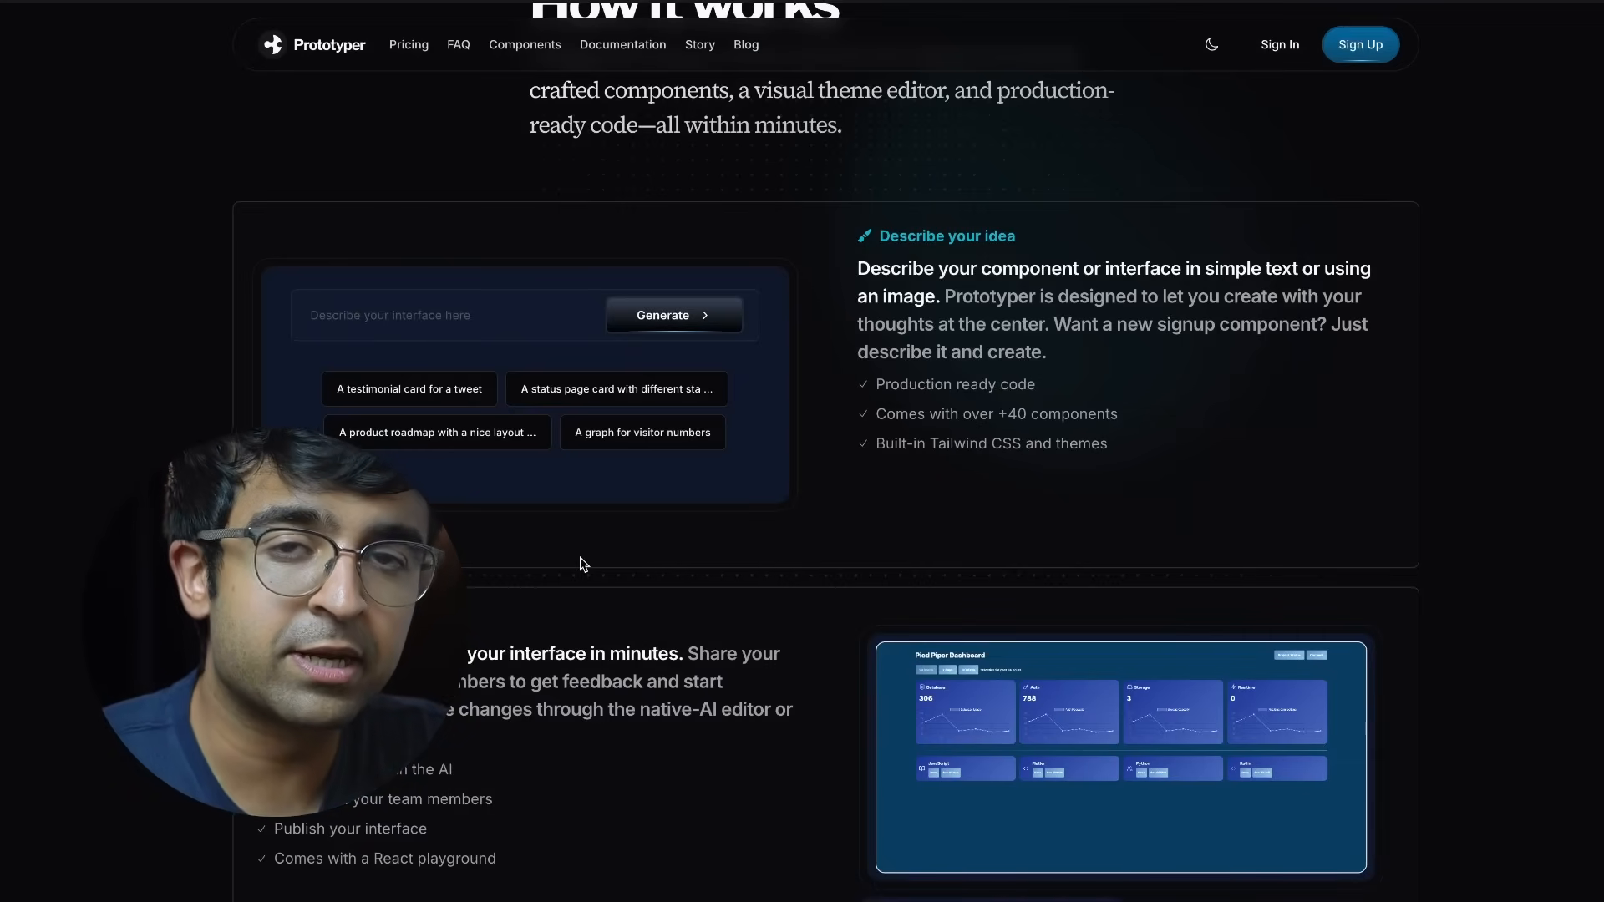
{"action": "left_click", "coordinate": [523, 44]}
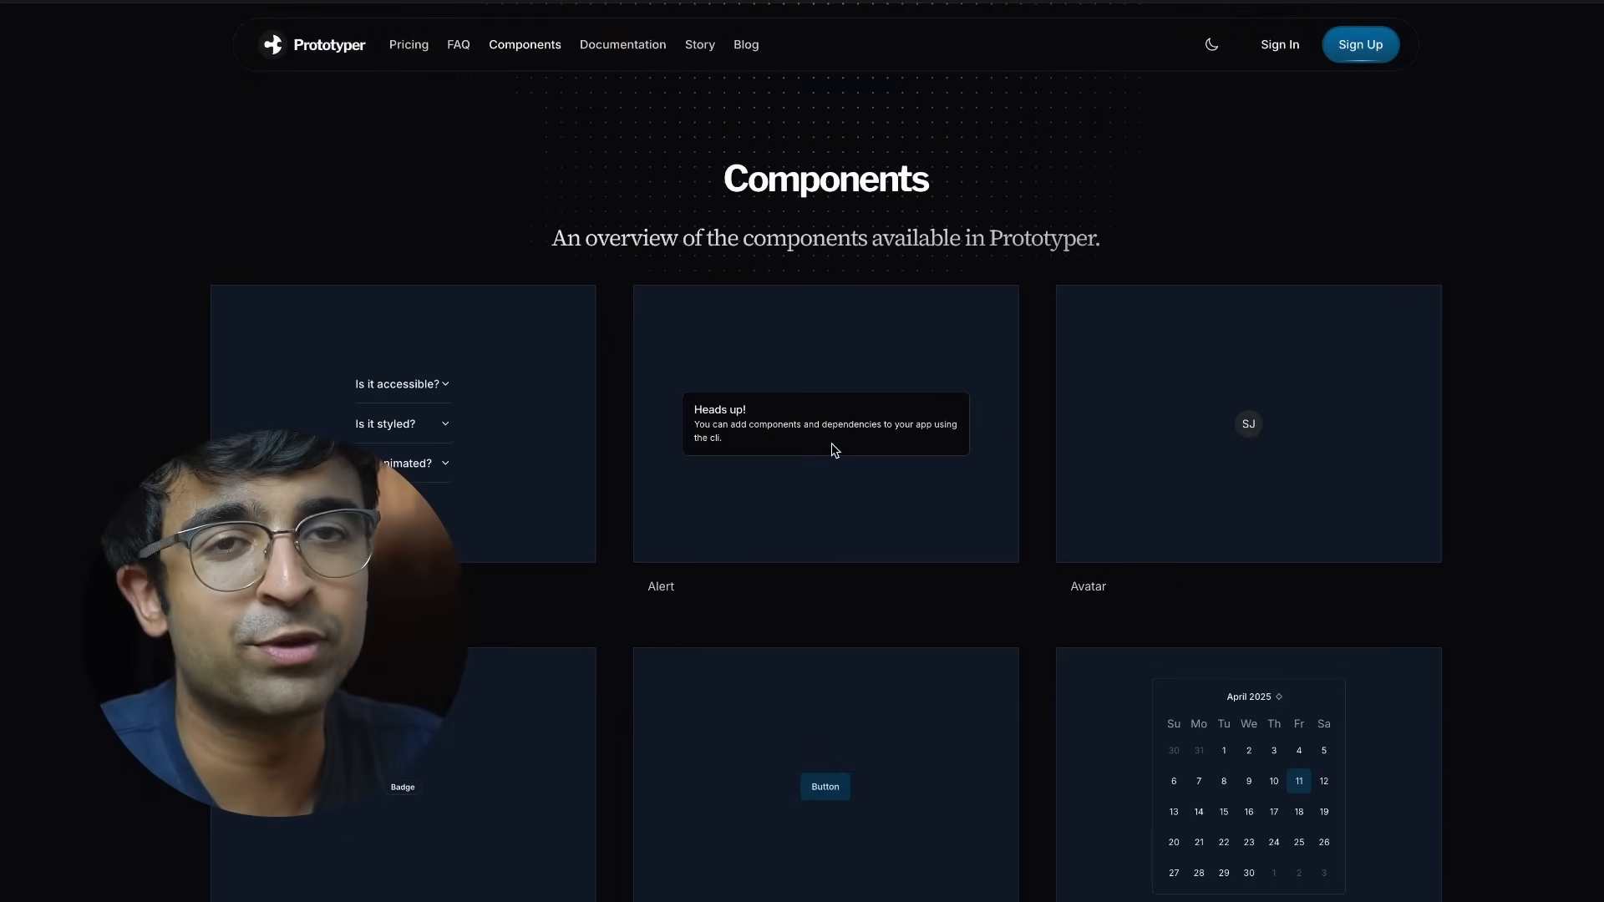
{"action": "left_click", "coordinate": [1211, 44]}
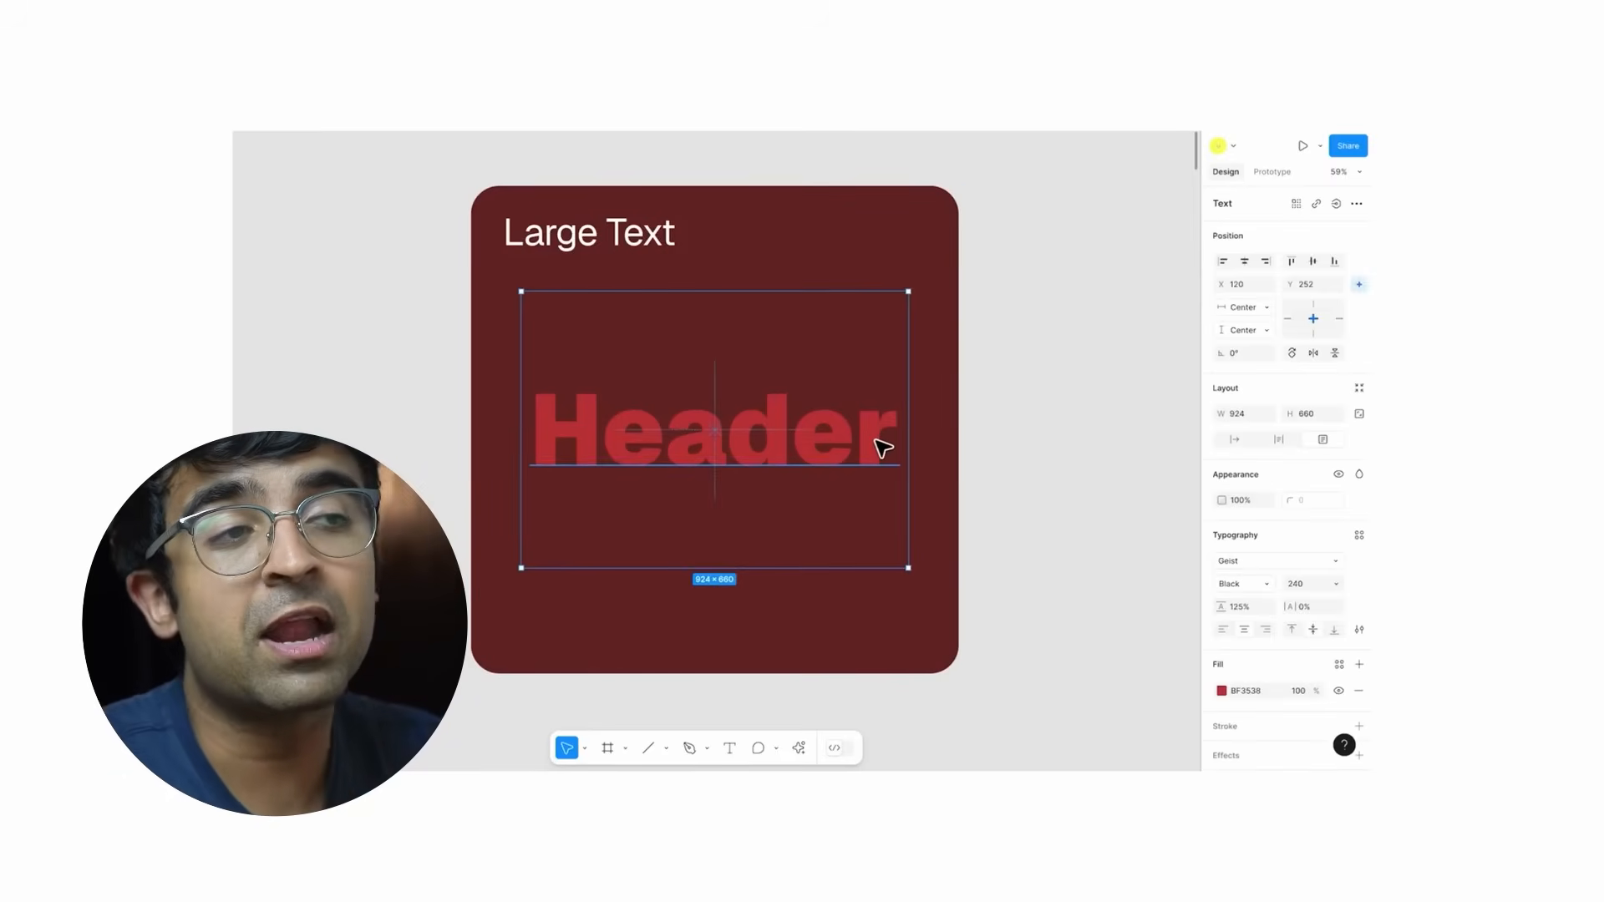
Brighten the Header text fill and darken the paragraph text fill using the contrast checker
{"action": "left_click", "coordinate": [1224, 691]}
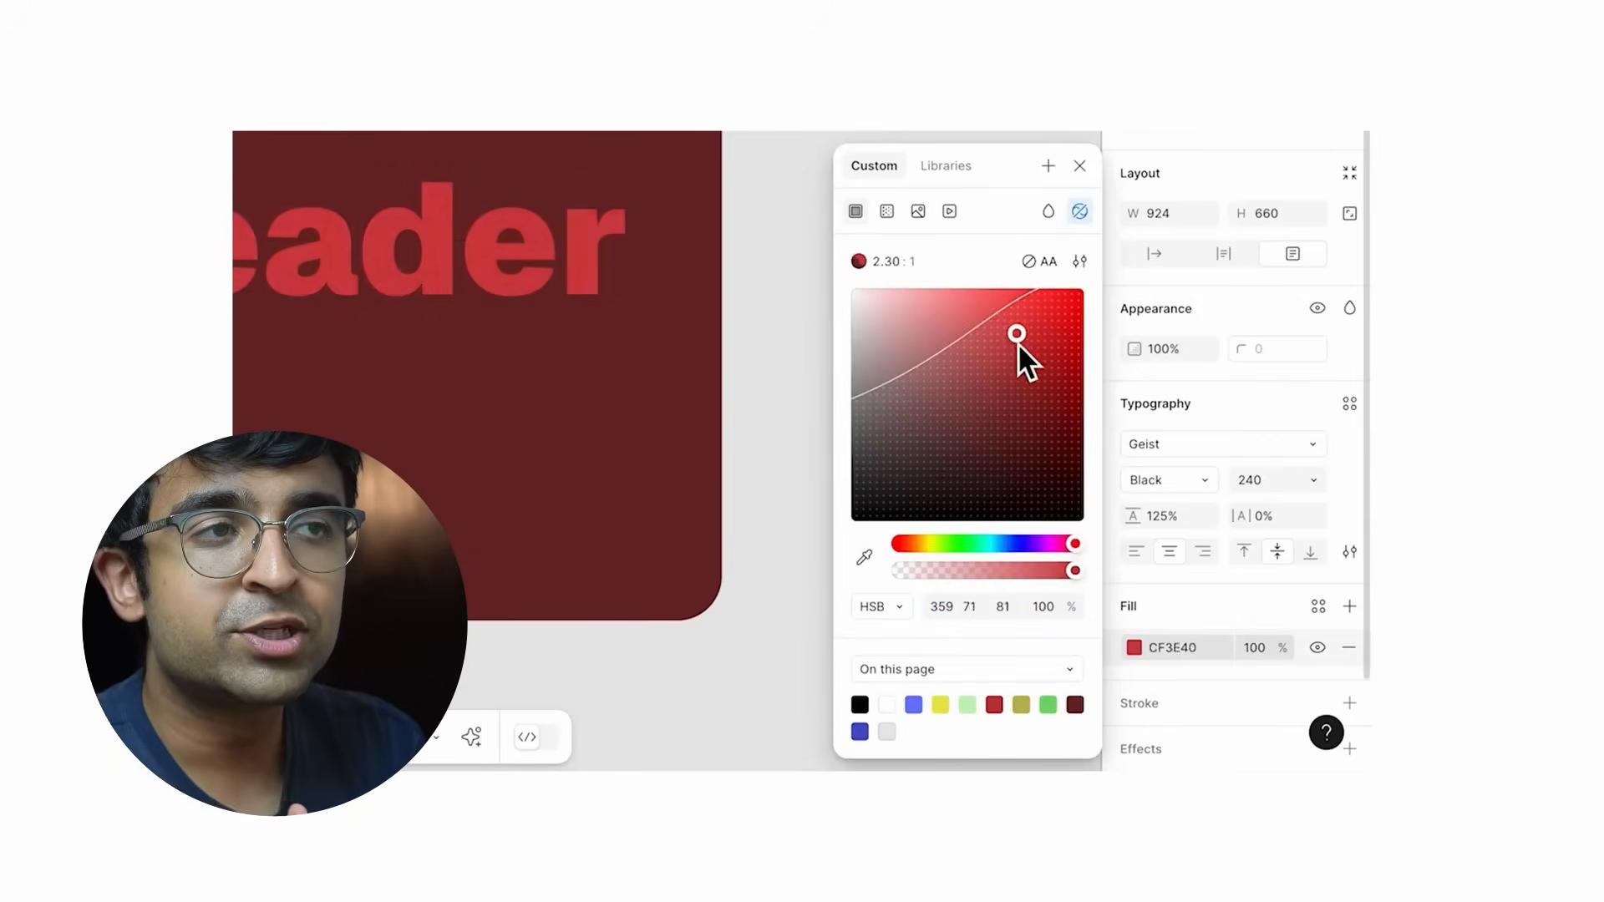
{"action": "left_click", "coordinate": [1079, 261]}
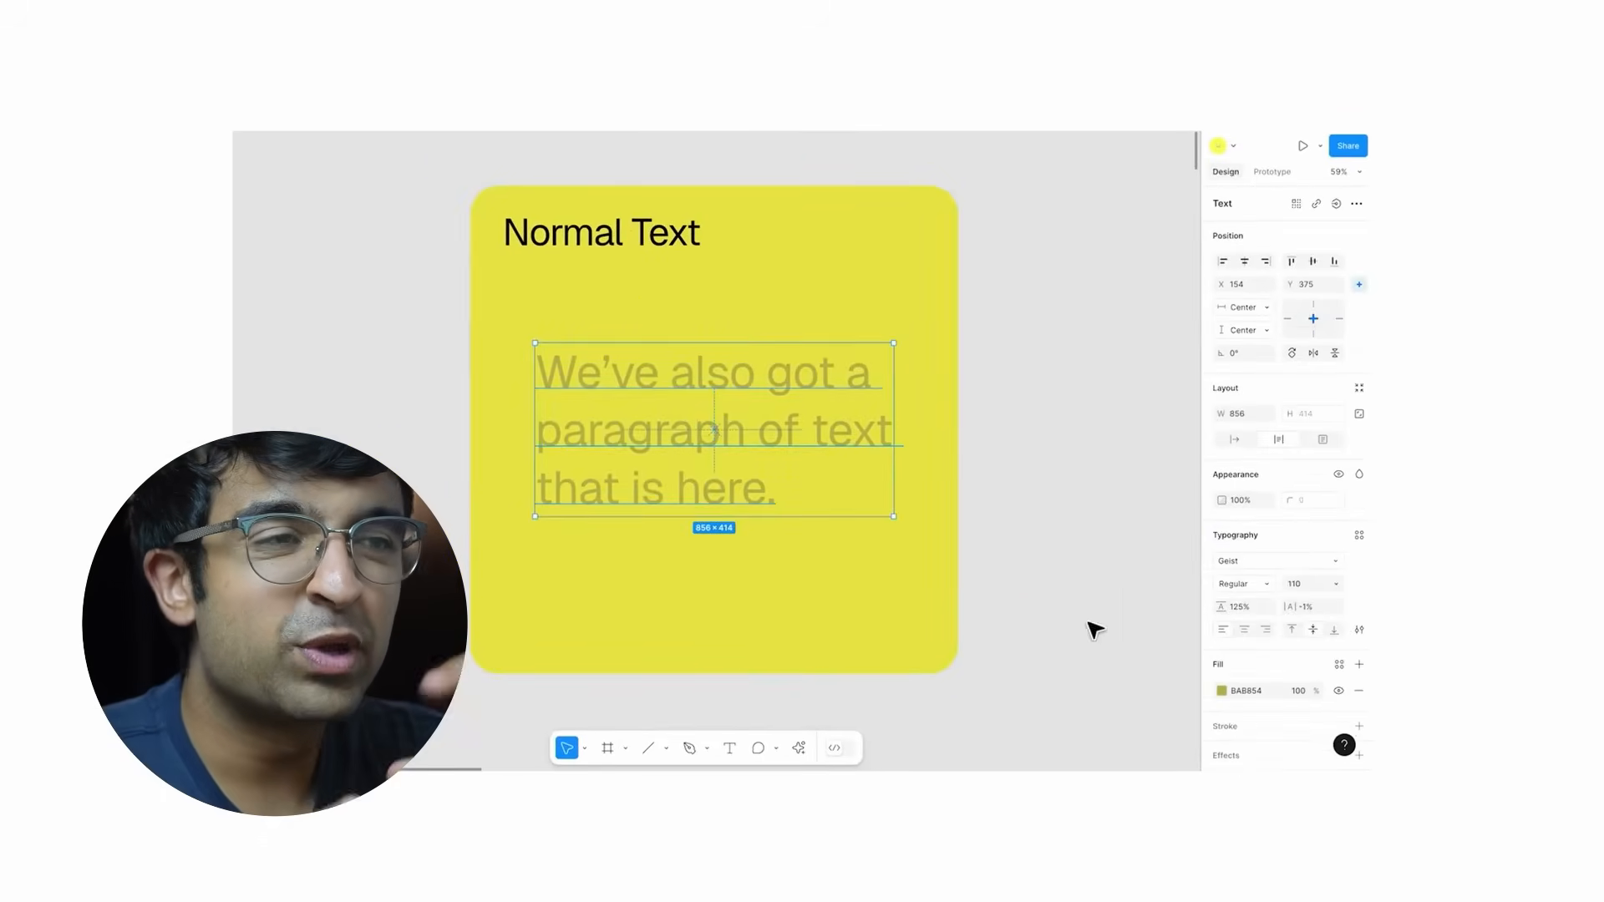
{"action": "left_click", "coordinate": [1222, 691]}
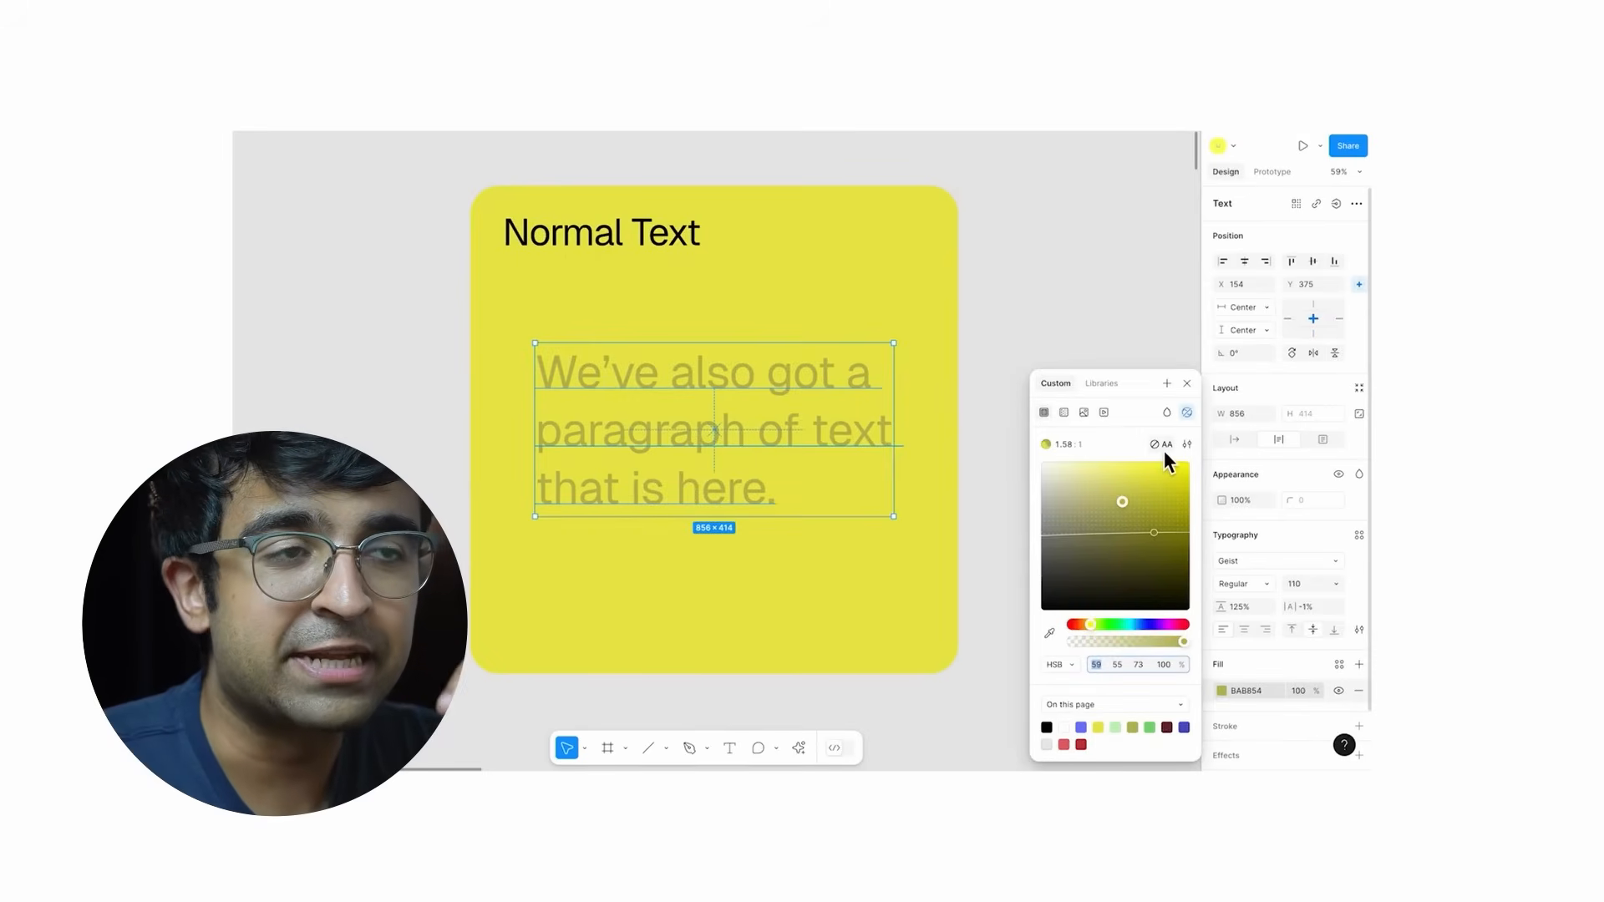
{"action": "left_click_drag", "start_coordinate": [1121, 502], "coordinate": [1154, 531]}
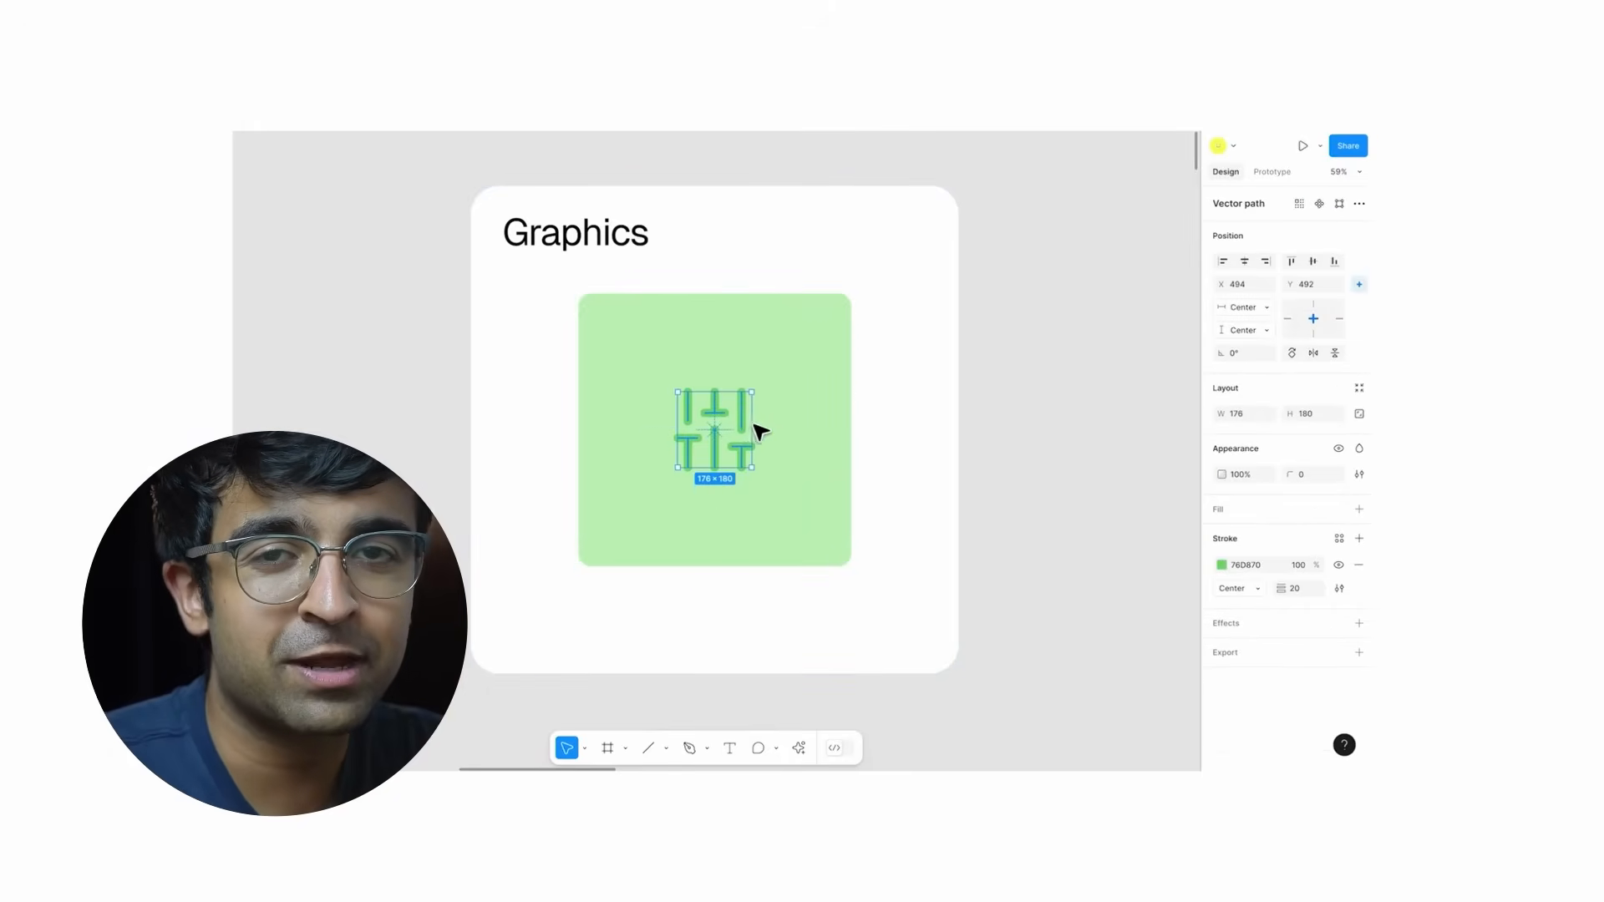
Annotate the constellation line: 'As the user drags, they should see the line'
{"action": "left_click", "coordinate": [932, 732]}
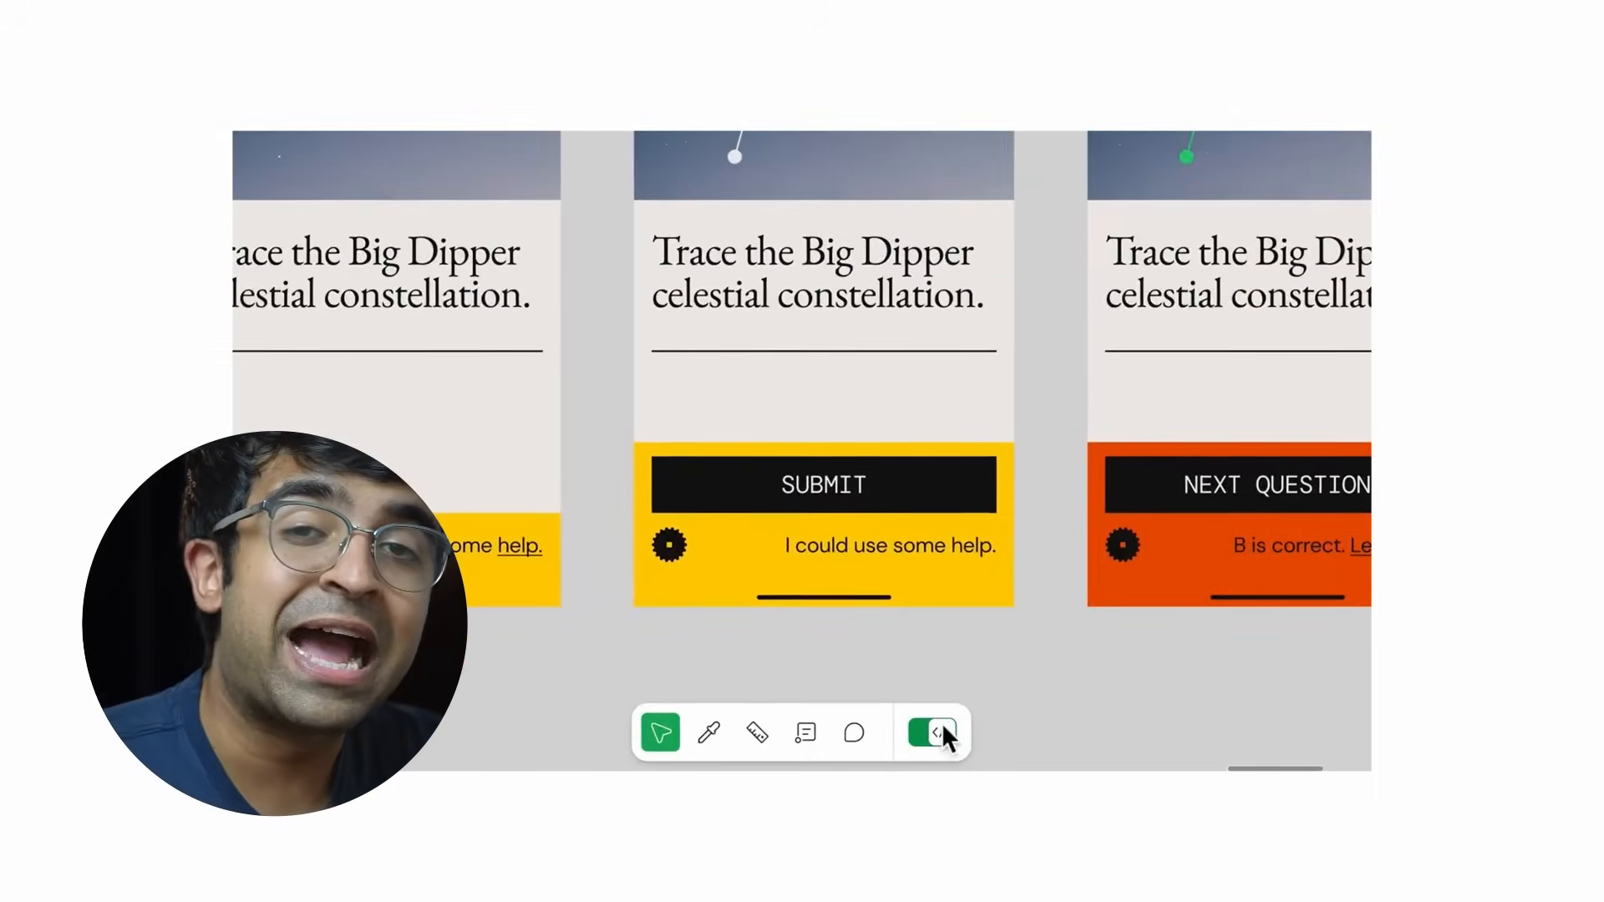
{"action": "left_click", "coordinate": [926, 732]}
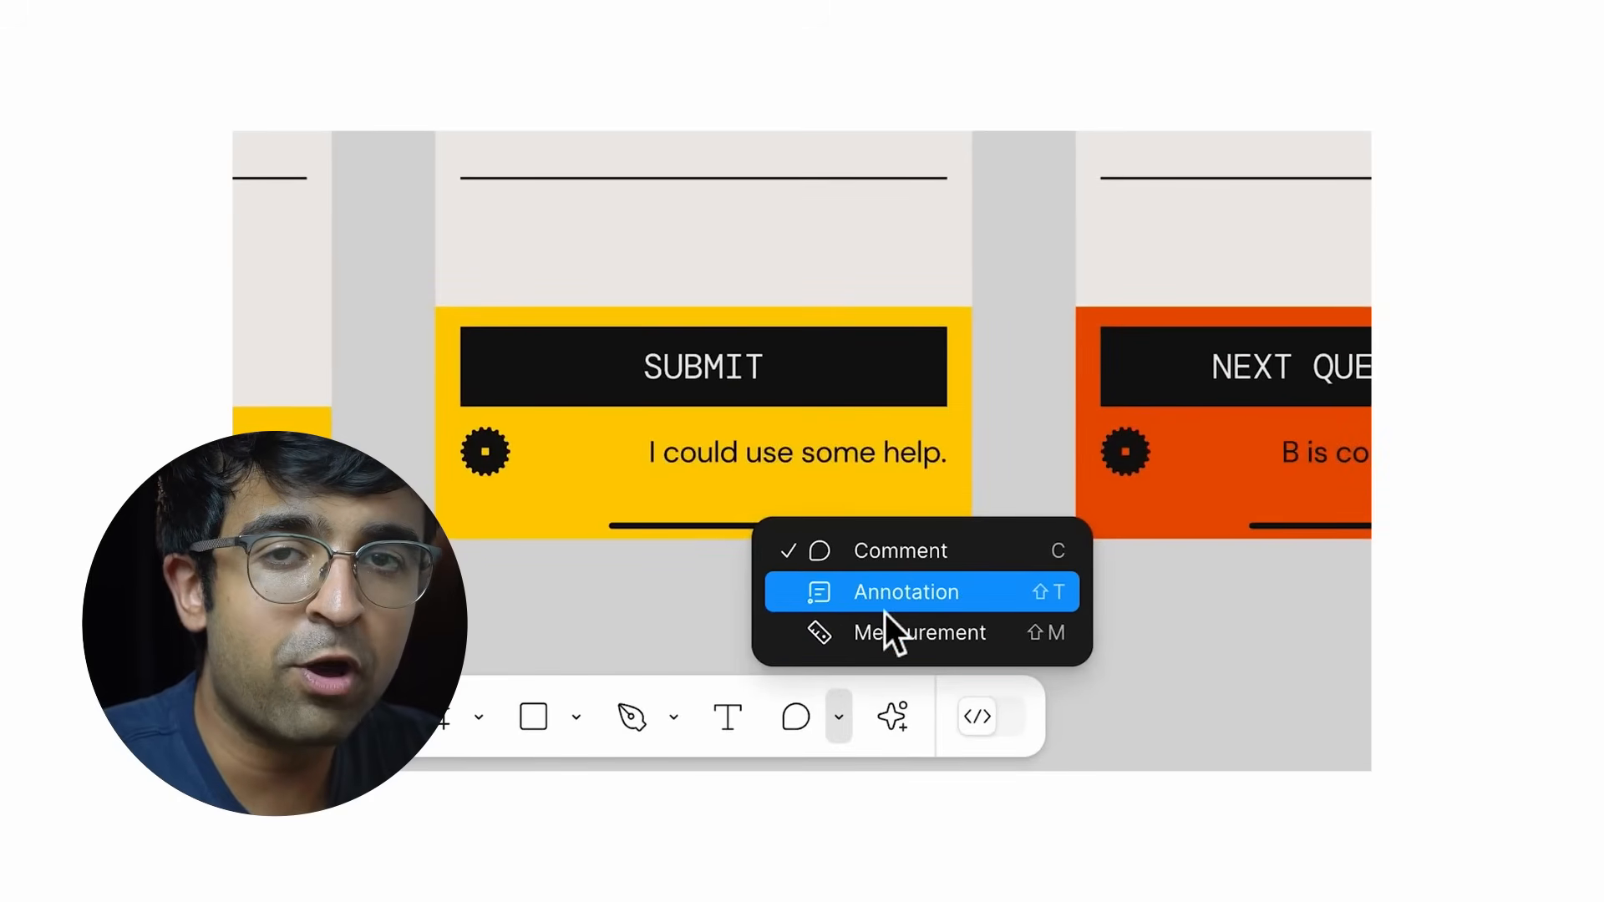
{"action": "left_click", "coordinate": [904, 592]}
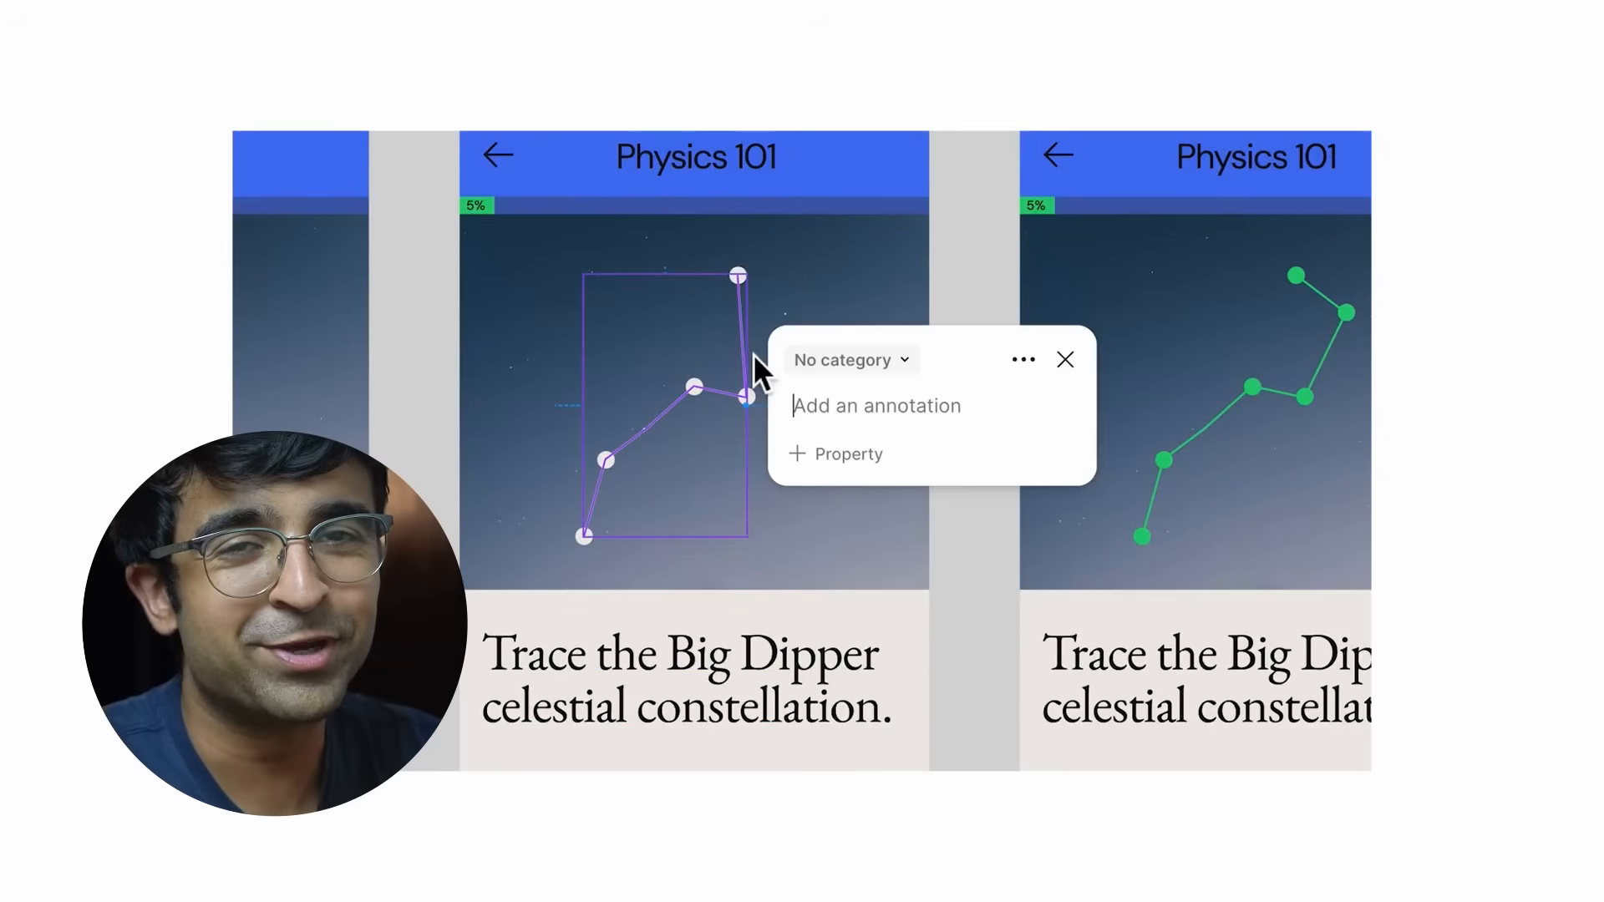
{"action": "type", "text": "As the user drags, they should see the line"}
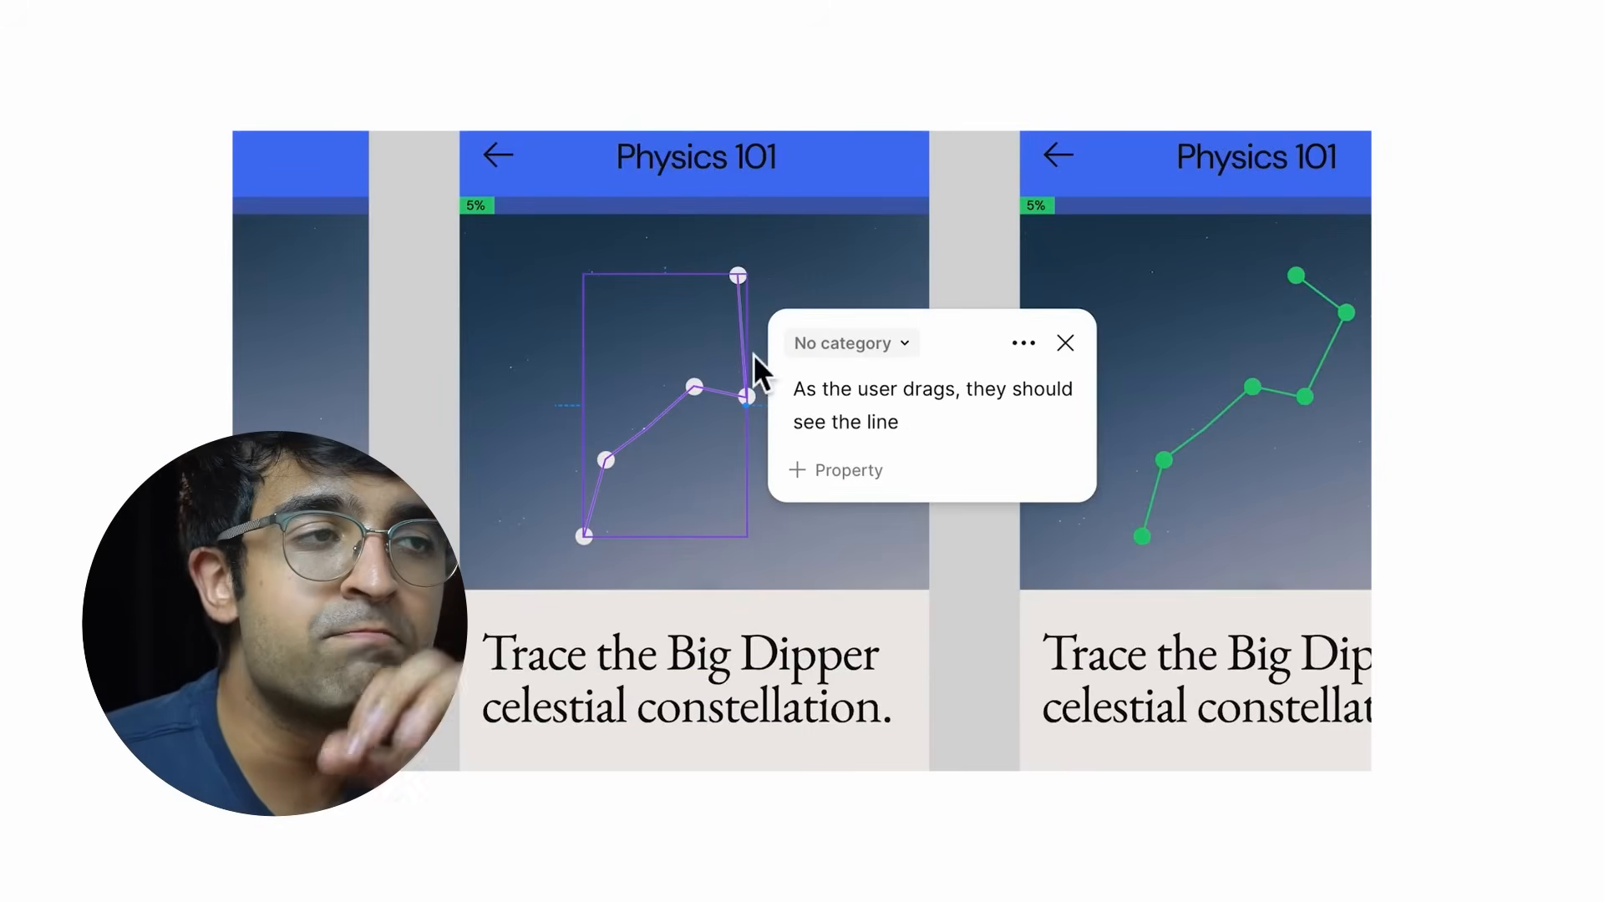
{"action": "left_click", "coordinate": [848, 343]}
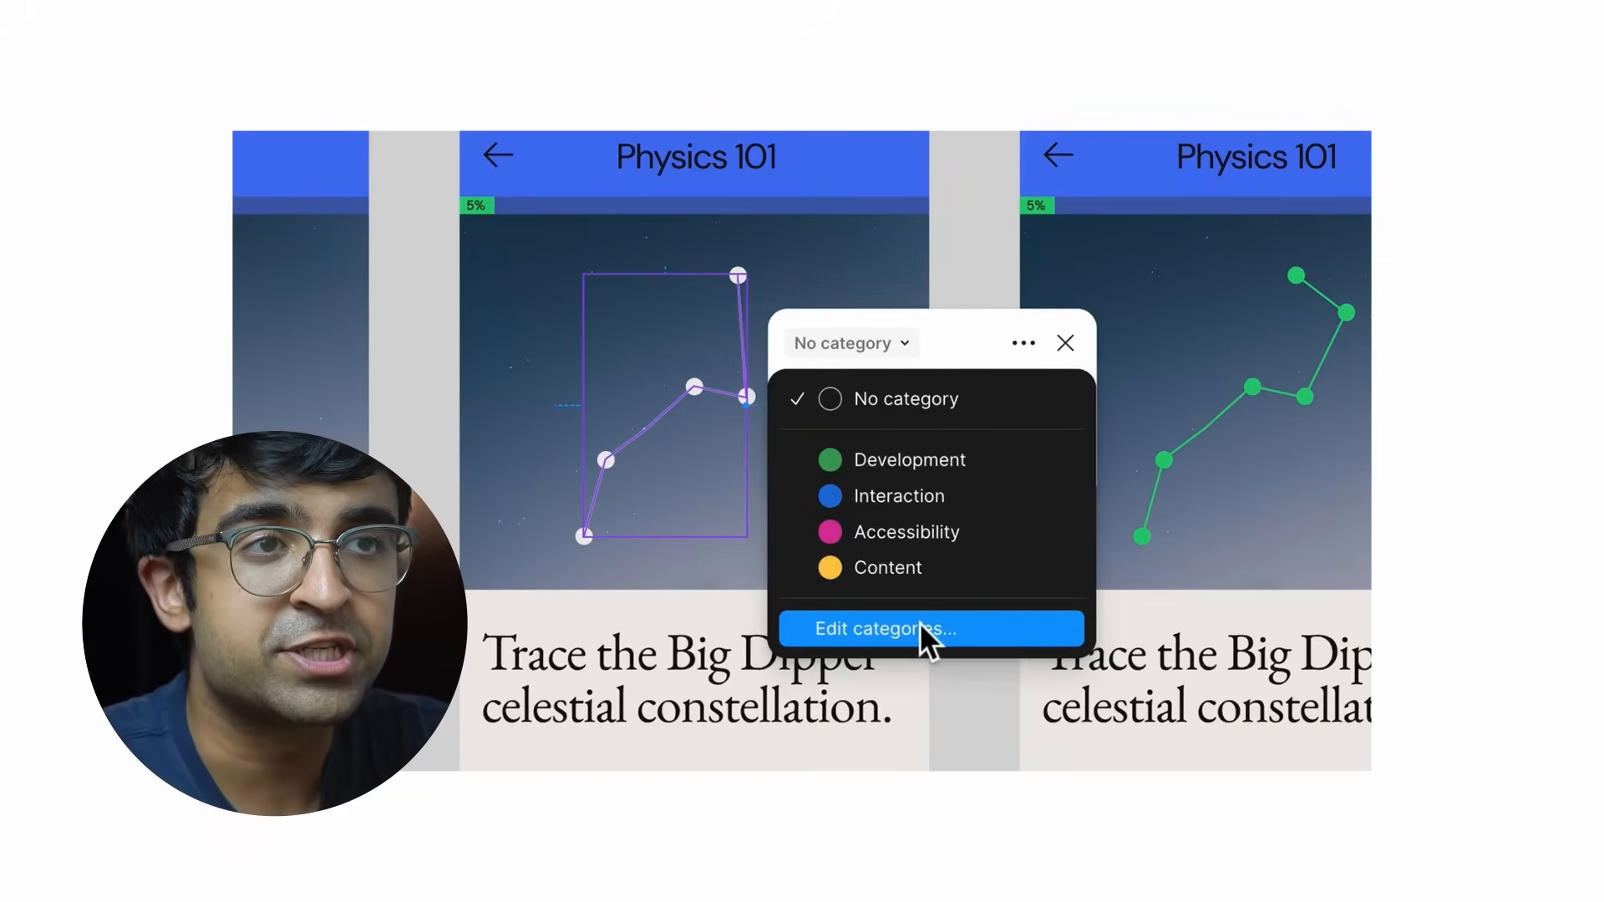
Add a red QA annotation category, save it and view the annotations in dev mode
{"action": "left_click", "coordinate": [884, 629]}
{"action": "type", "text": "QA"}
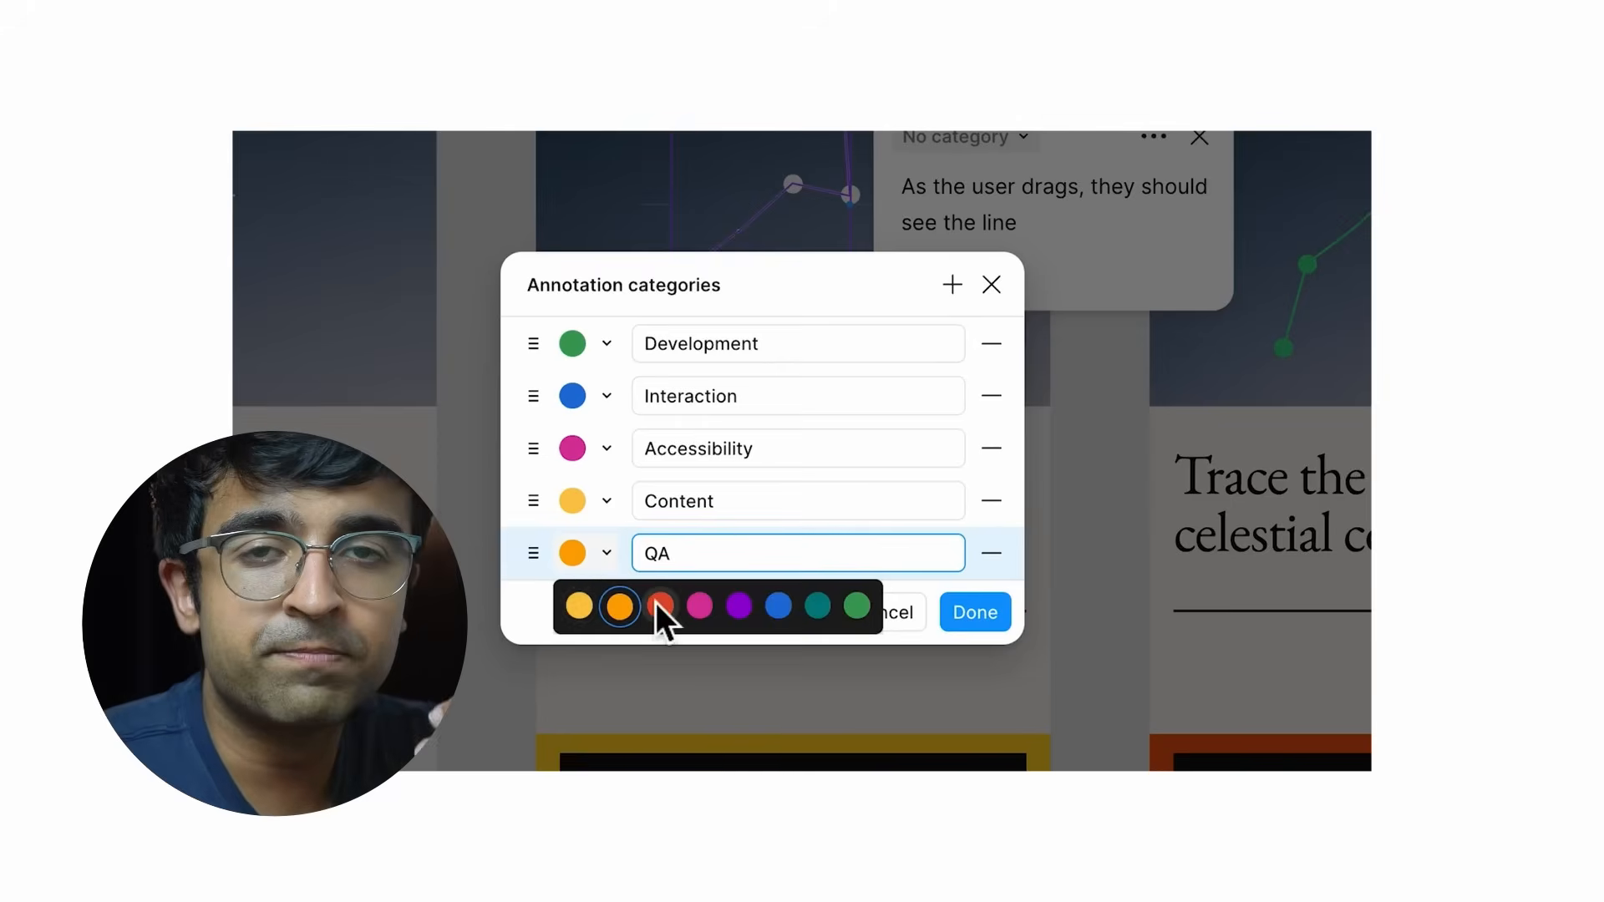
{"action": "left_click", "coordinate": [660, 606]}
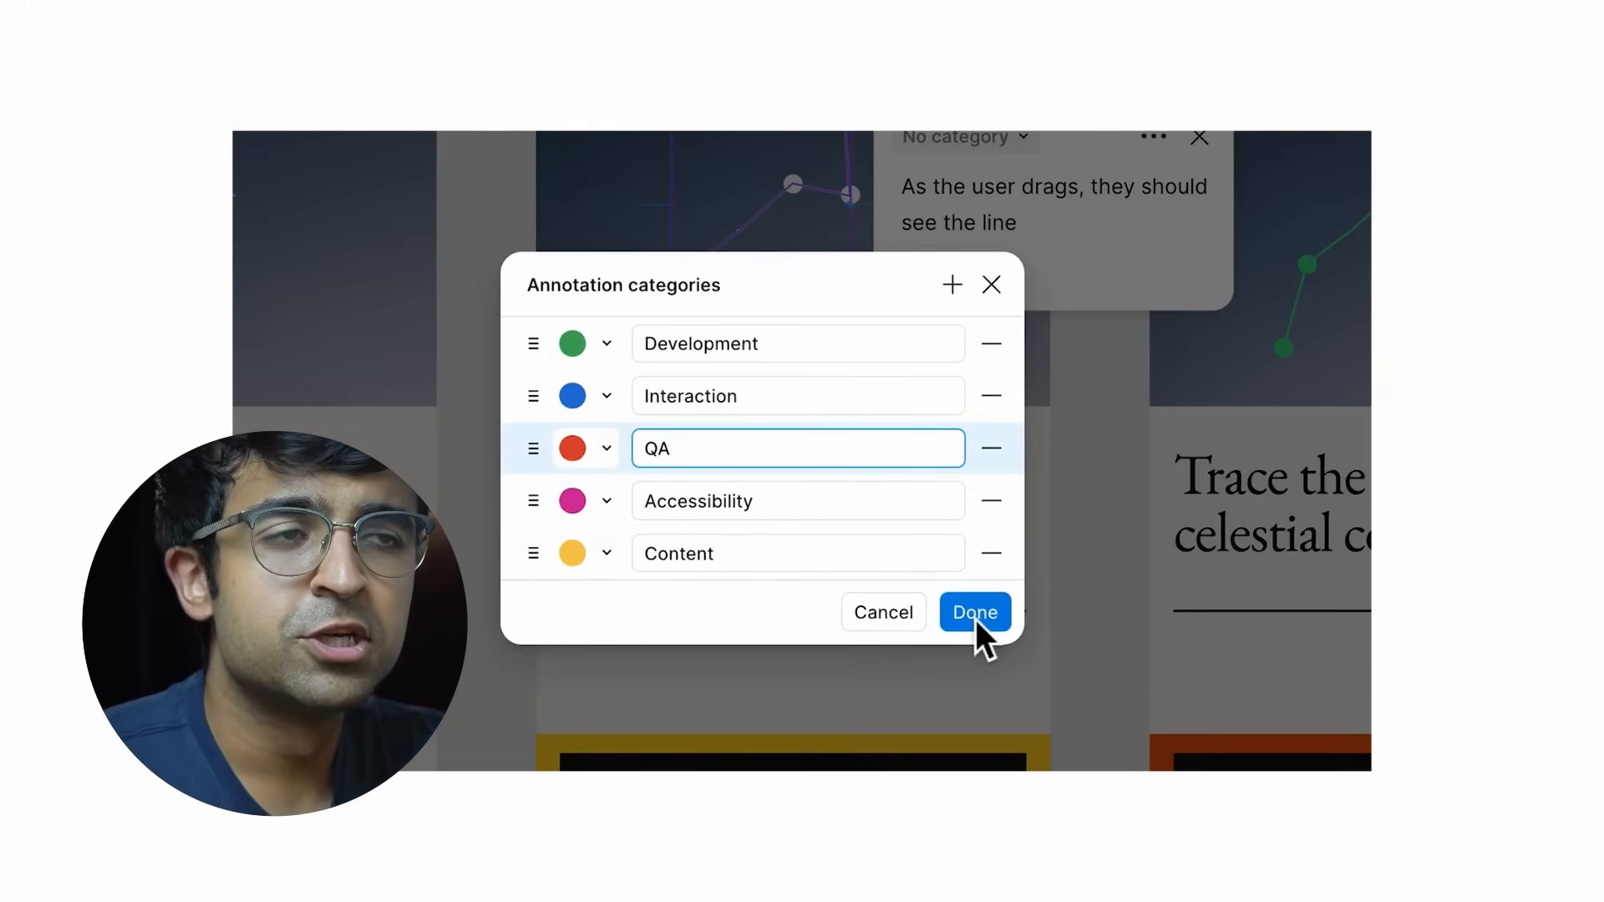
{"action": "left_click", "coordinate": [974, 611]}
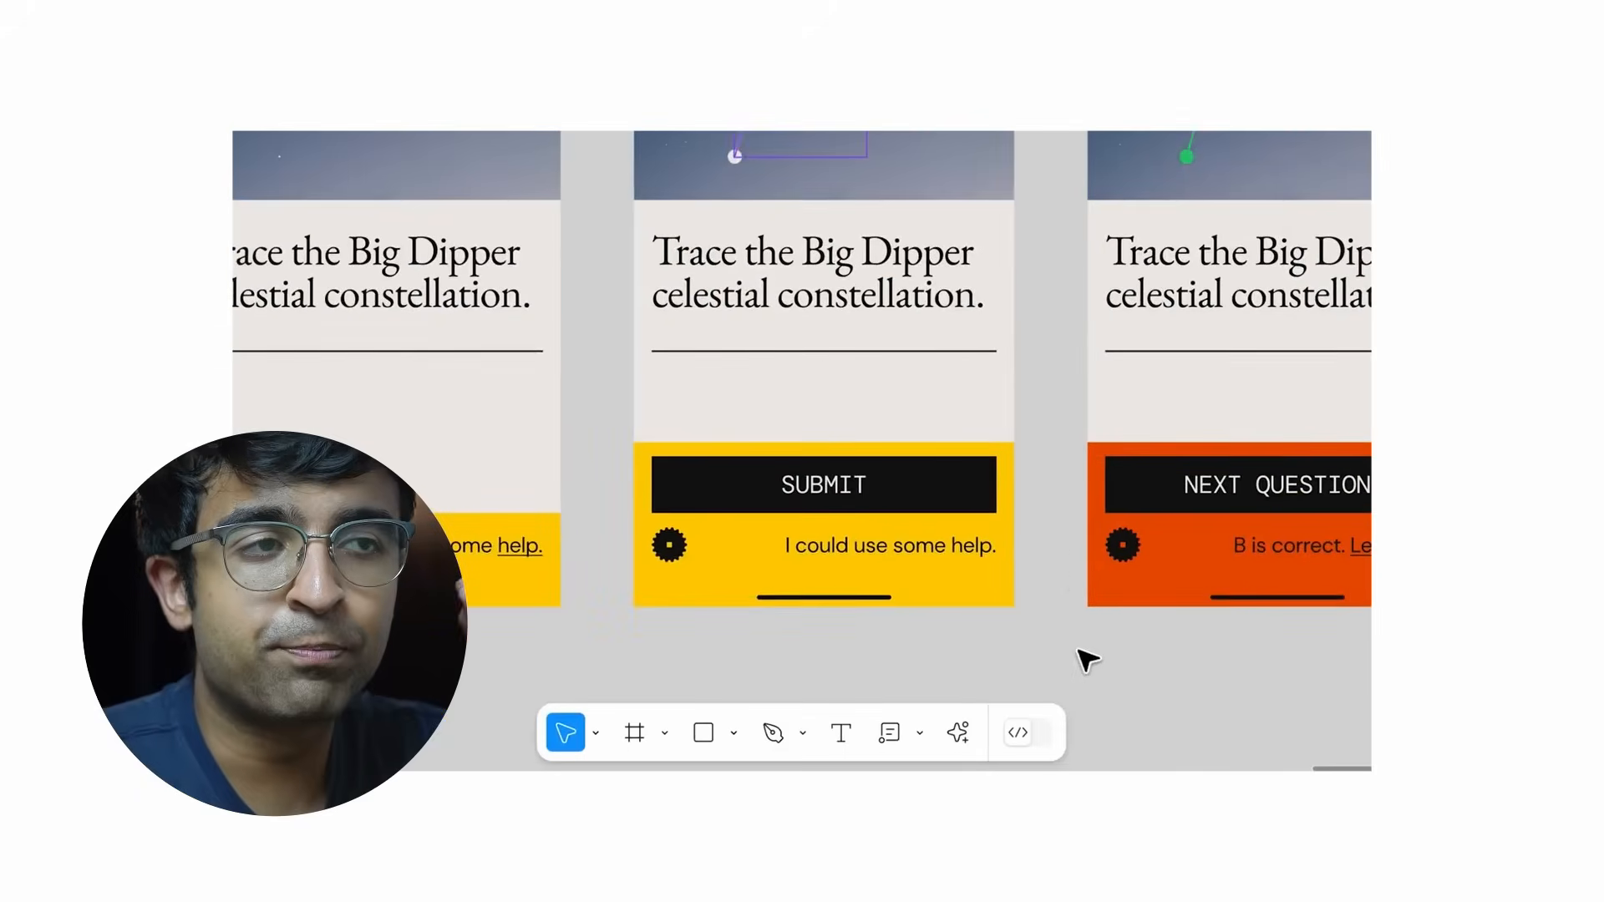
{"action": "left_click", "coordinate": [1015, 731]}
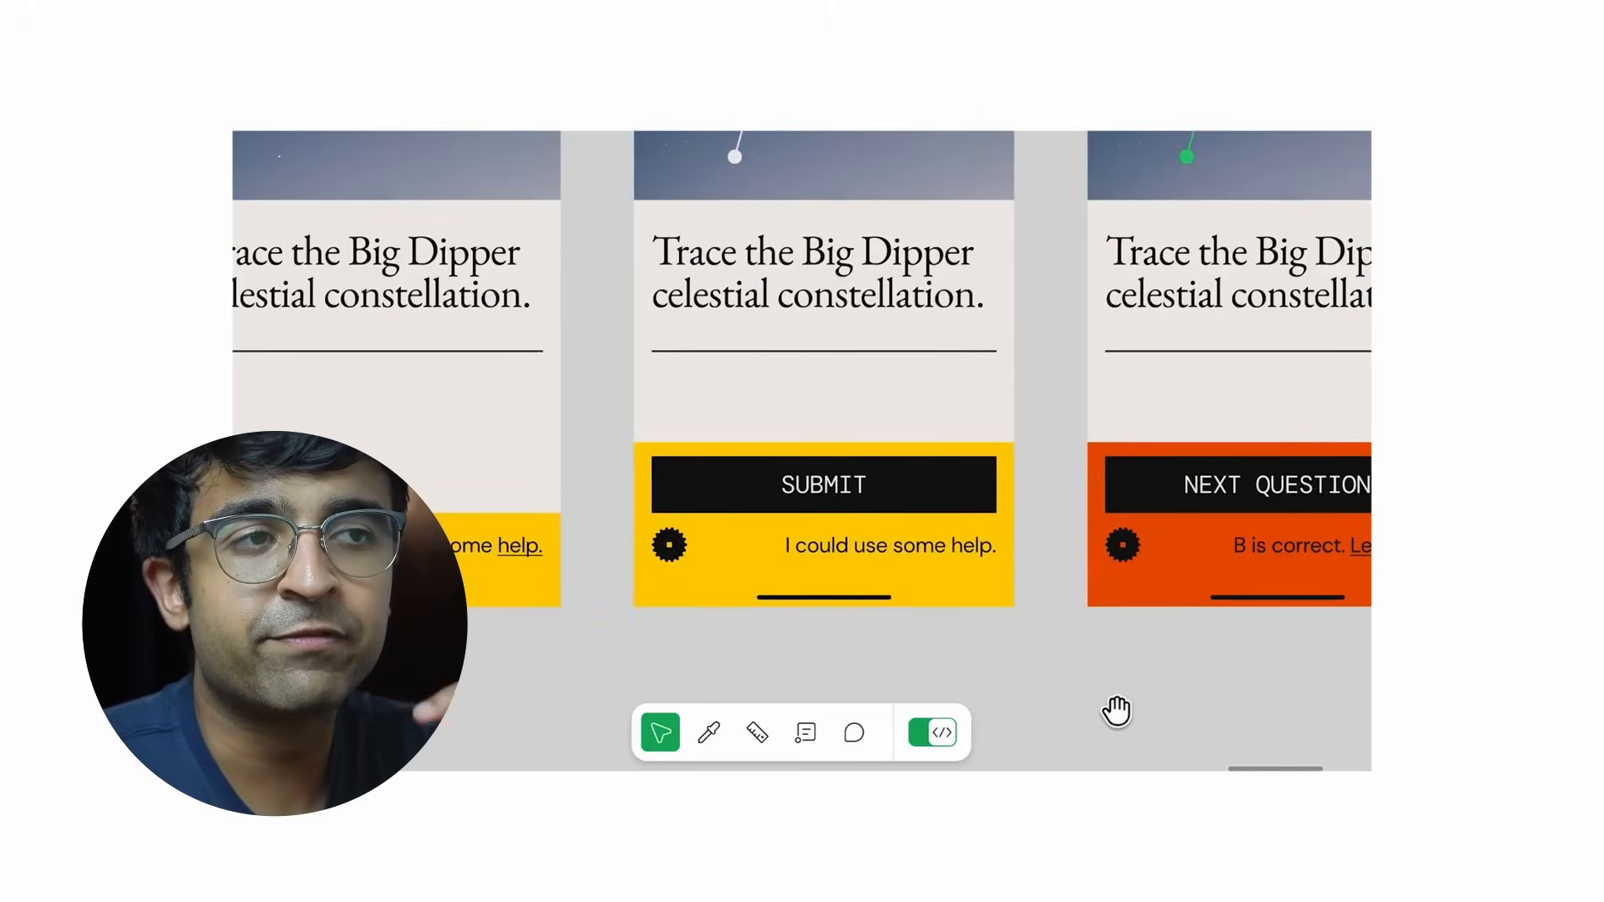
{"action": "left_click", "coordinate": [929, 733]}
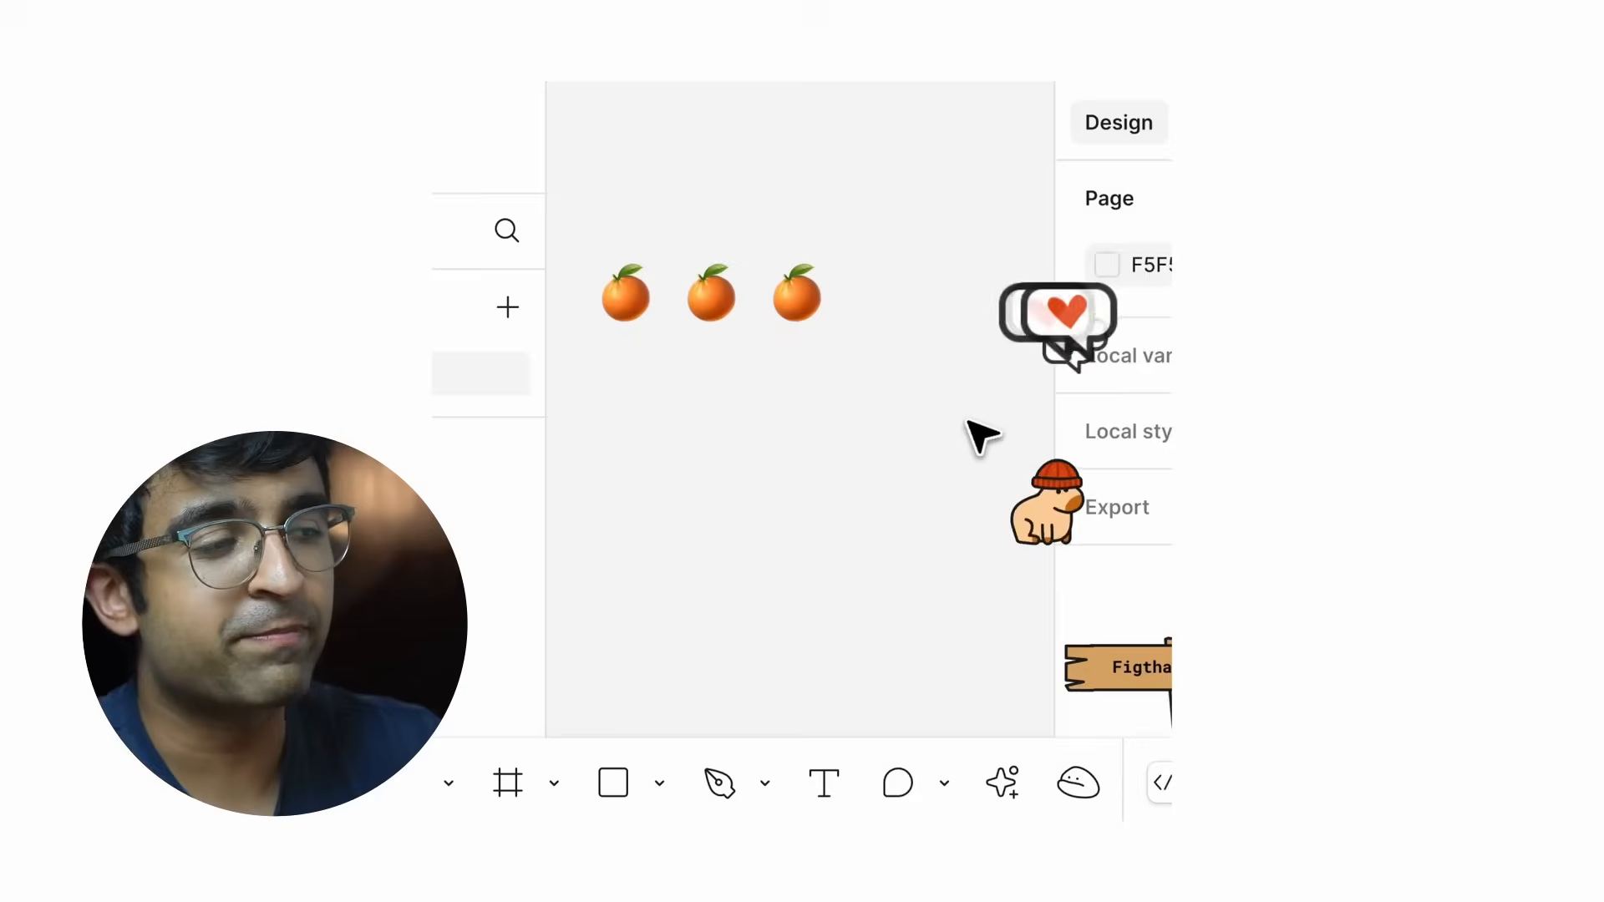
Feed the orange, the grass piece and the bushes to the pet pal via Feed to pal
{"action": "right_click", "coordinate": [709, 295]}
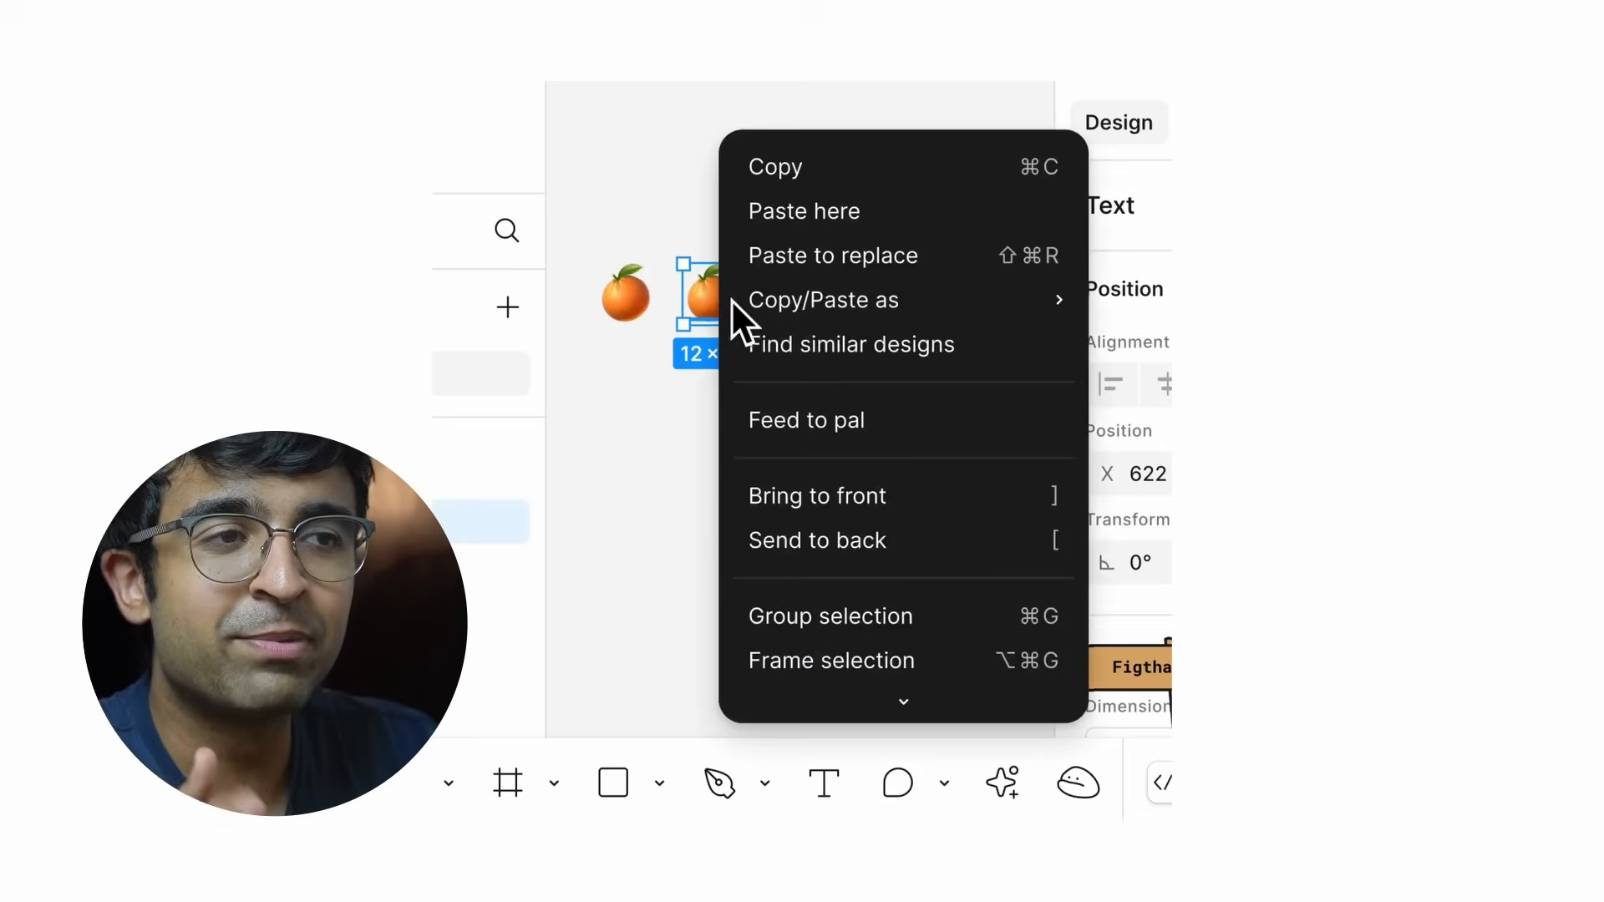
{"action": "left_click", "coordinate": [805, 420]}
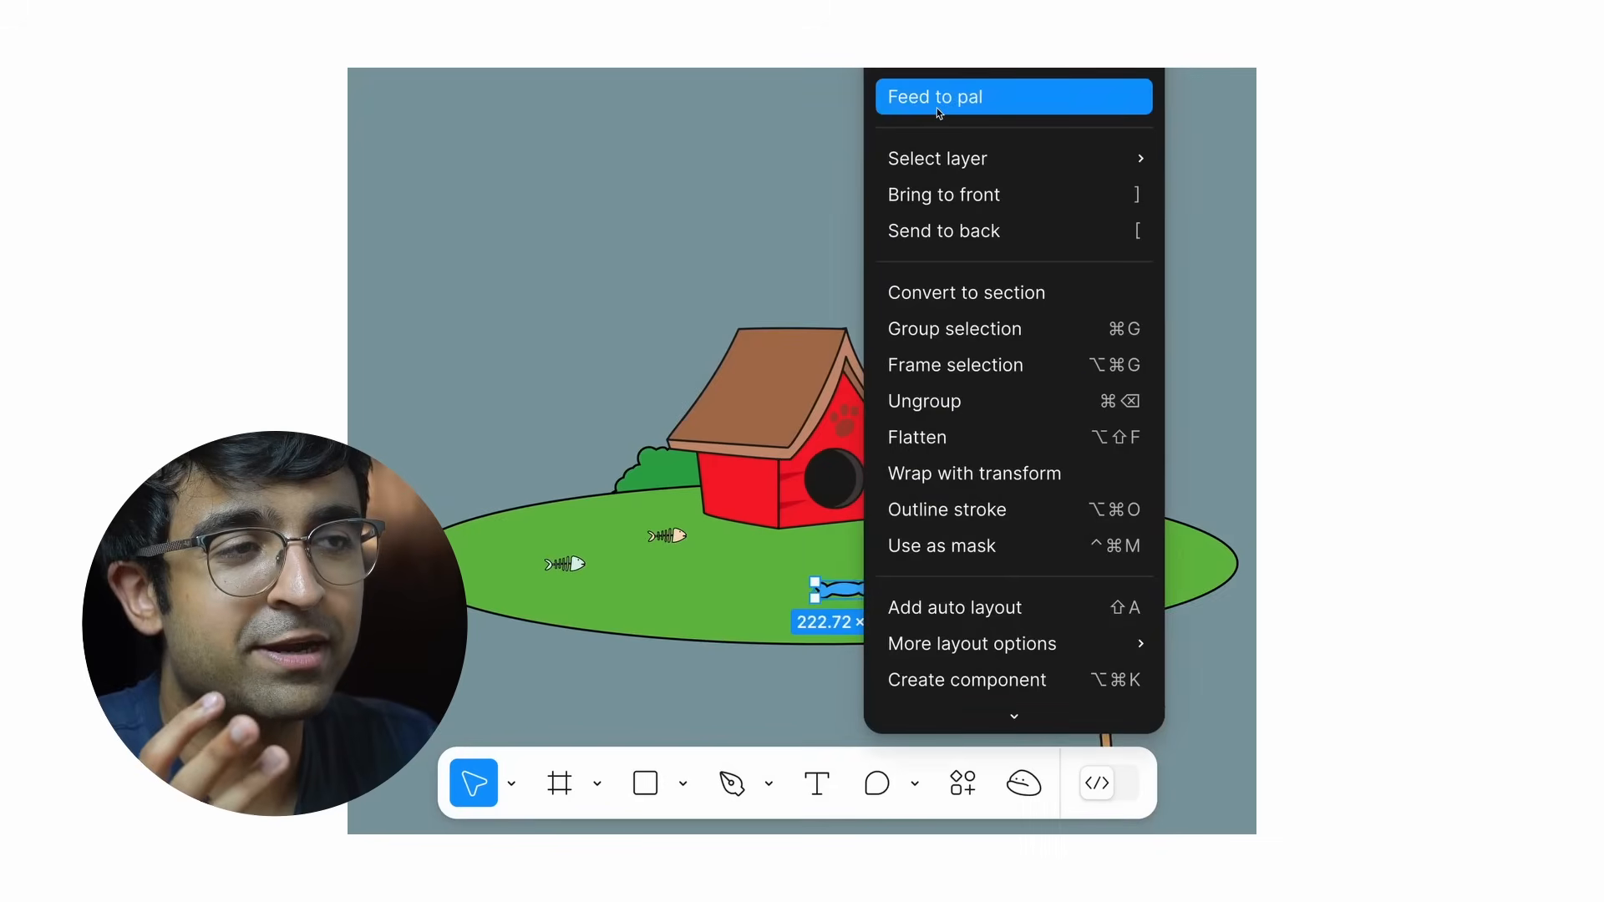
{"action": "left_click", "coordinate": [934, 96]}
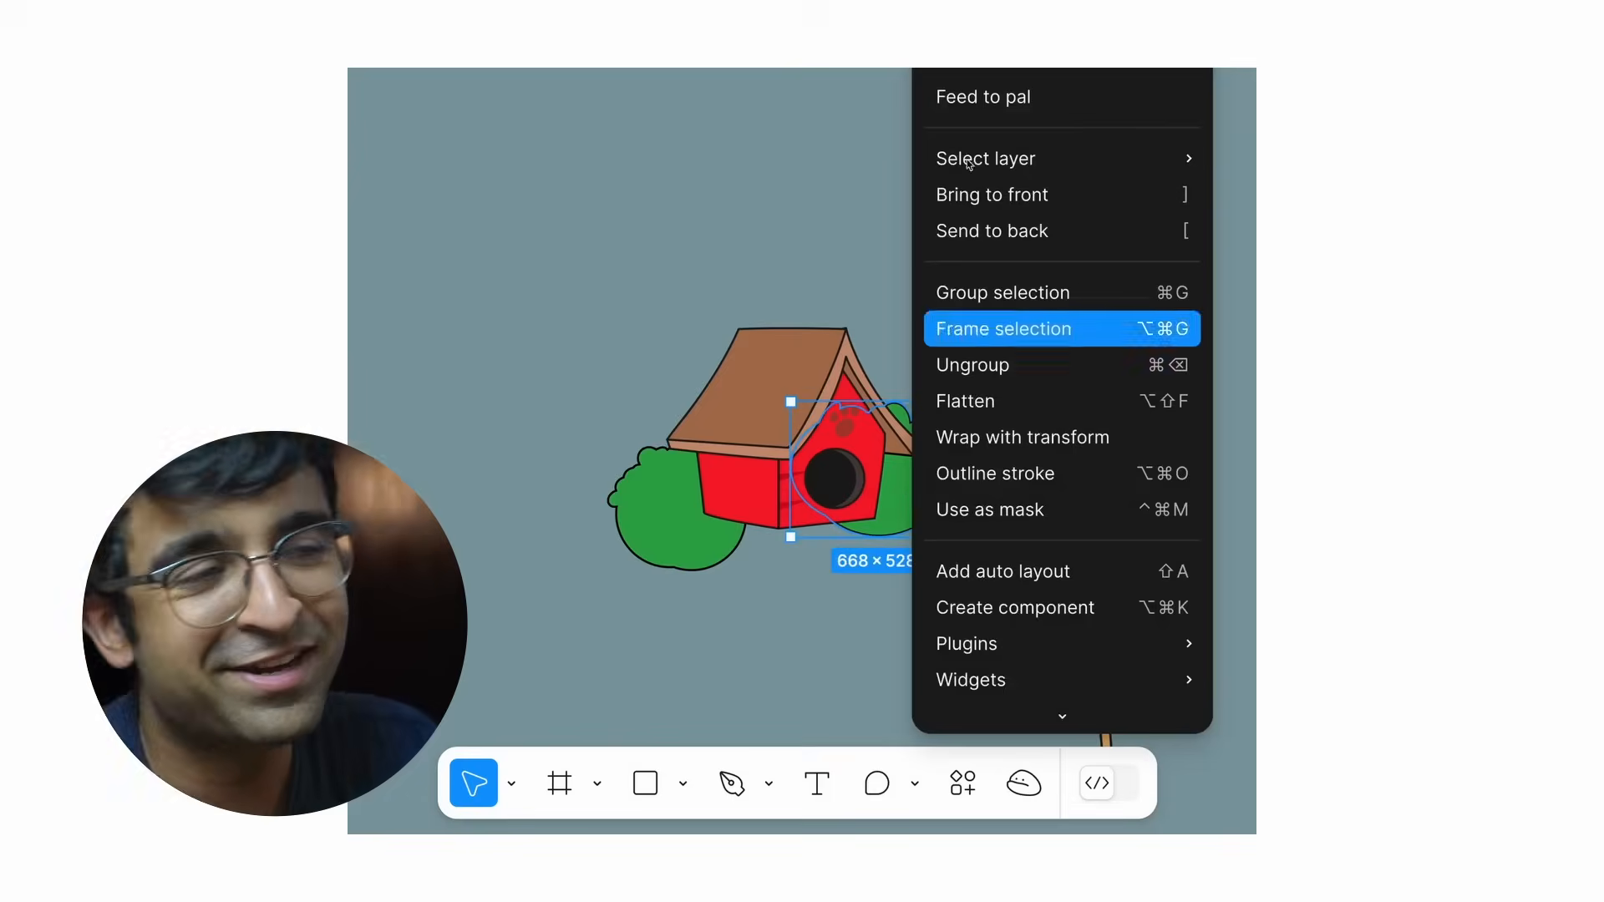
{"action": "left_click", "coordinate": [1004, 328]}
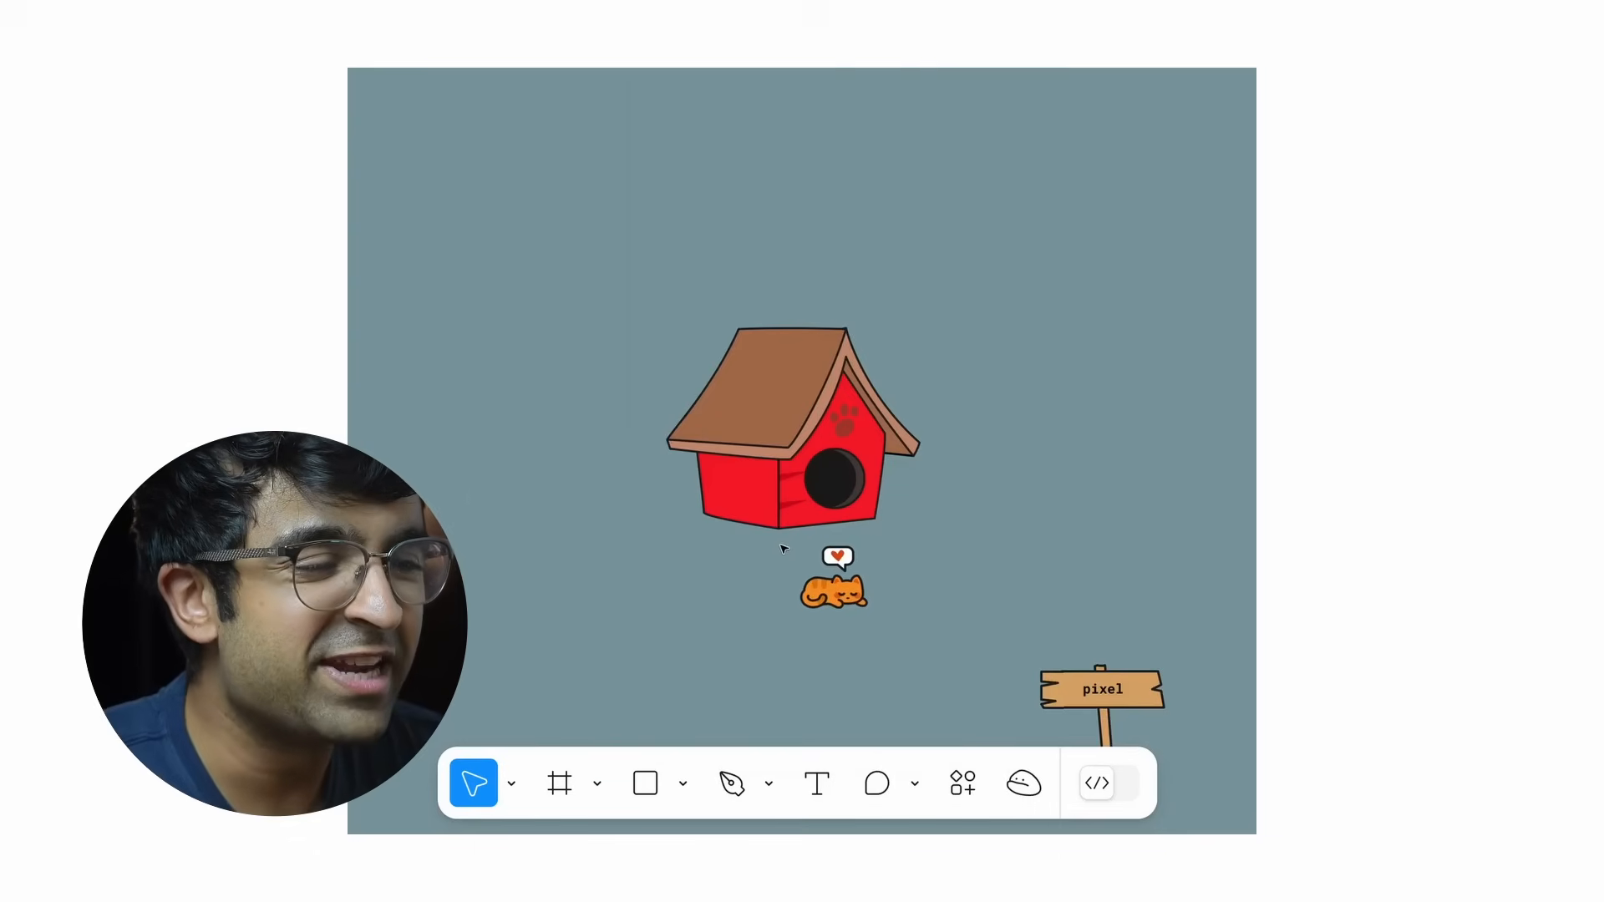